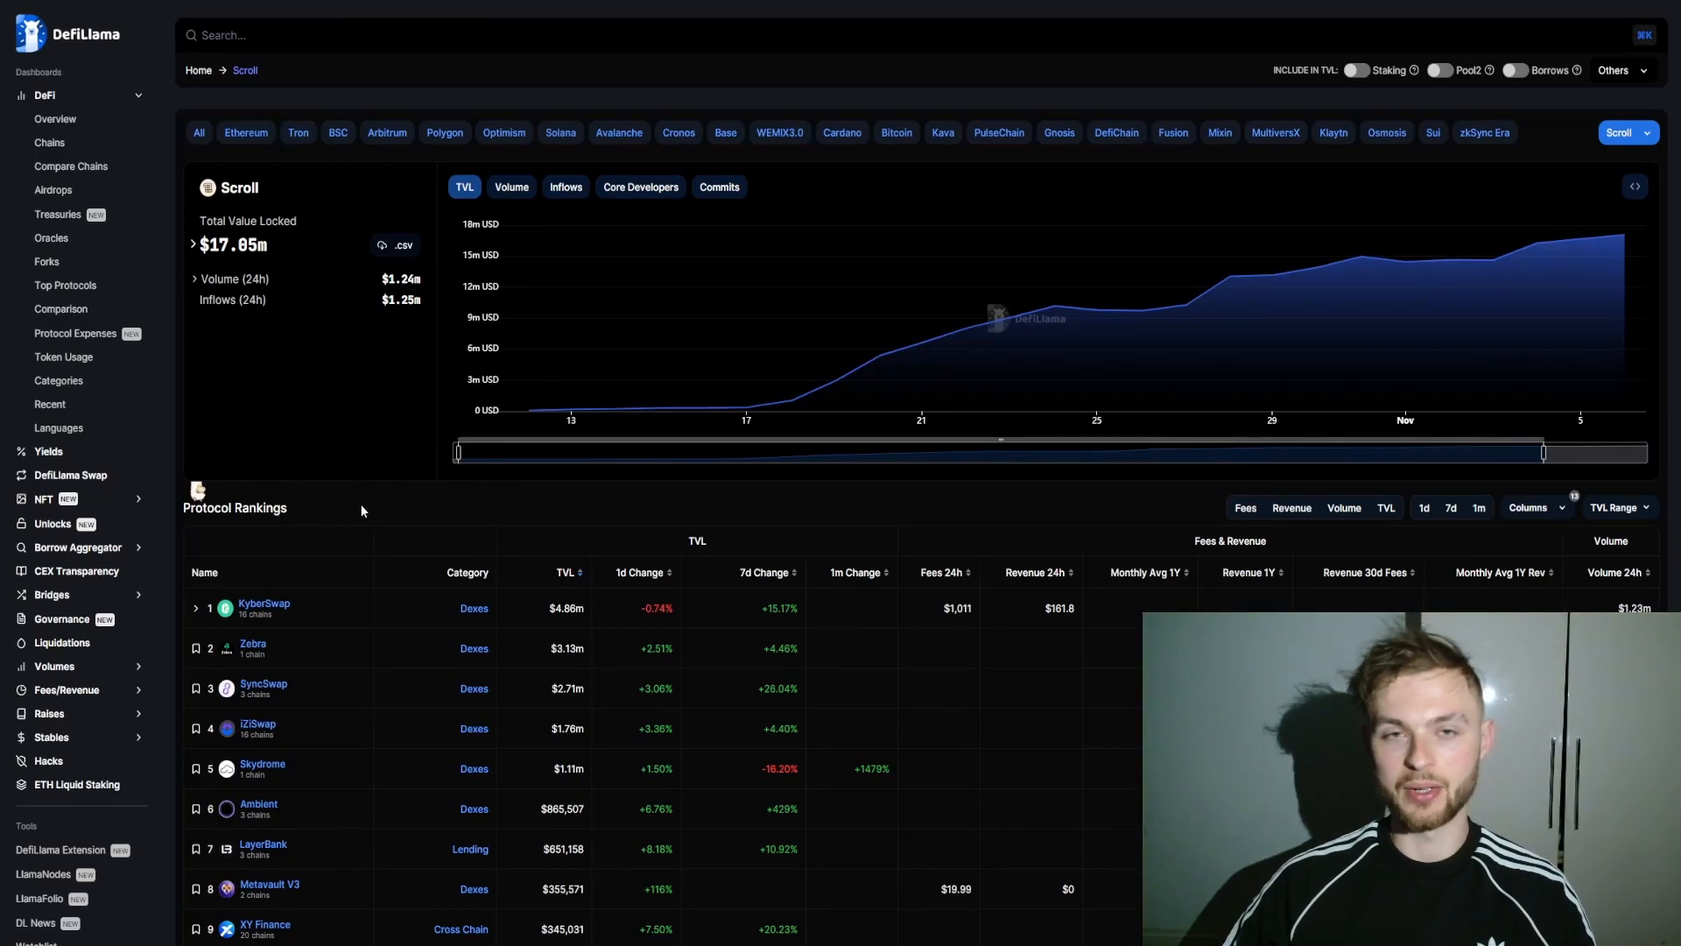
Reach the bridge page for moving ETH into Scroll from the Scroll homepage
scroll(down, 3)
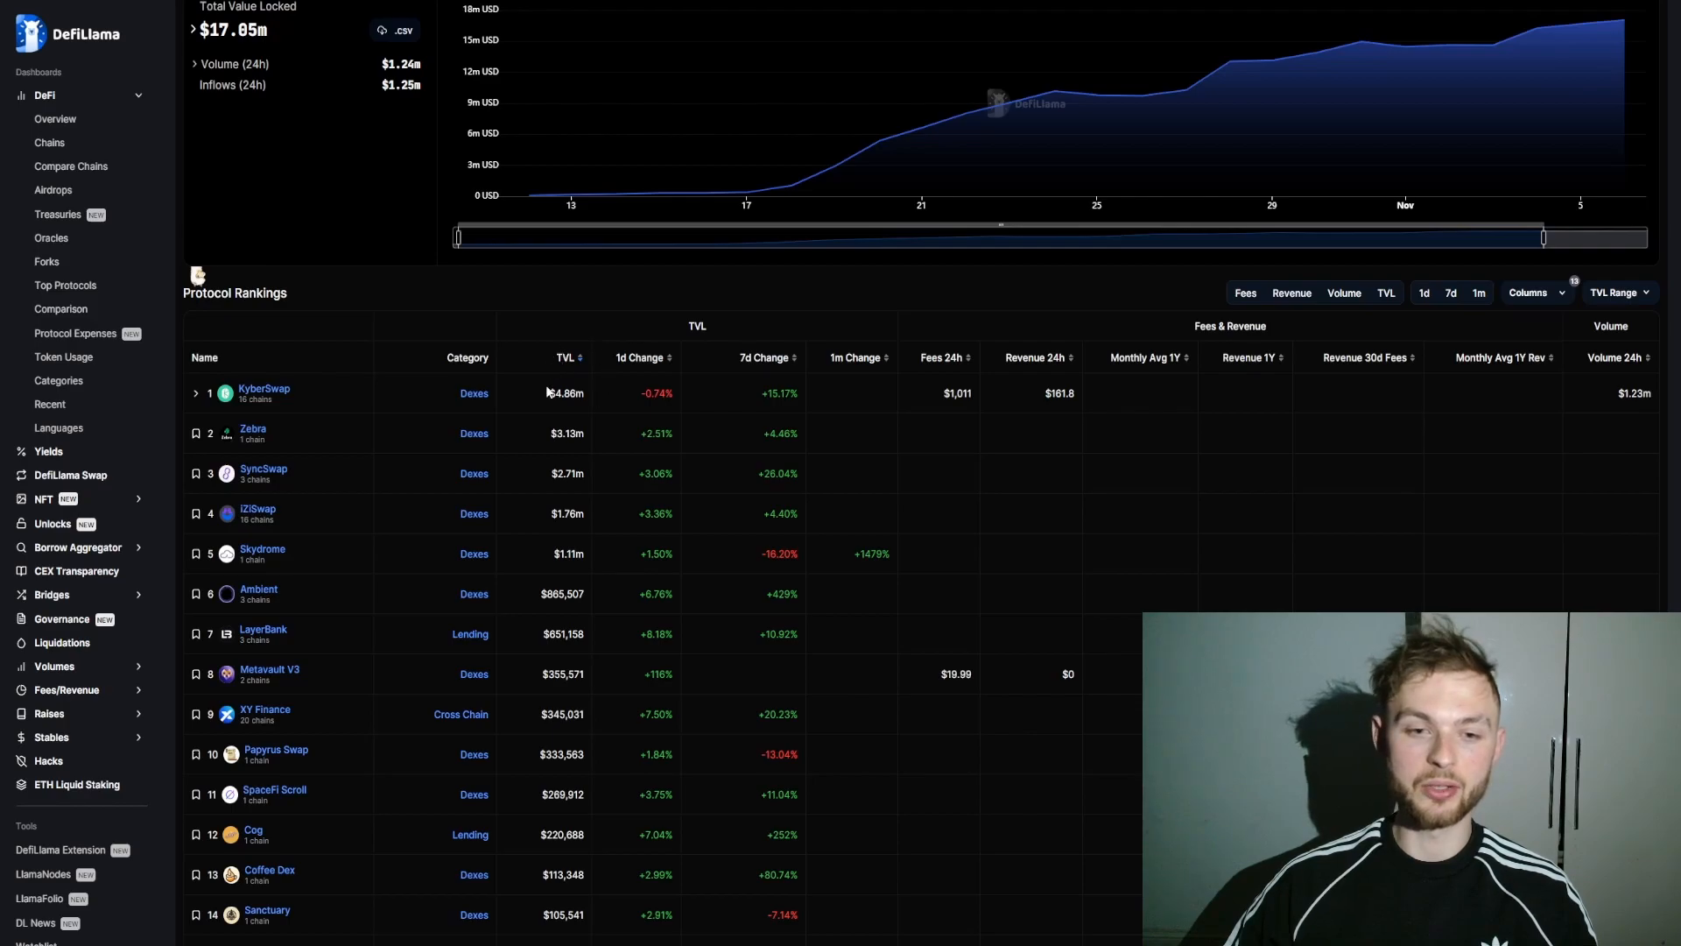
mouse_move(525, 417)
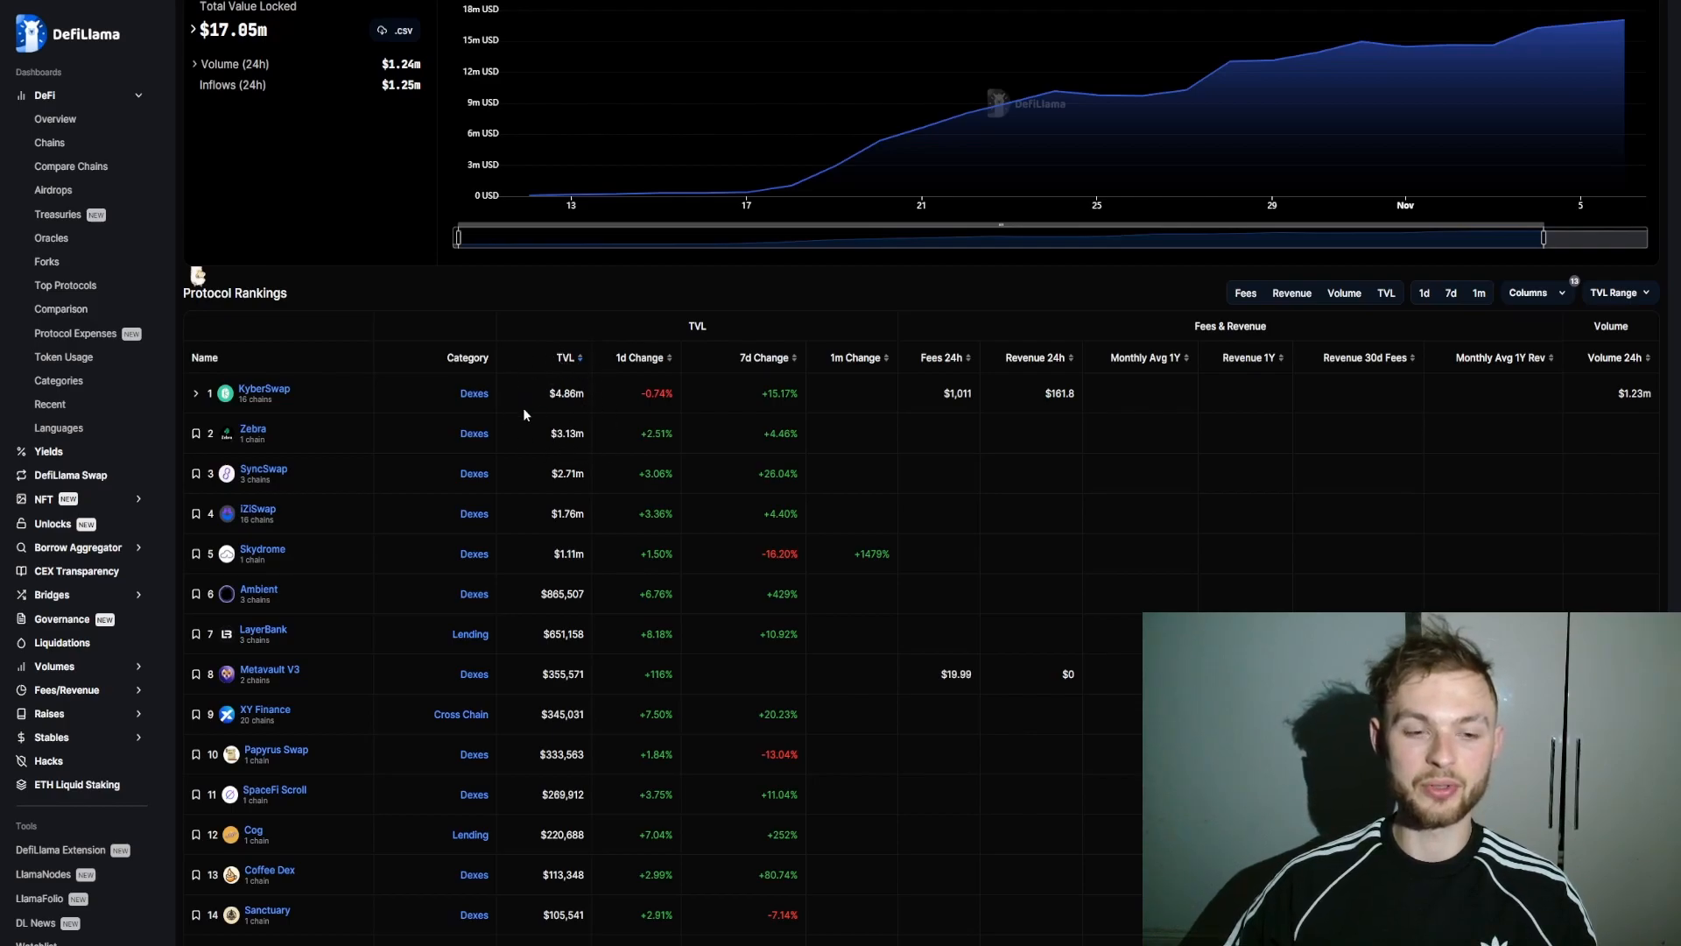
mouse_move(553, 408)
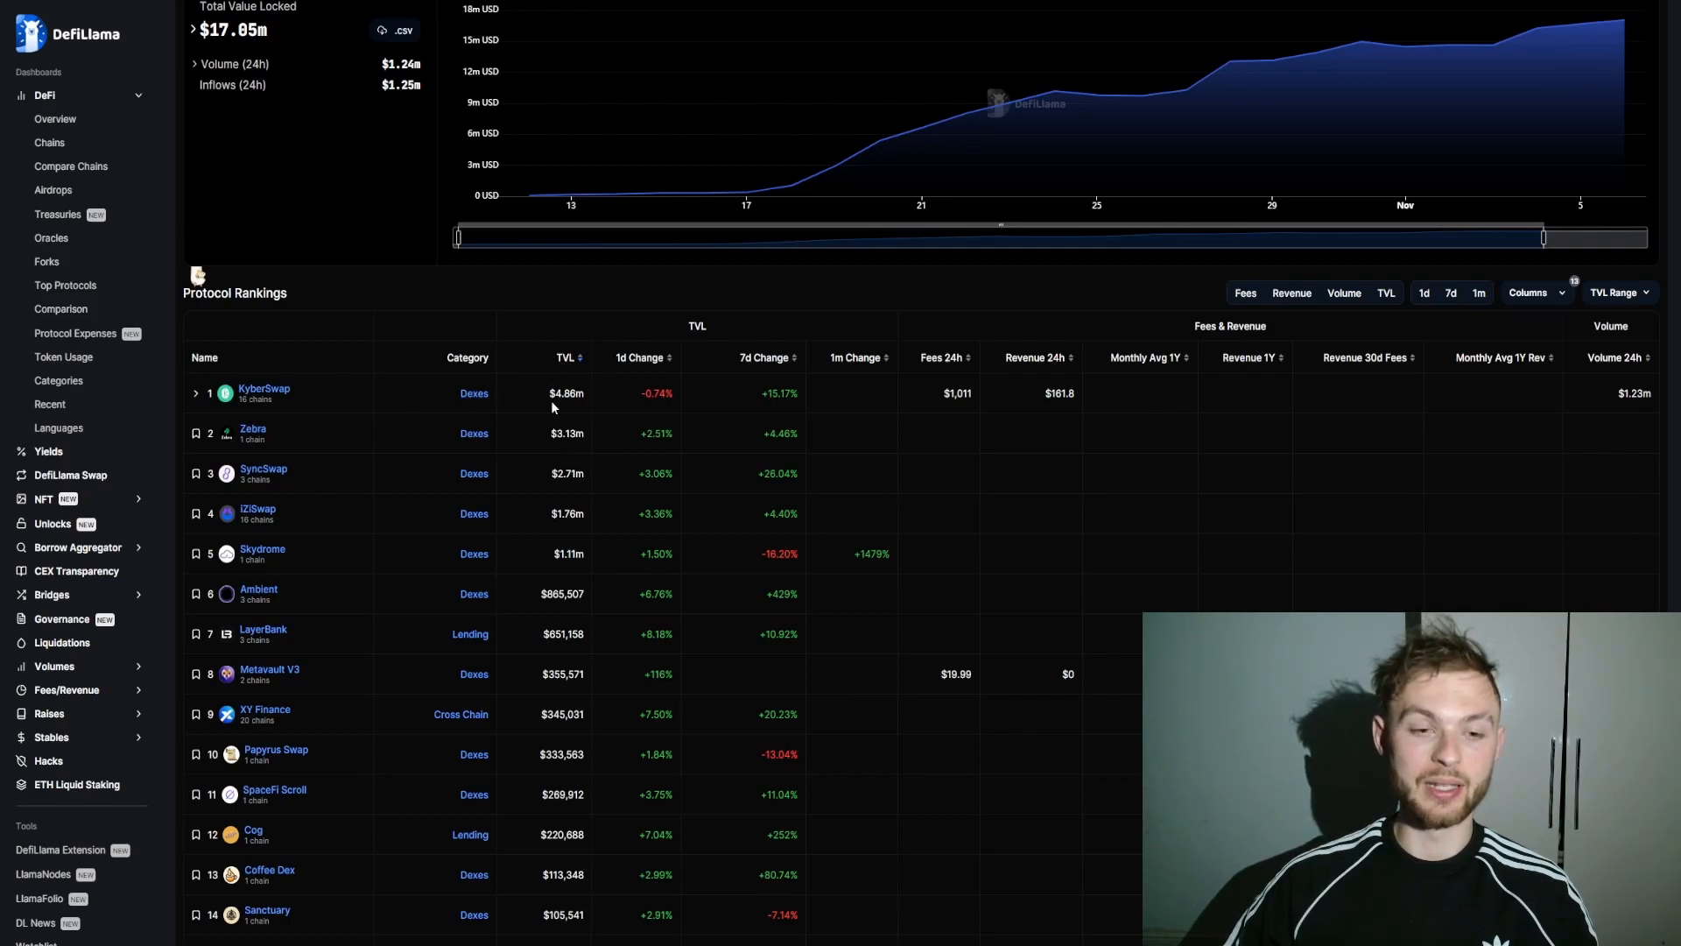
mouse_move(224, 396)
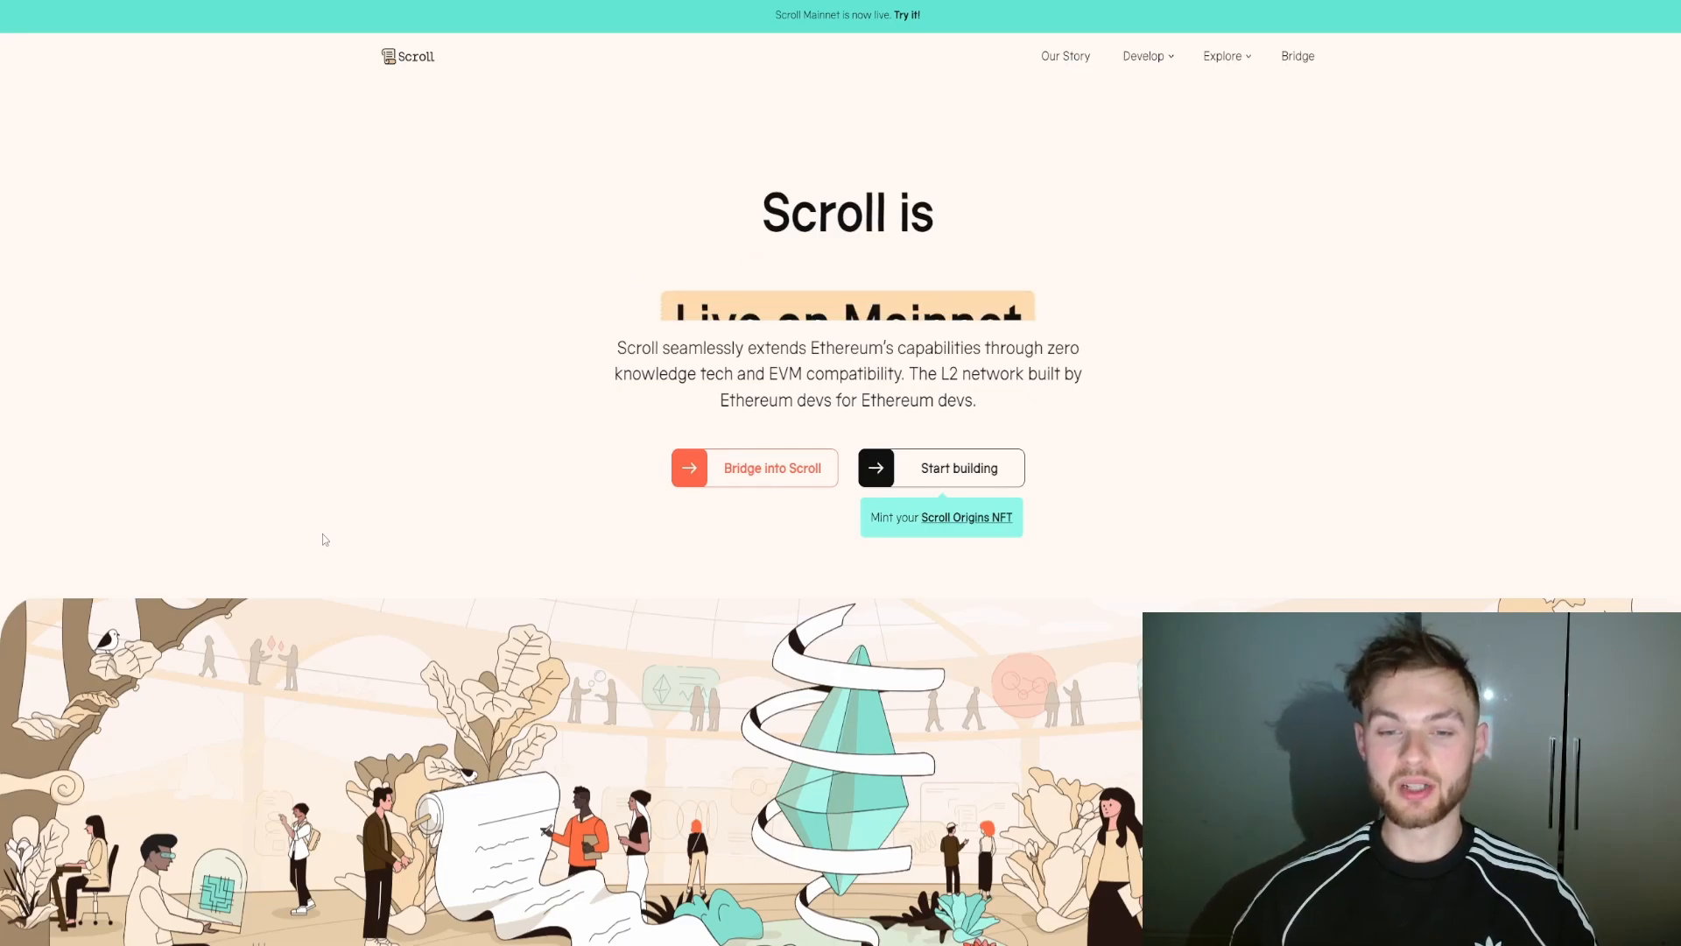
mouse_move(737, 491)
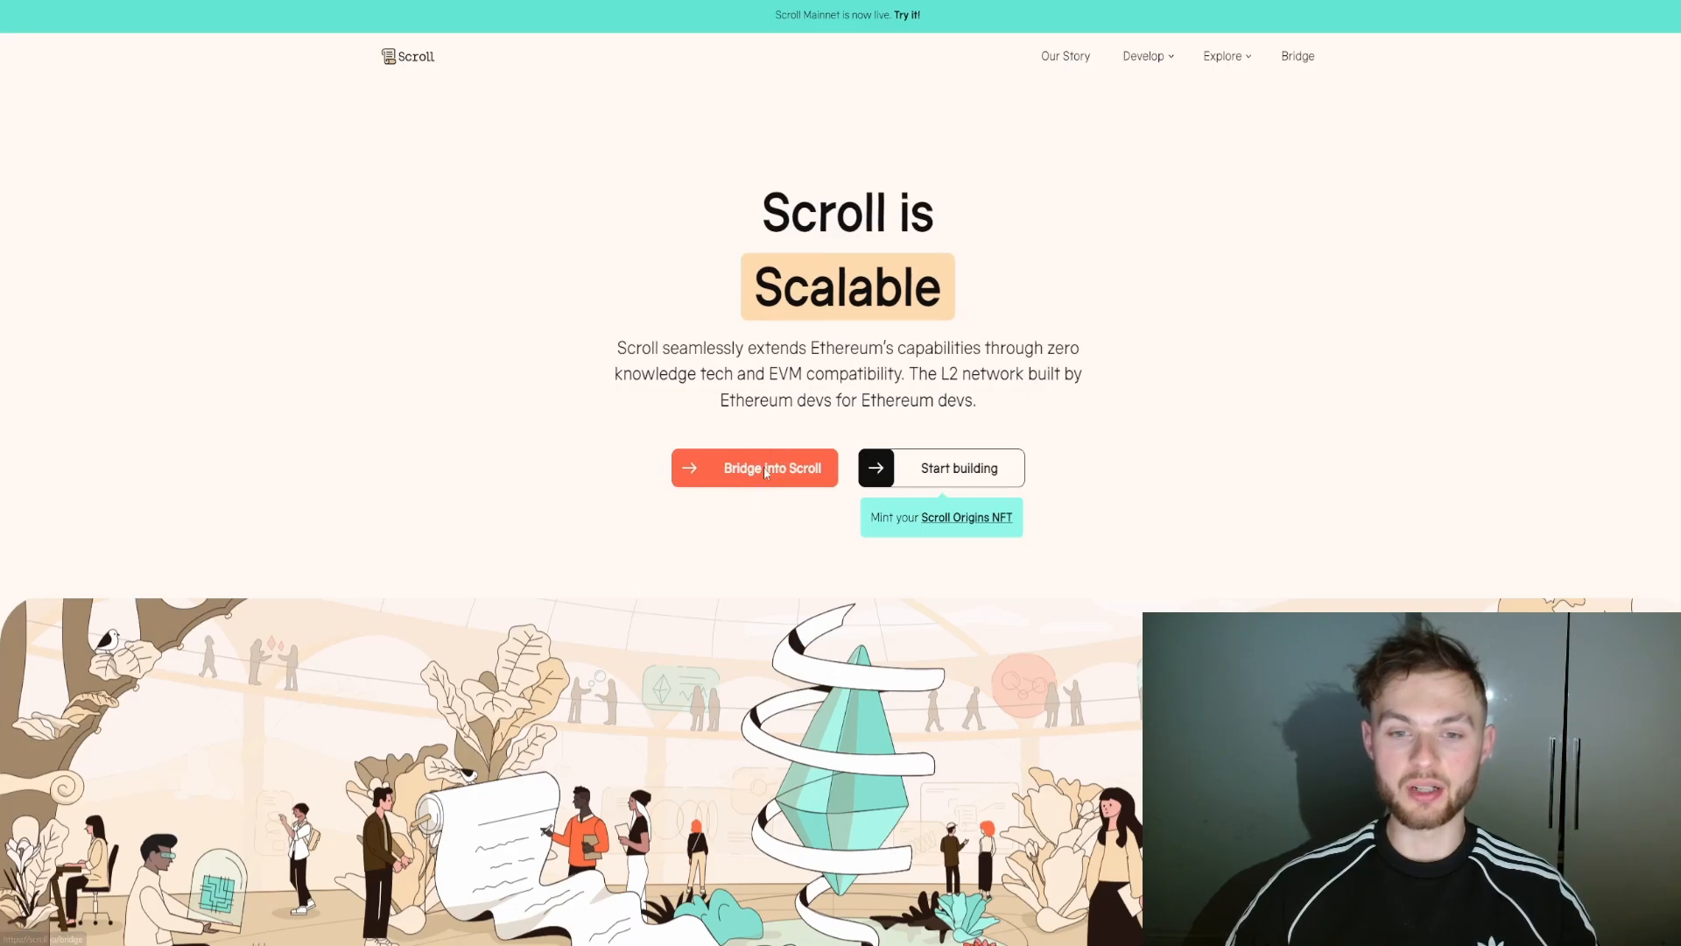
click(754, 468)
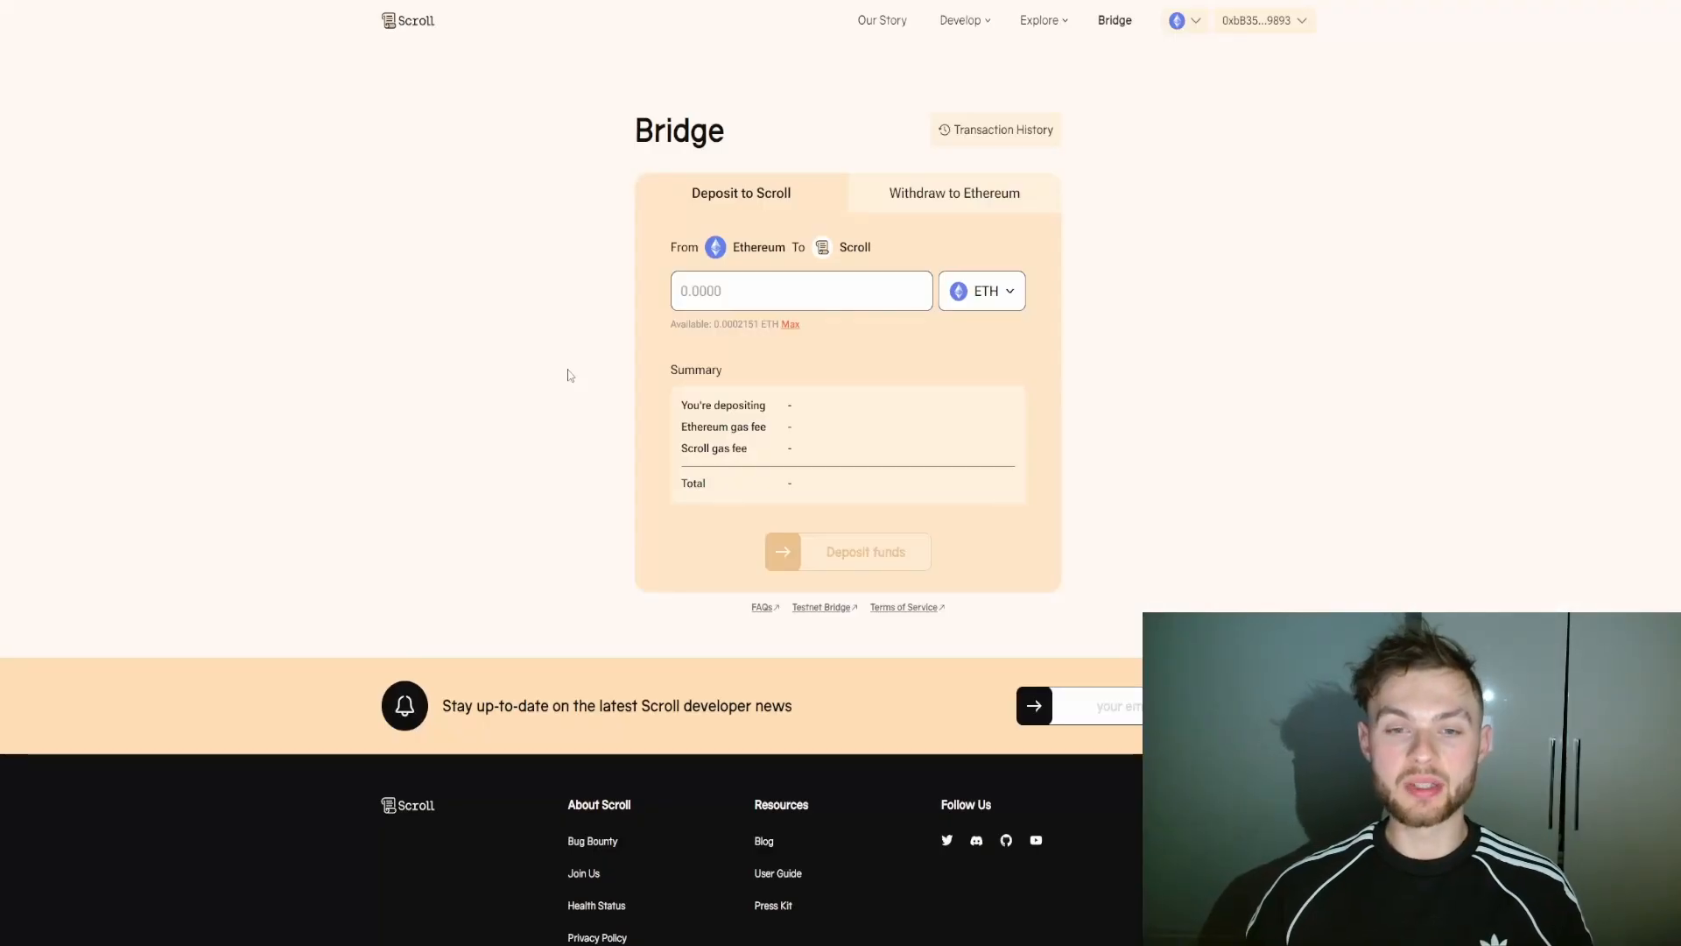
click(802, 291)
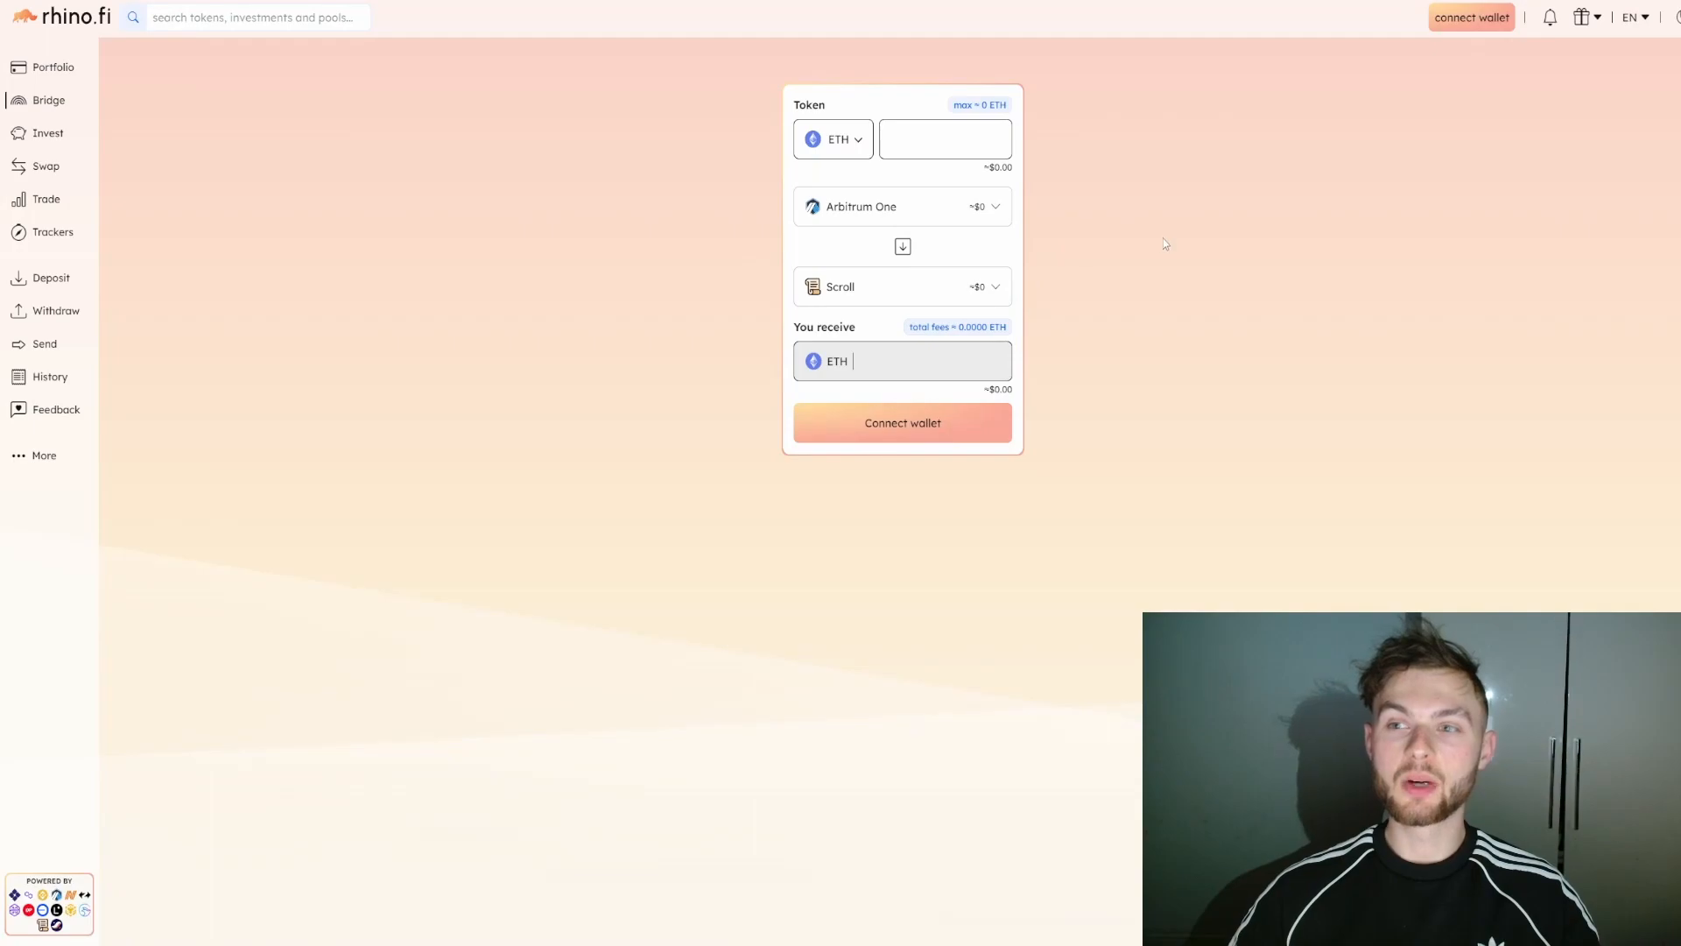
mouse_move(654, 207)
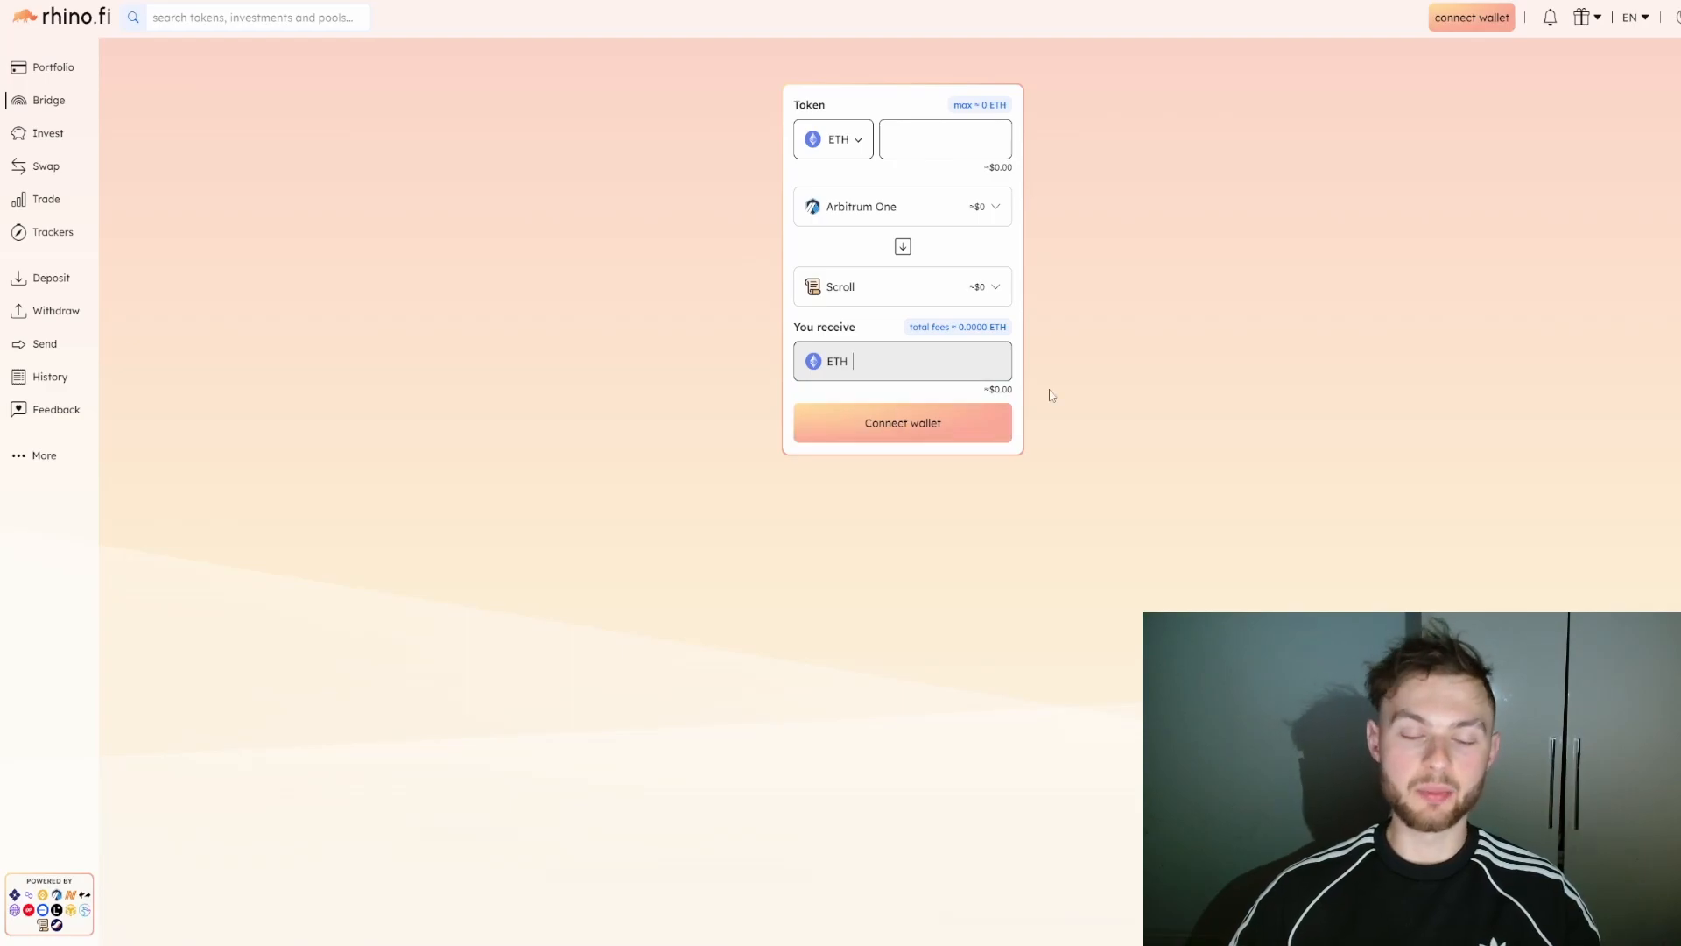
mouse_move(853, 476)
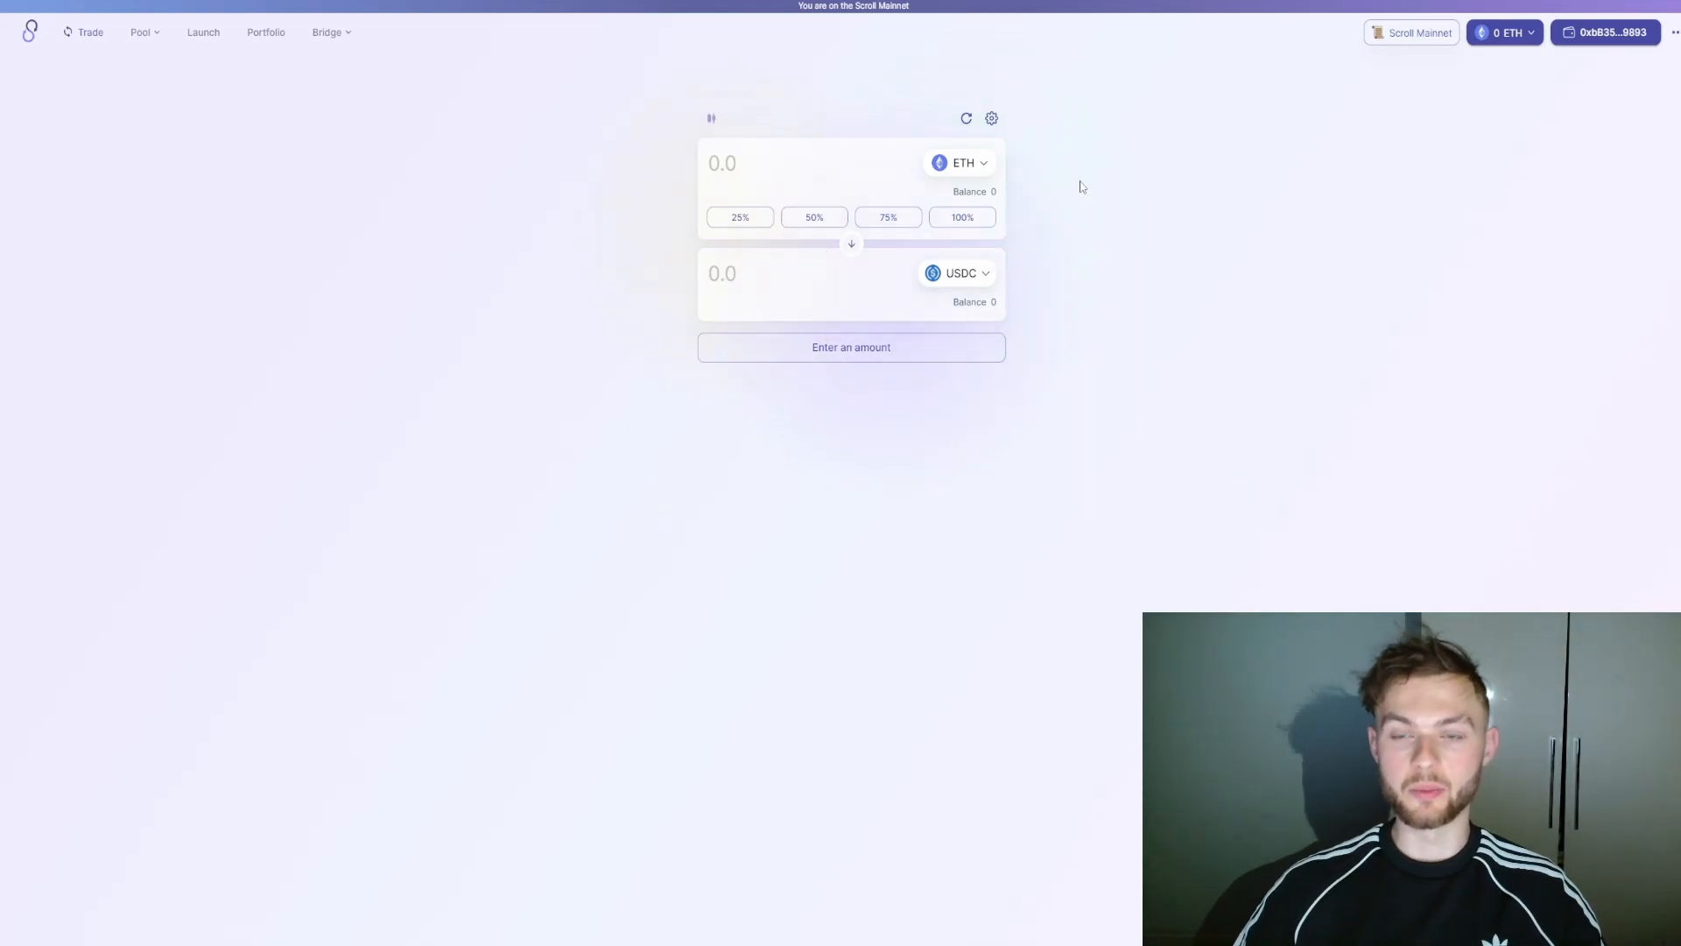
click(960, 271)
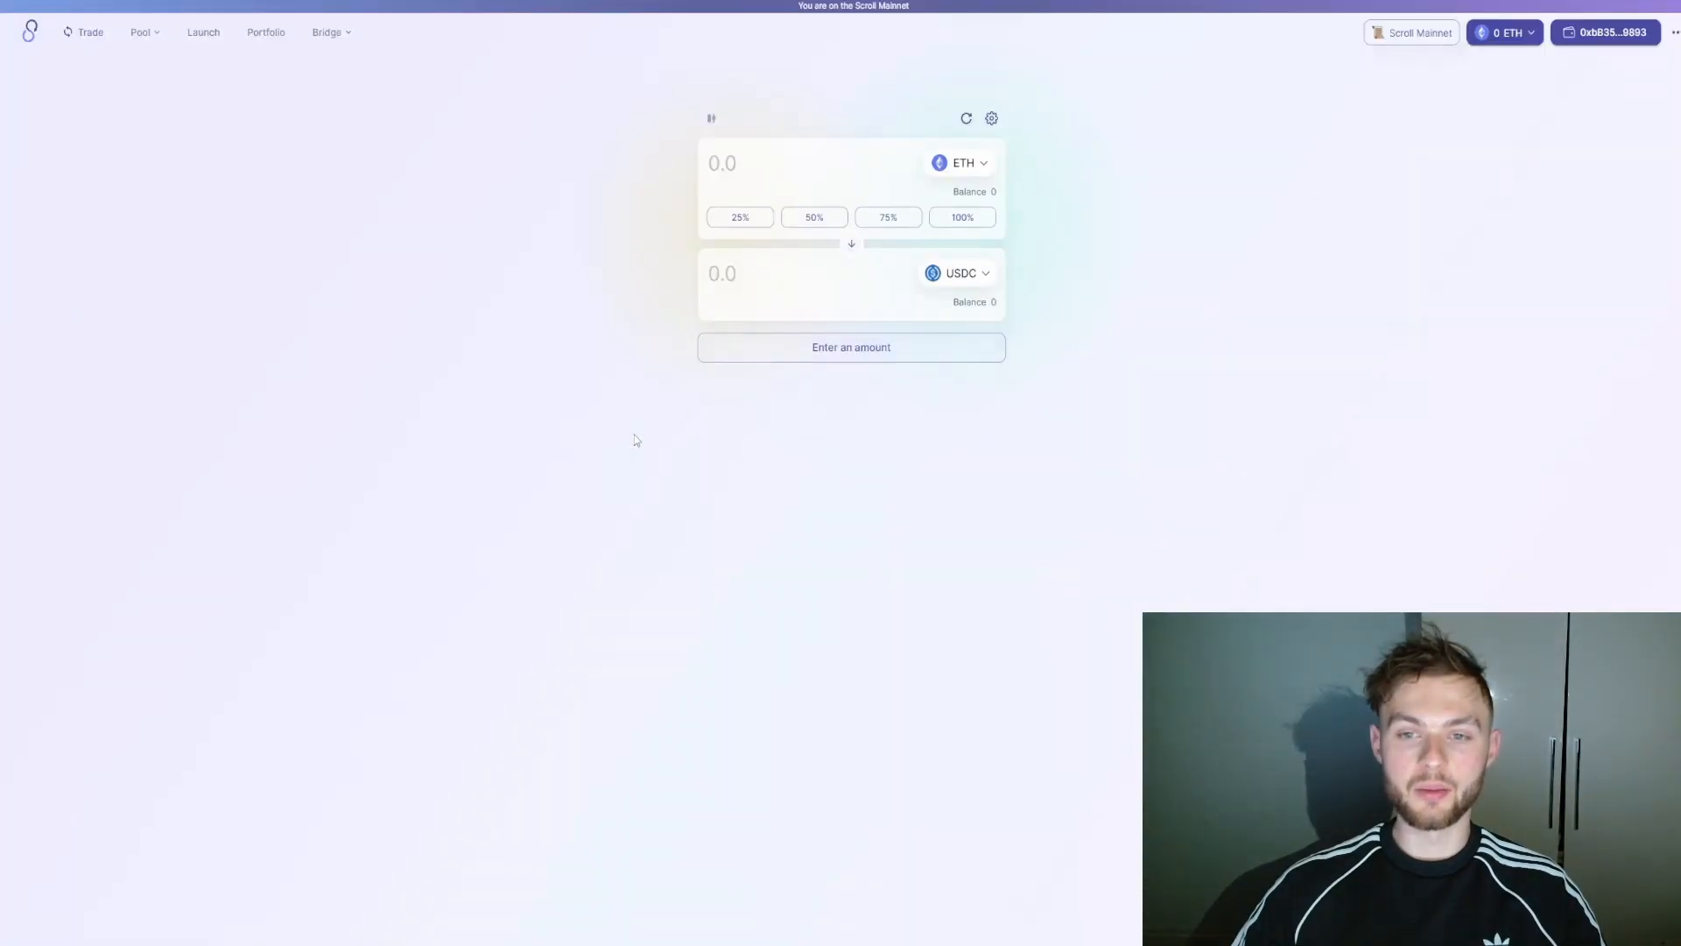
mouse_move(648, 431)
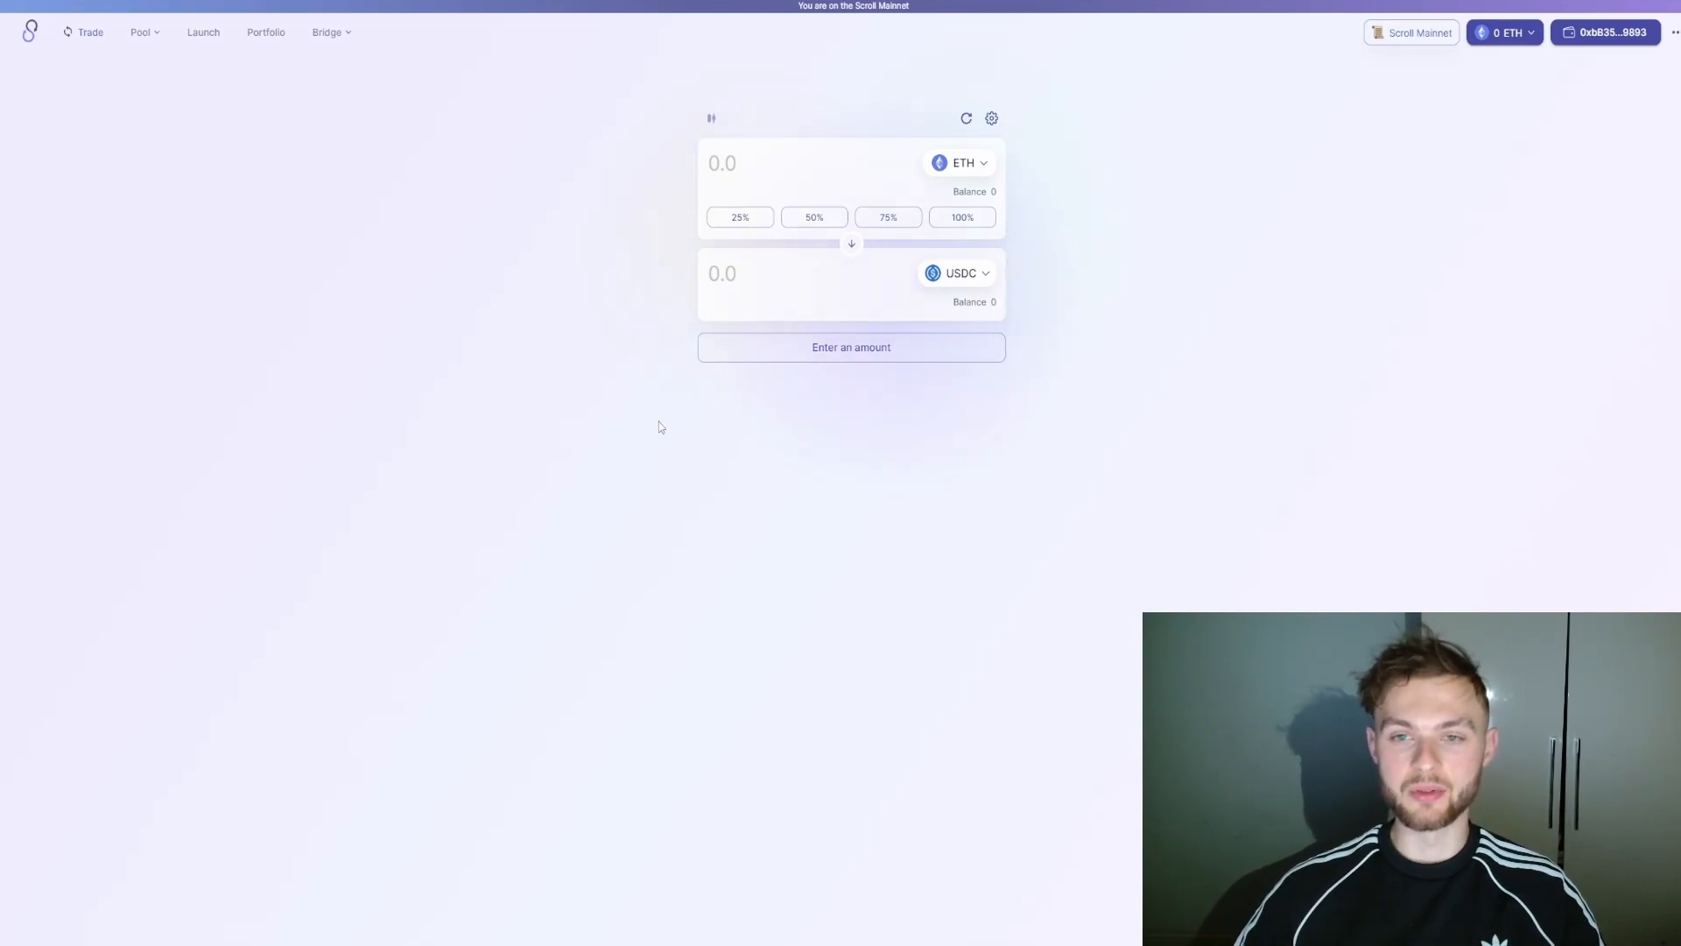
Show SyncSwap's All Pools list on Scroll via the Pool menu
click(141, 32)
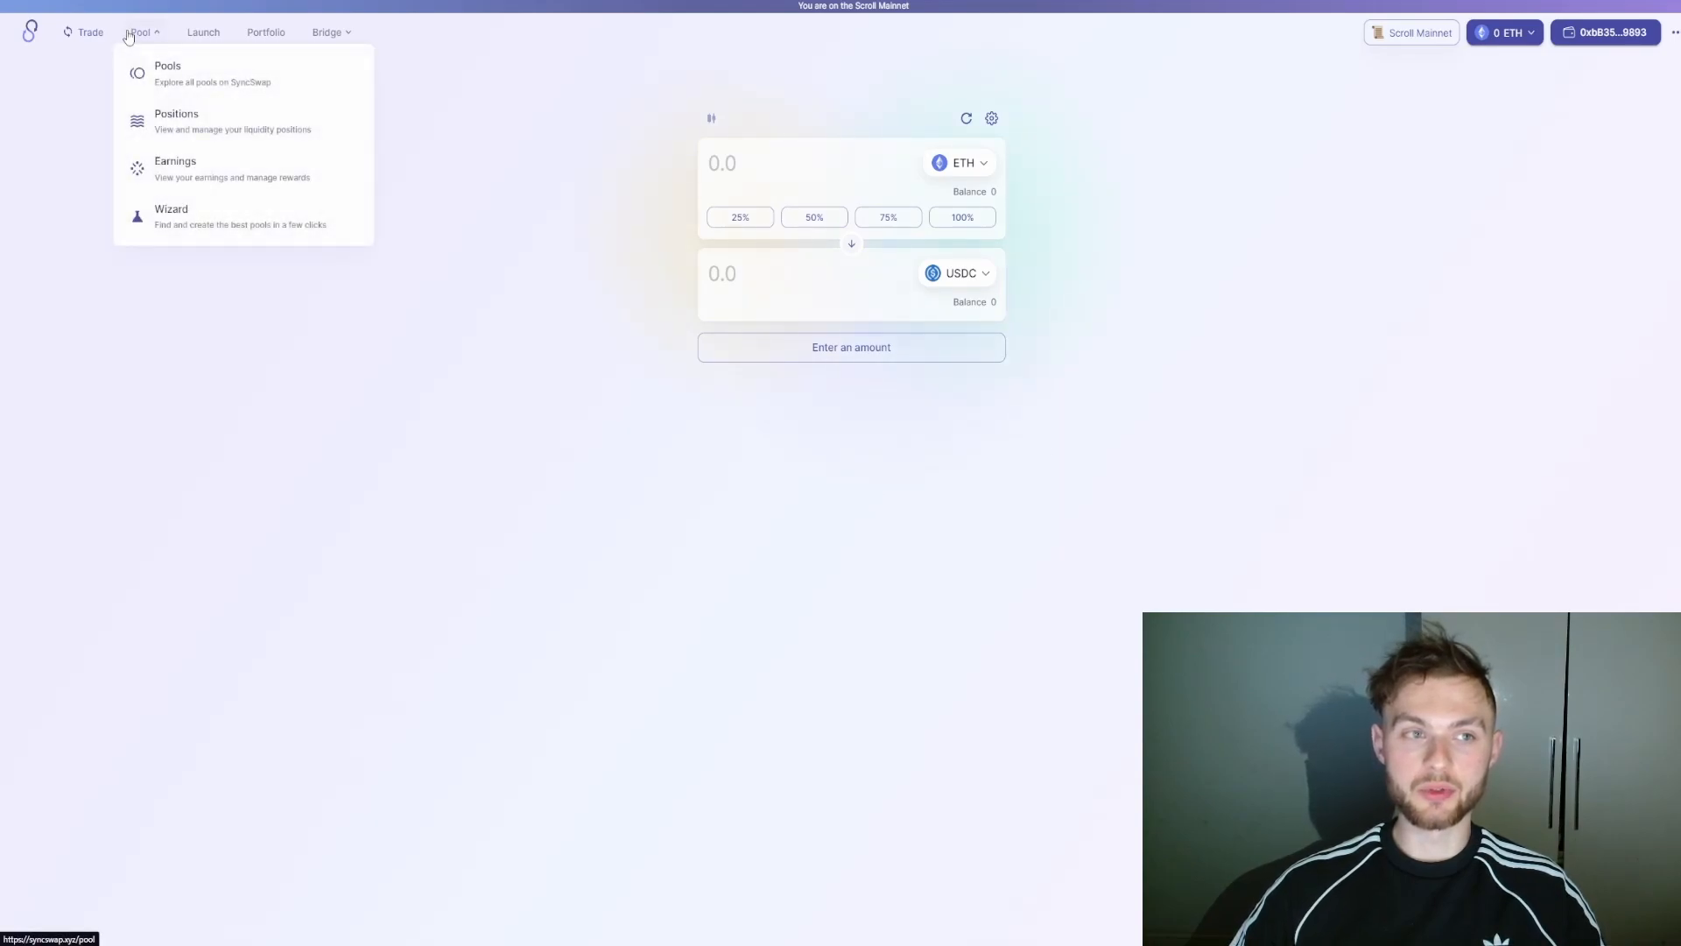
click(165, 66)
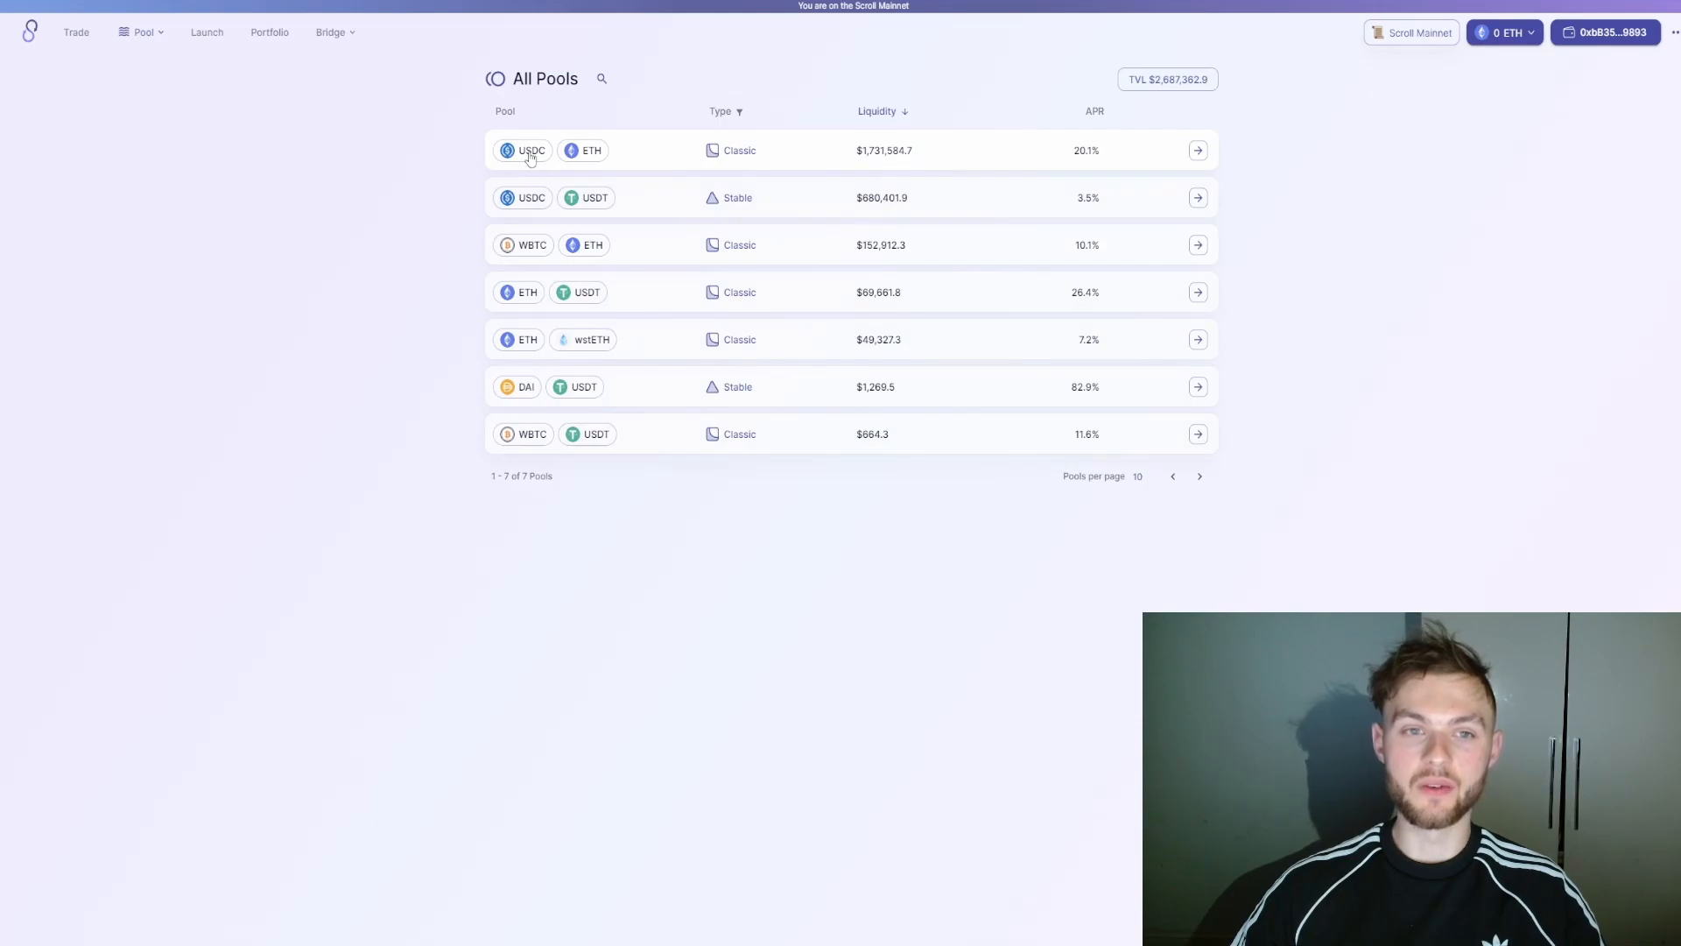
mouse_move(504, 207)
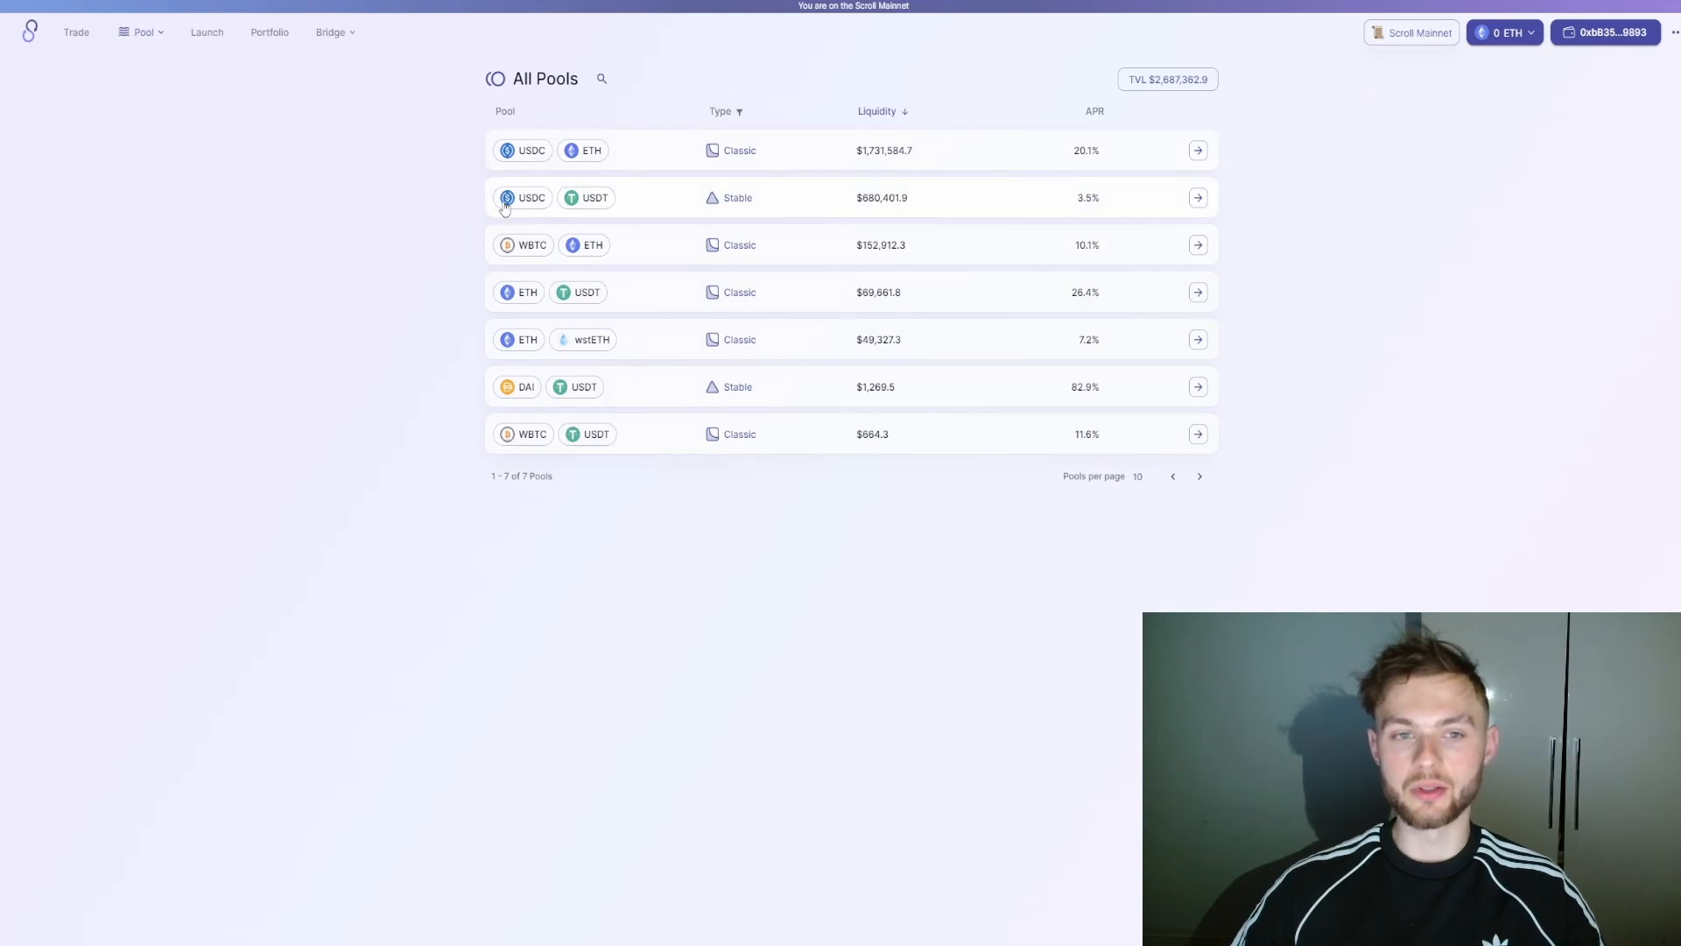
mouse_move(802, 219)
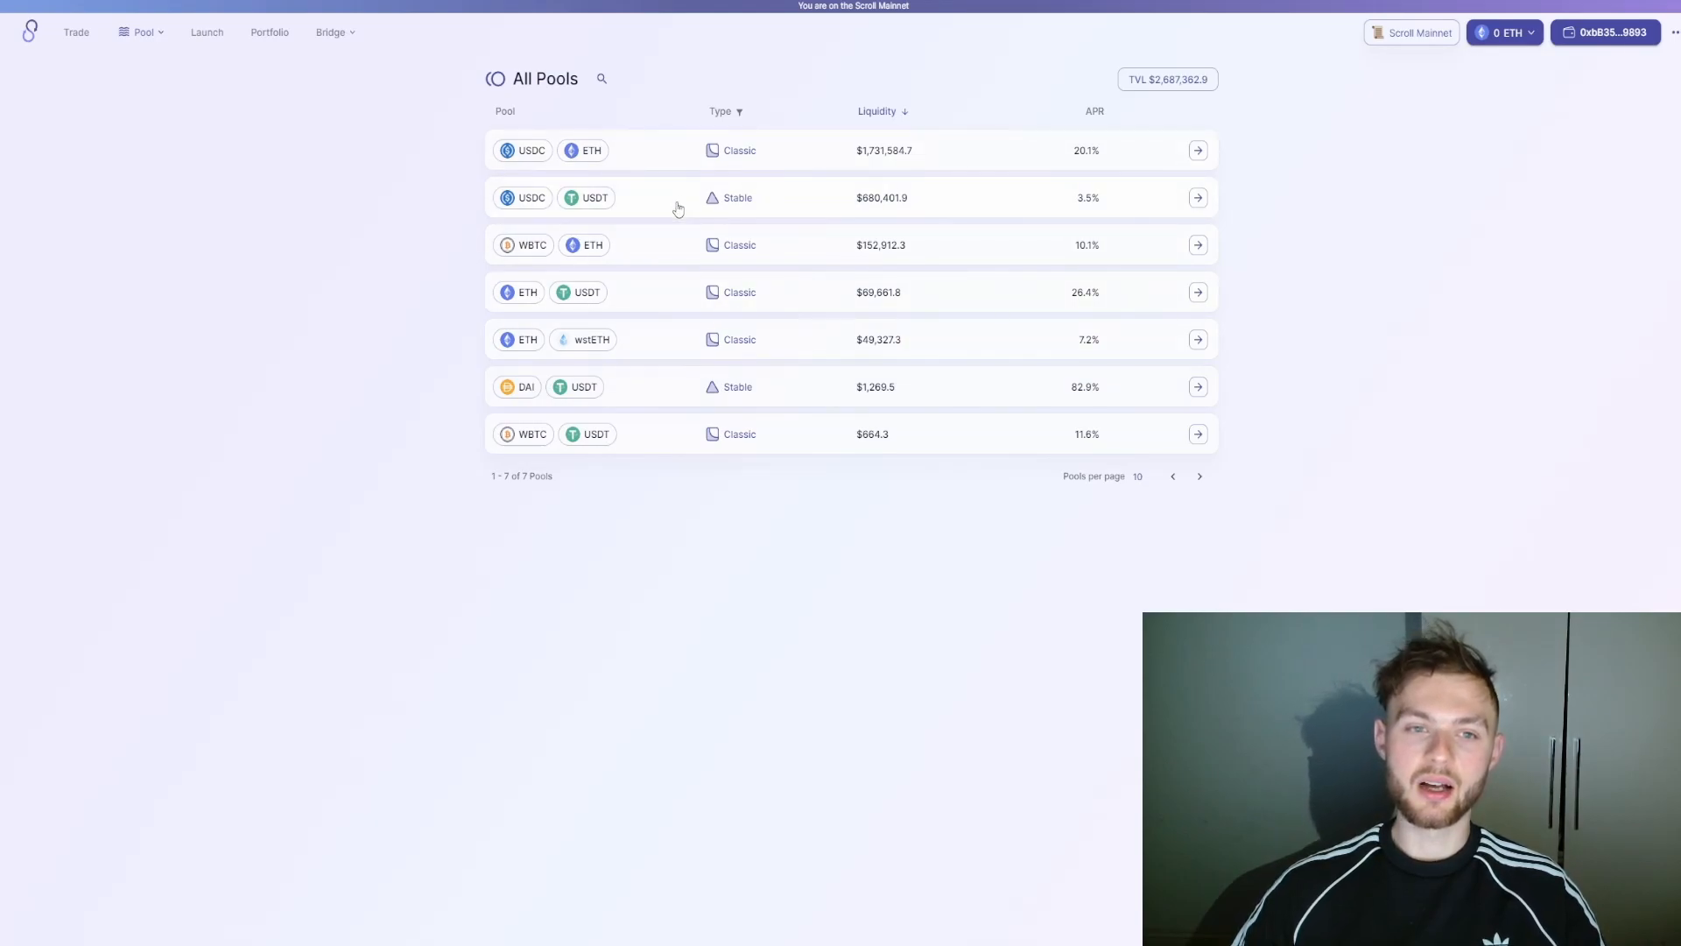
mouse_move(862, 186)
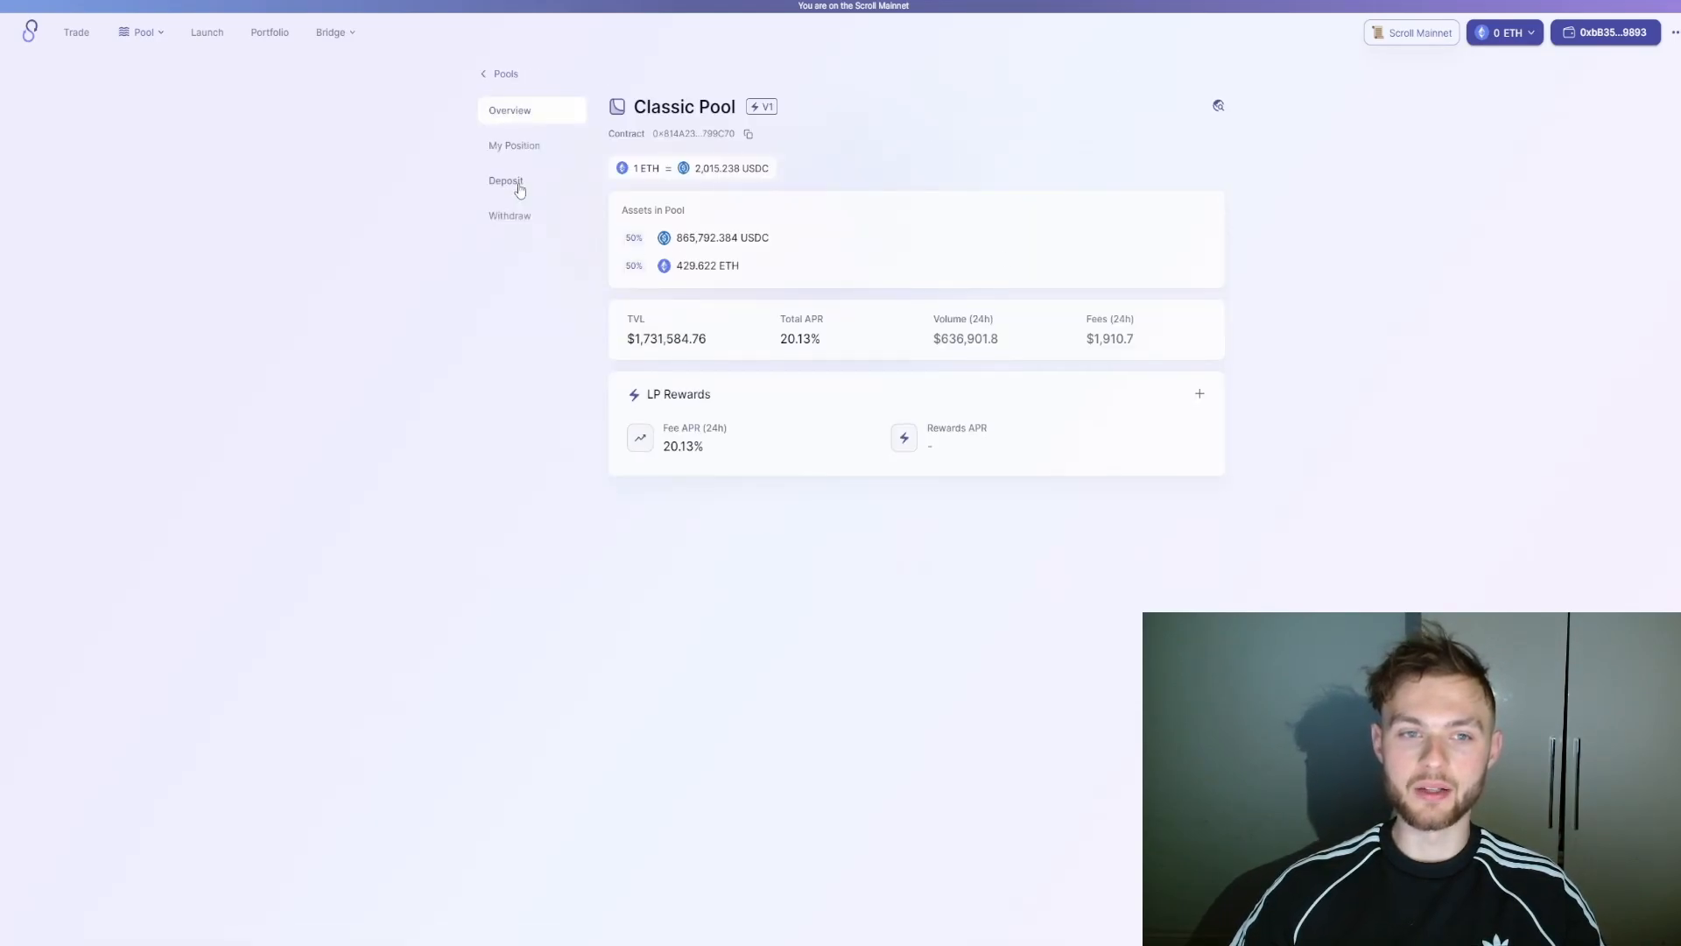
Start a deposit into the USDC/ETH pool with 5 USDC entered
click(506, 180)
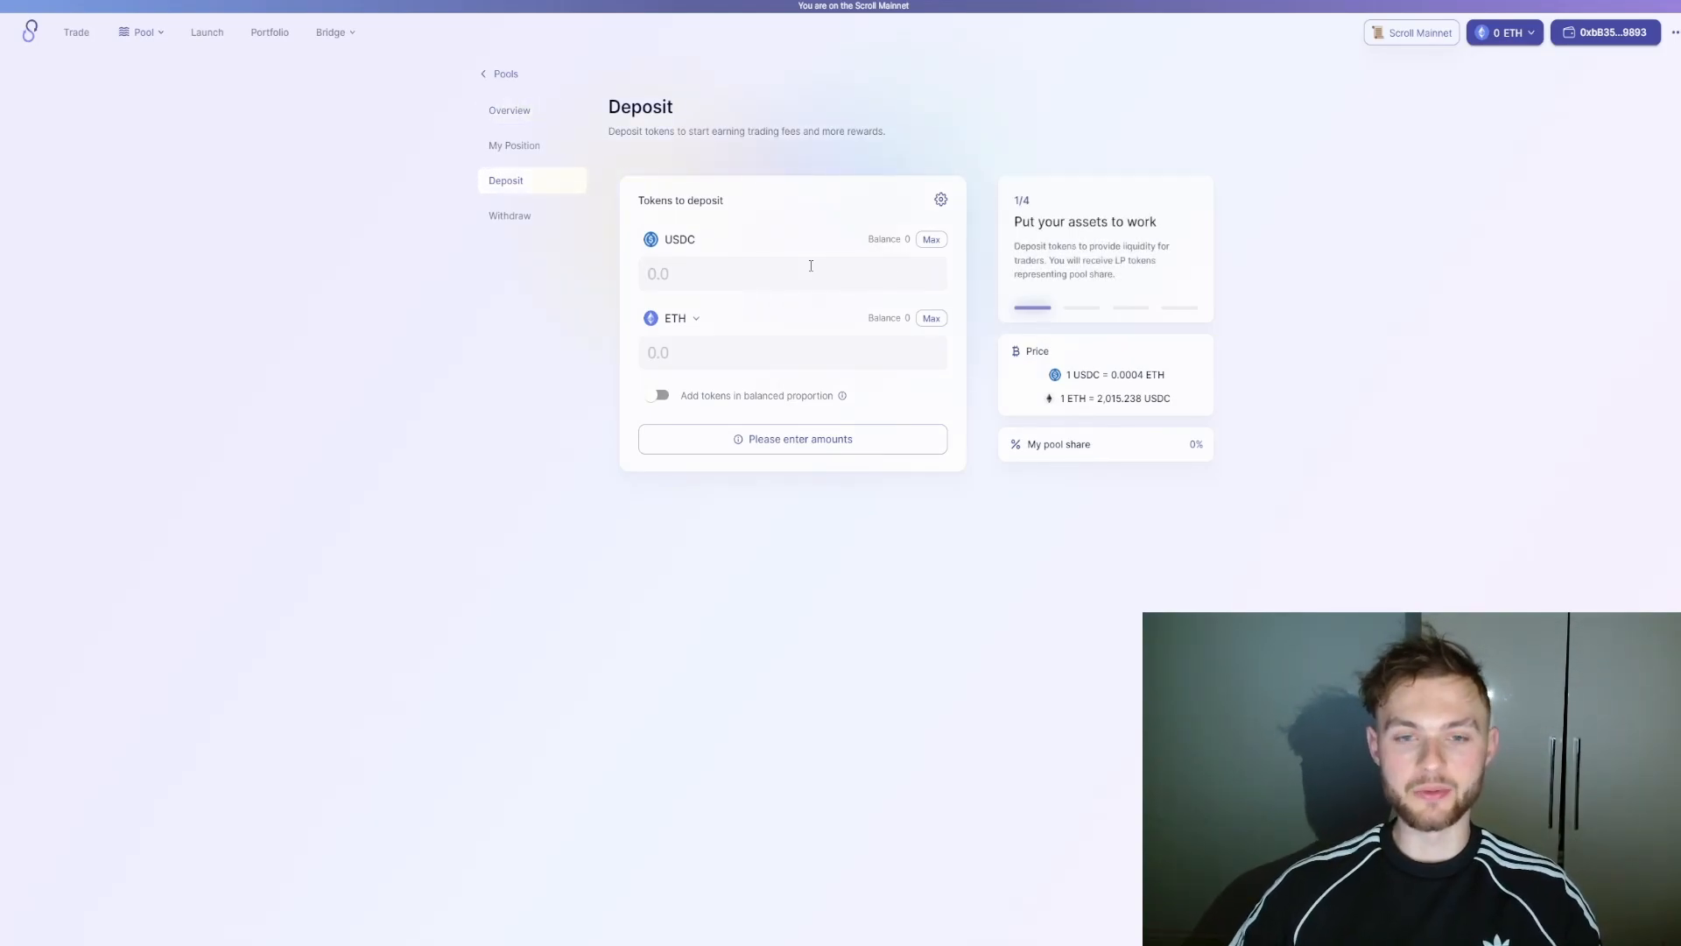
text(5)
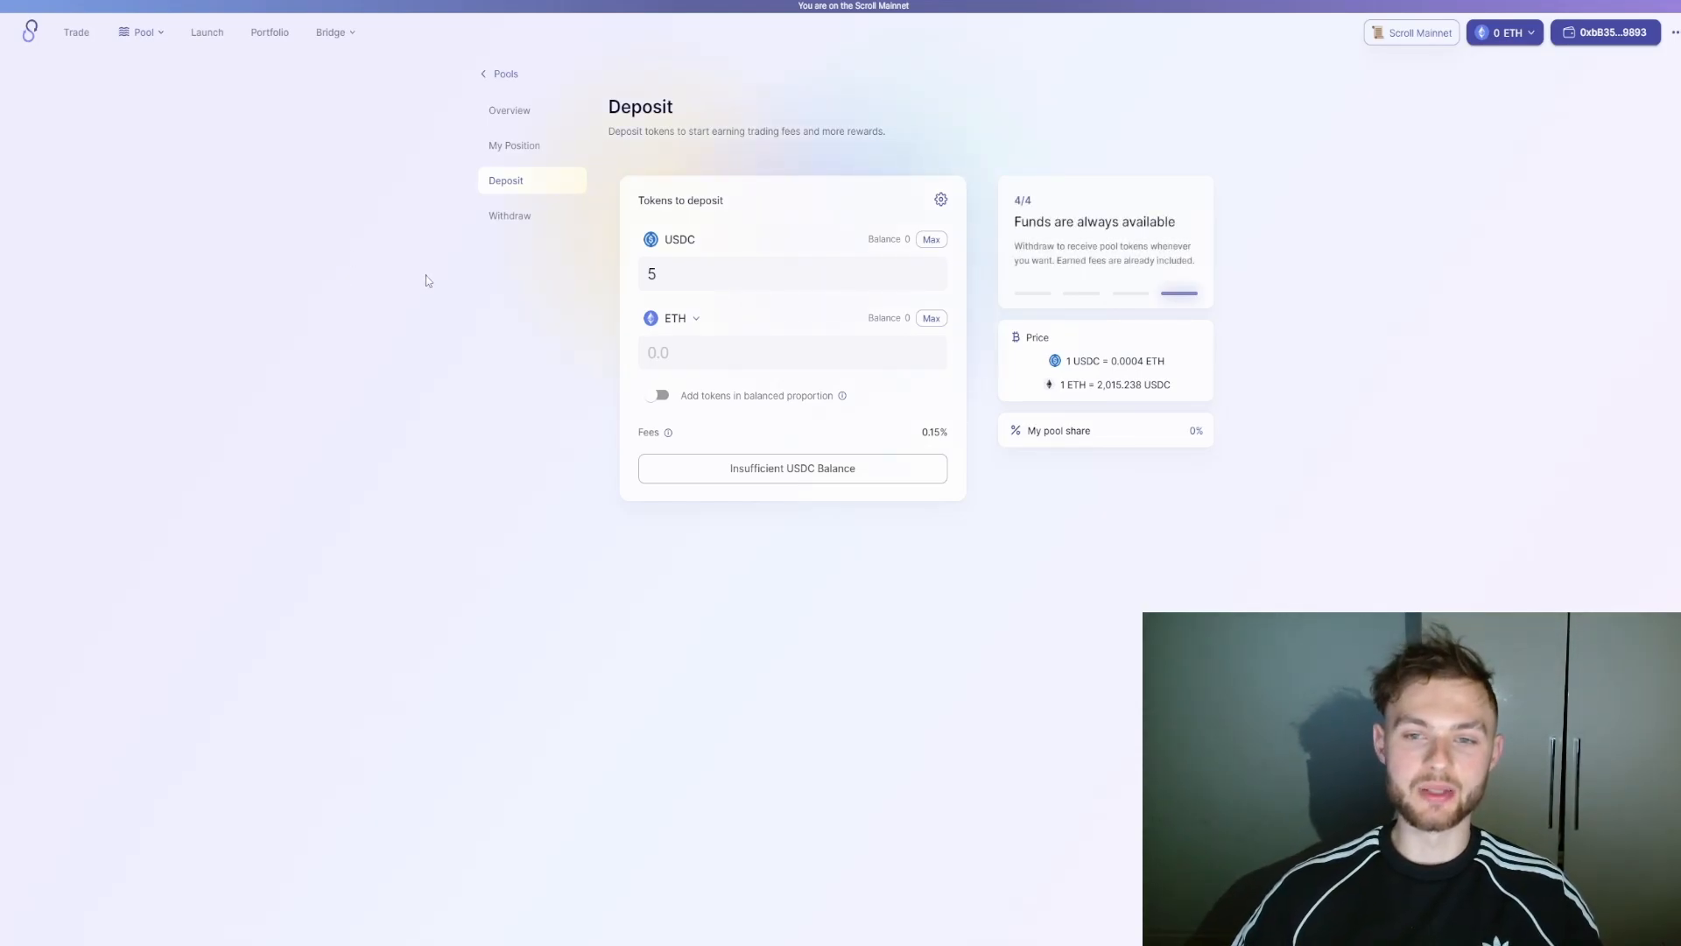
mouse_move(443, 217)
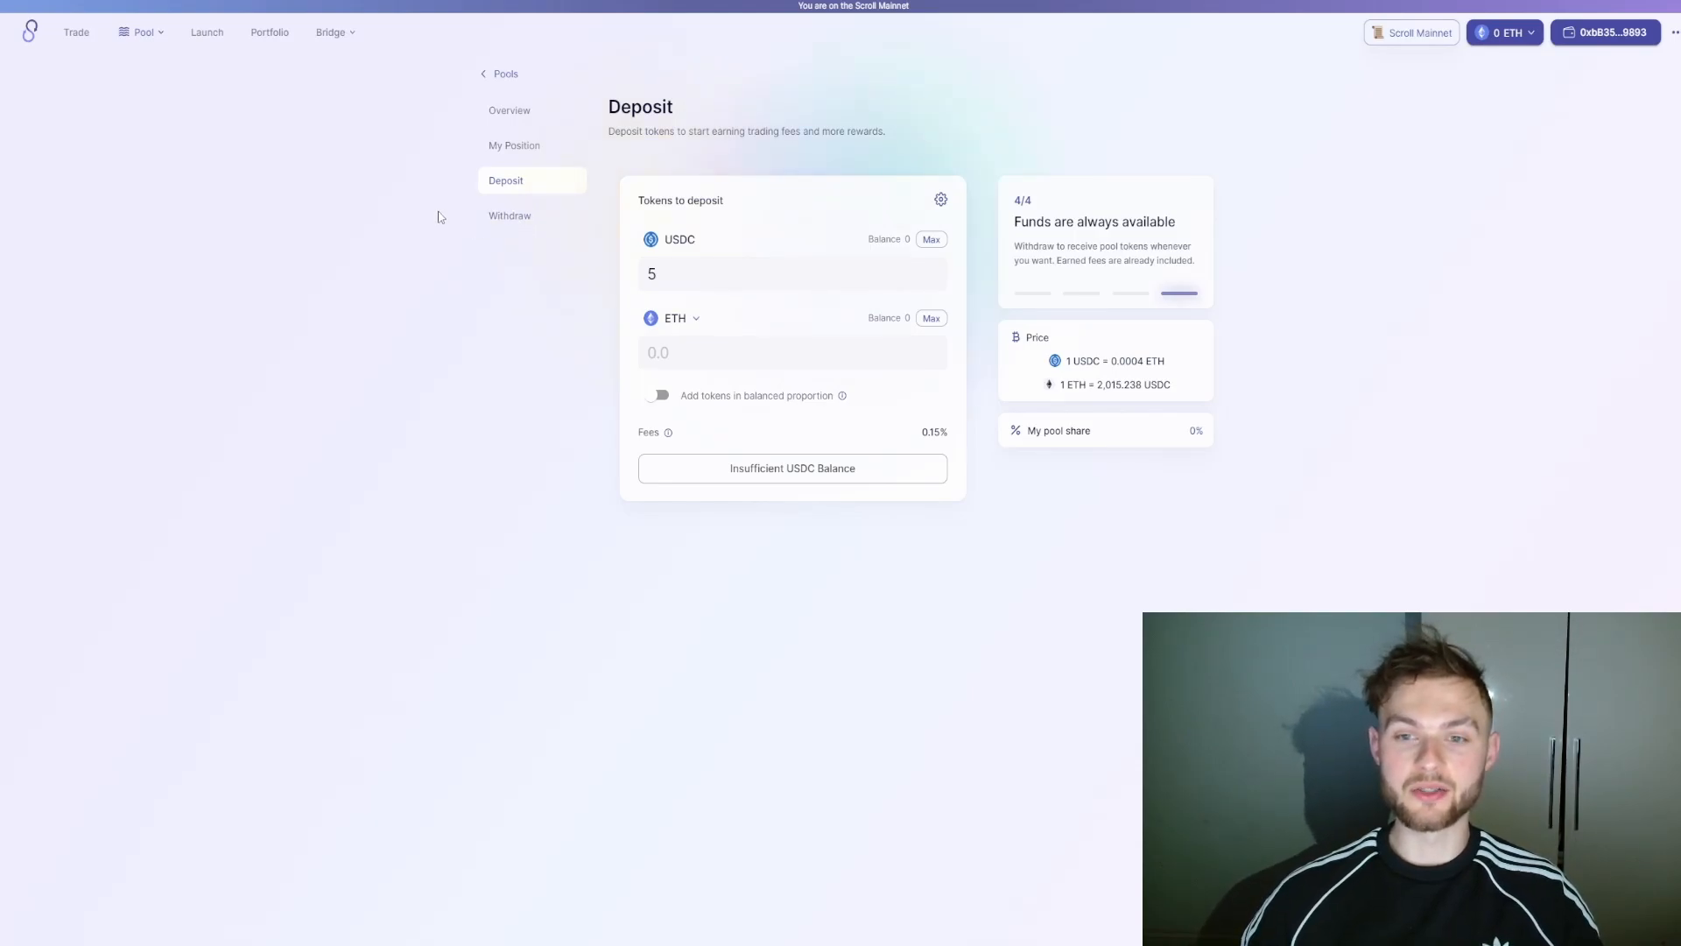
mouse_move(416, 179)
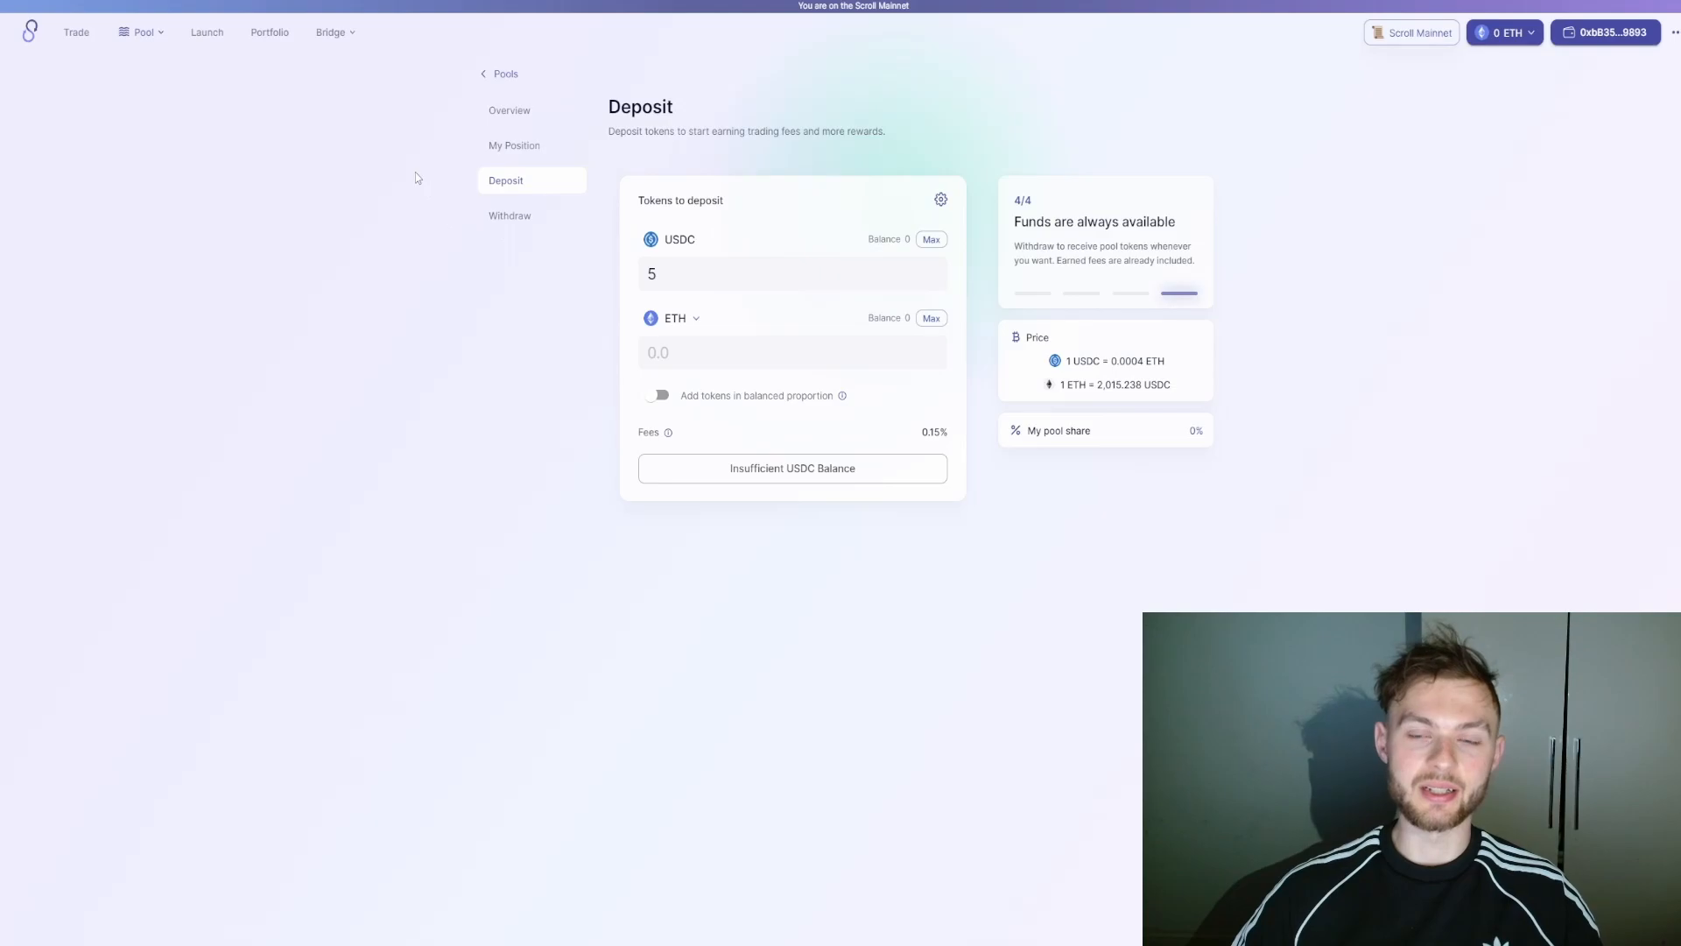
mouse_move(406, 170)
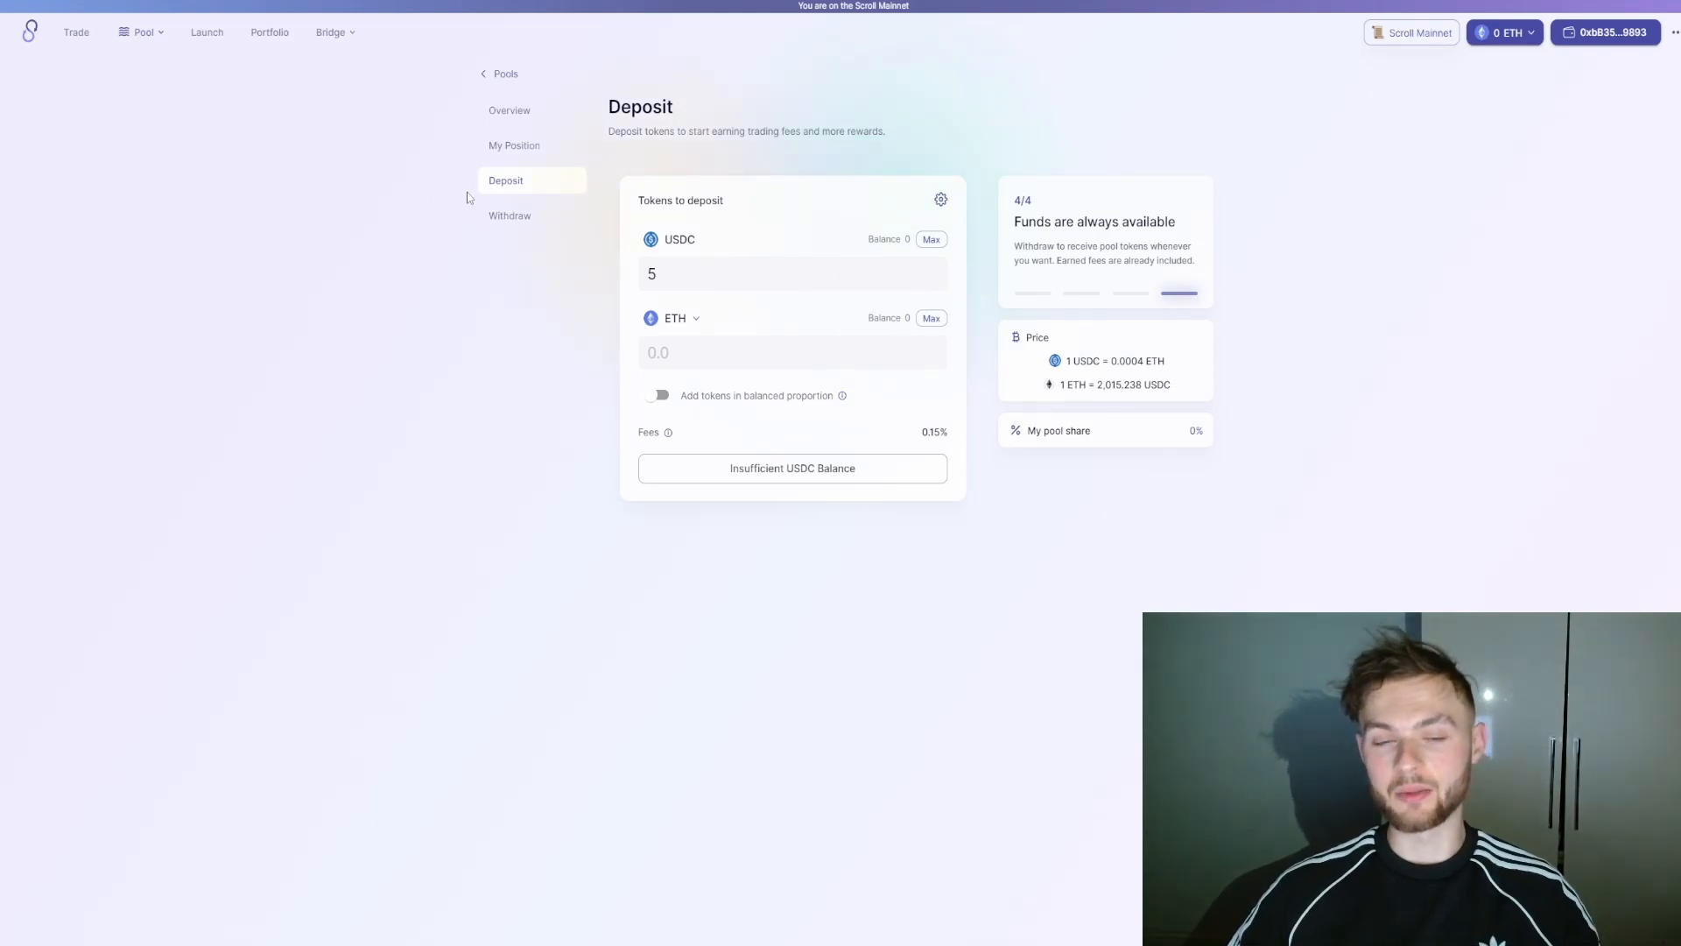
mouse_move(382, 150)
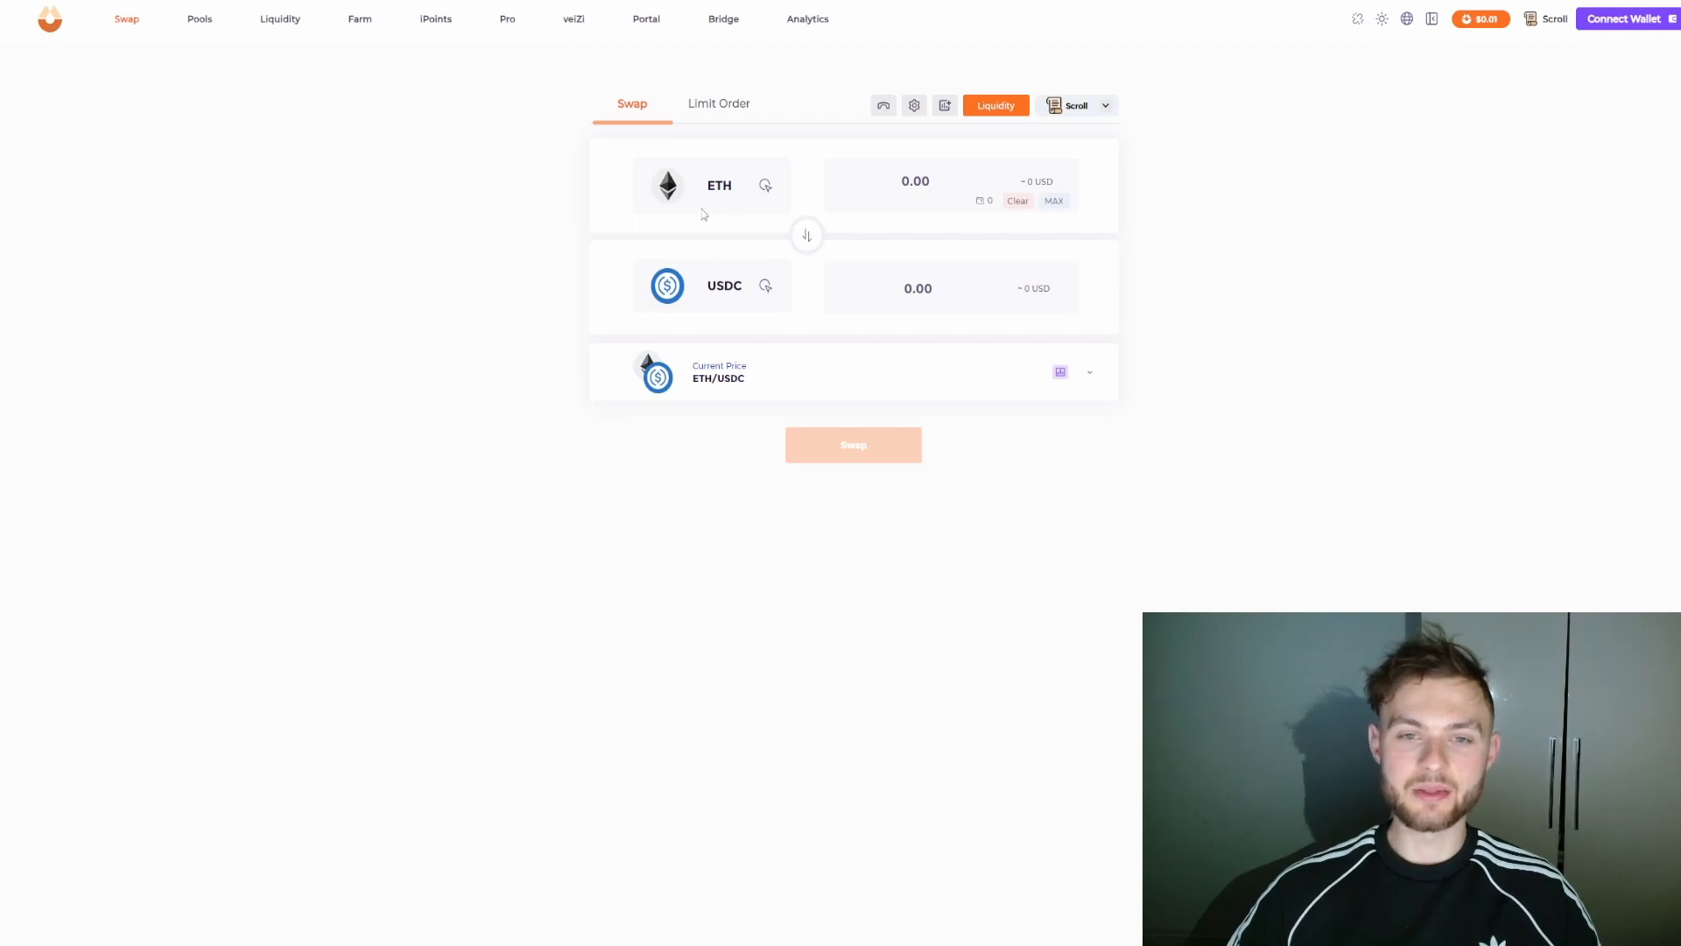
Flip the iZUMi swap direction so USDC is exchanged for ETH
click(805, 234)
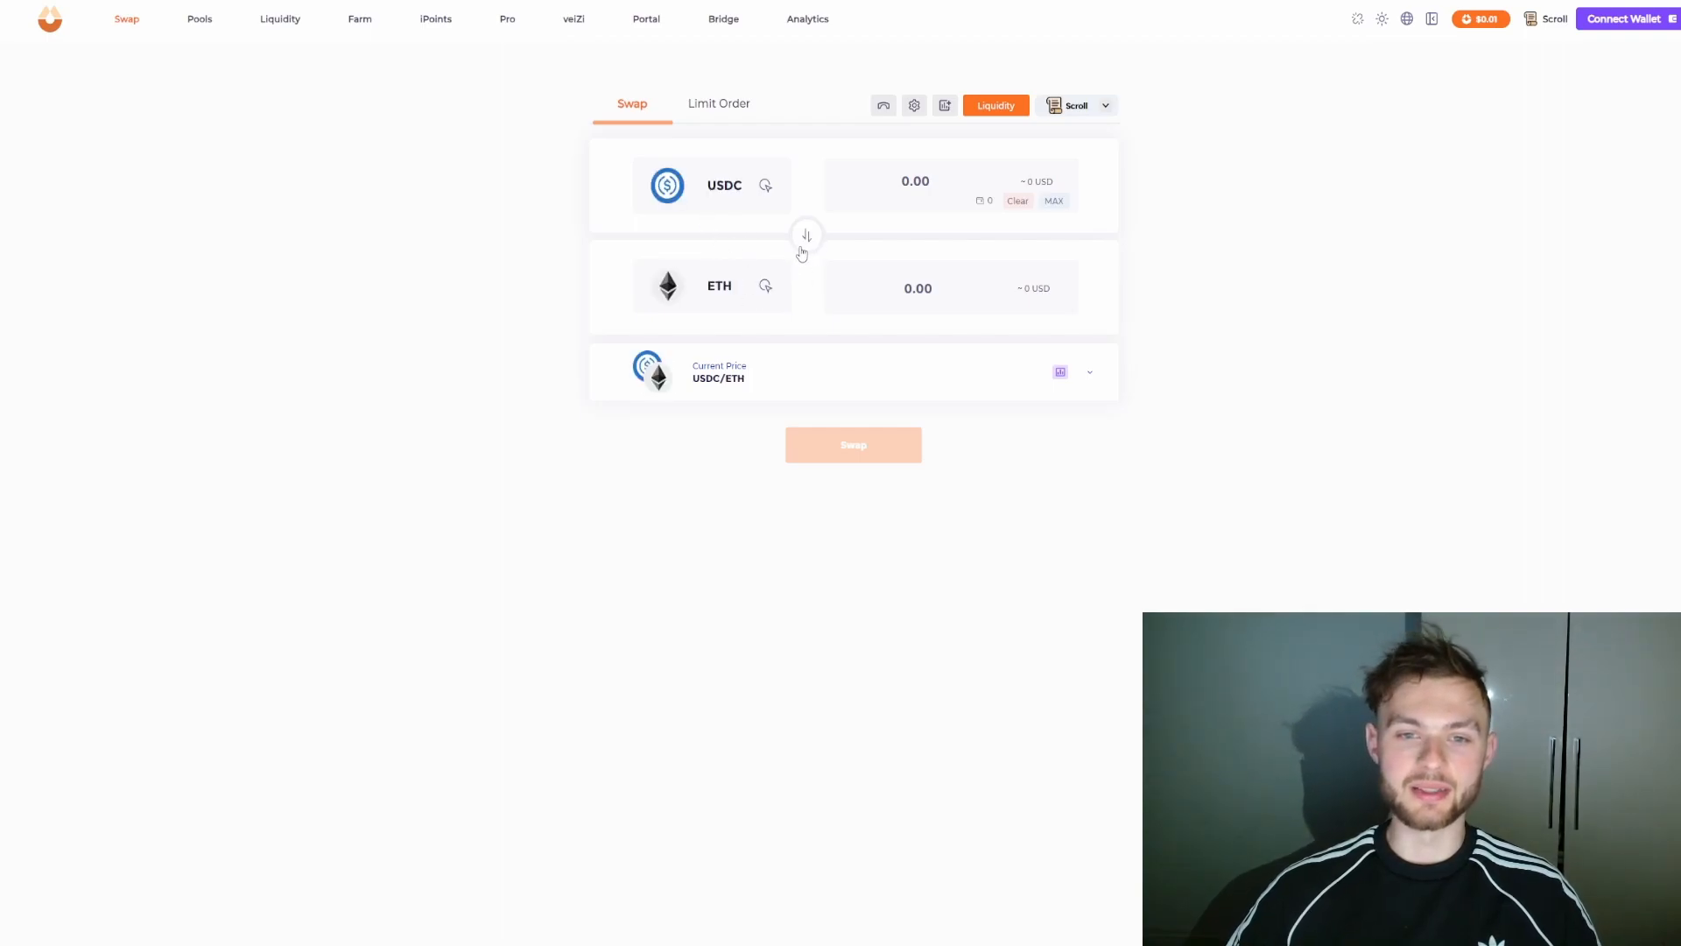
click(805, 235)
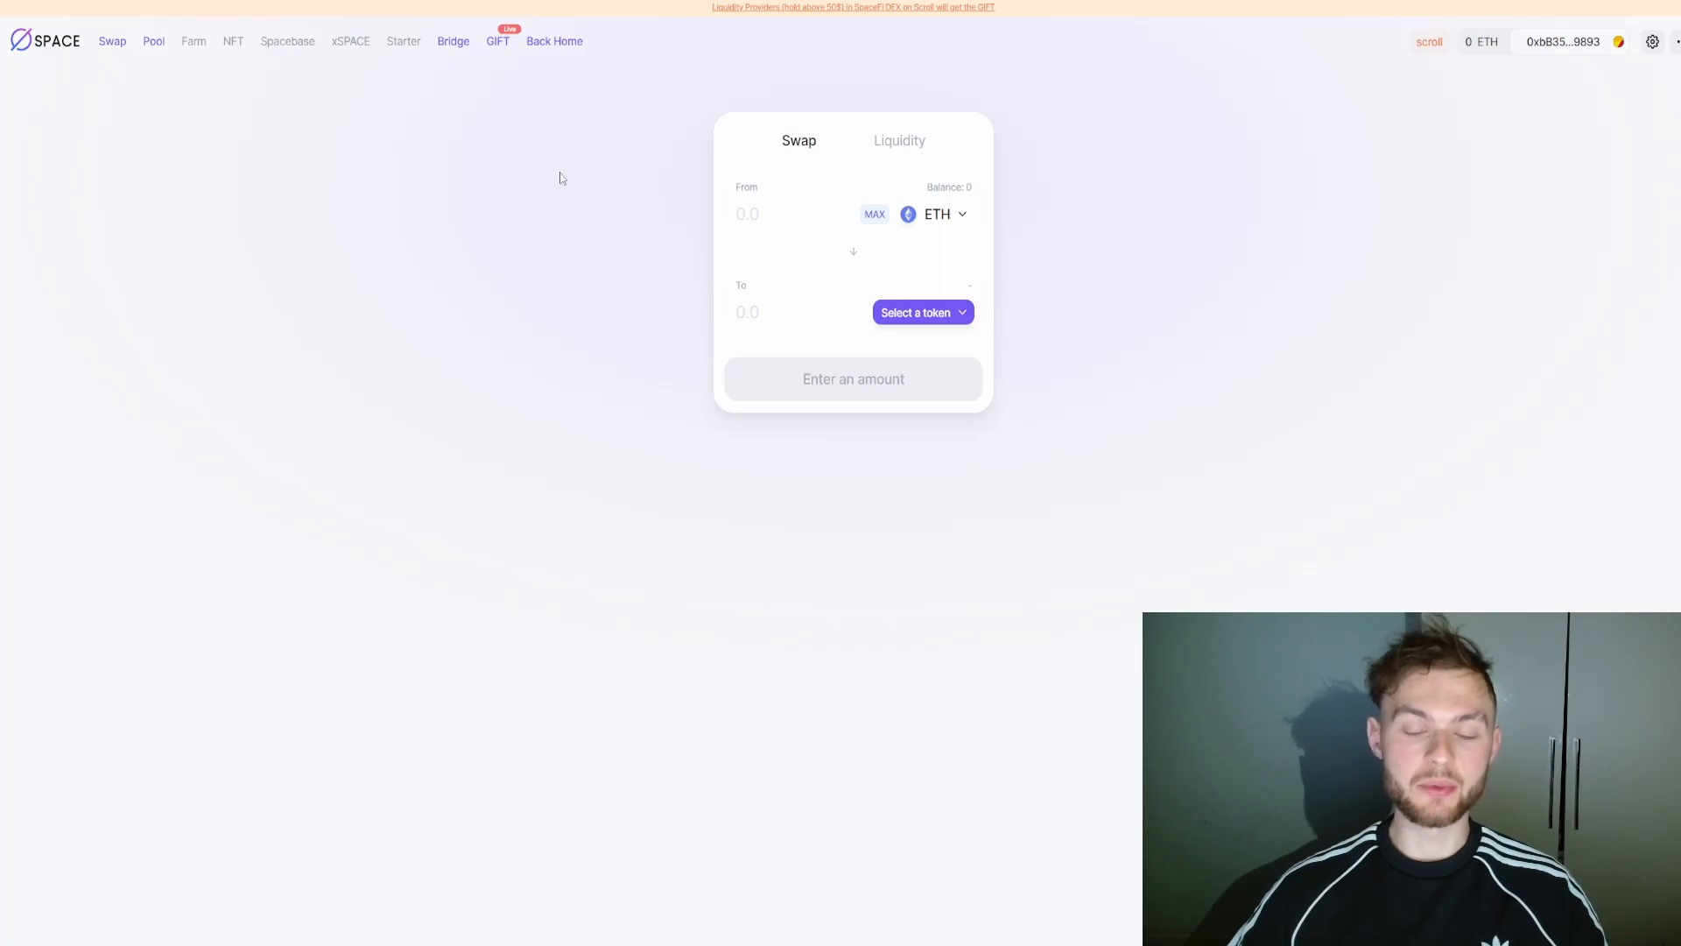
Bring up SpaceFi's 'Select a token' list for the destination token
click(923, 312)
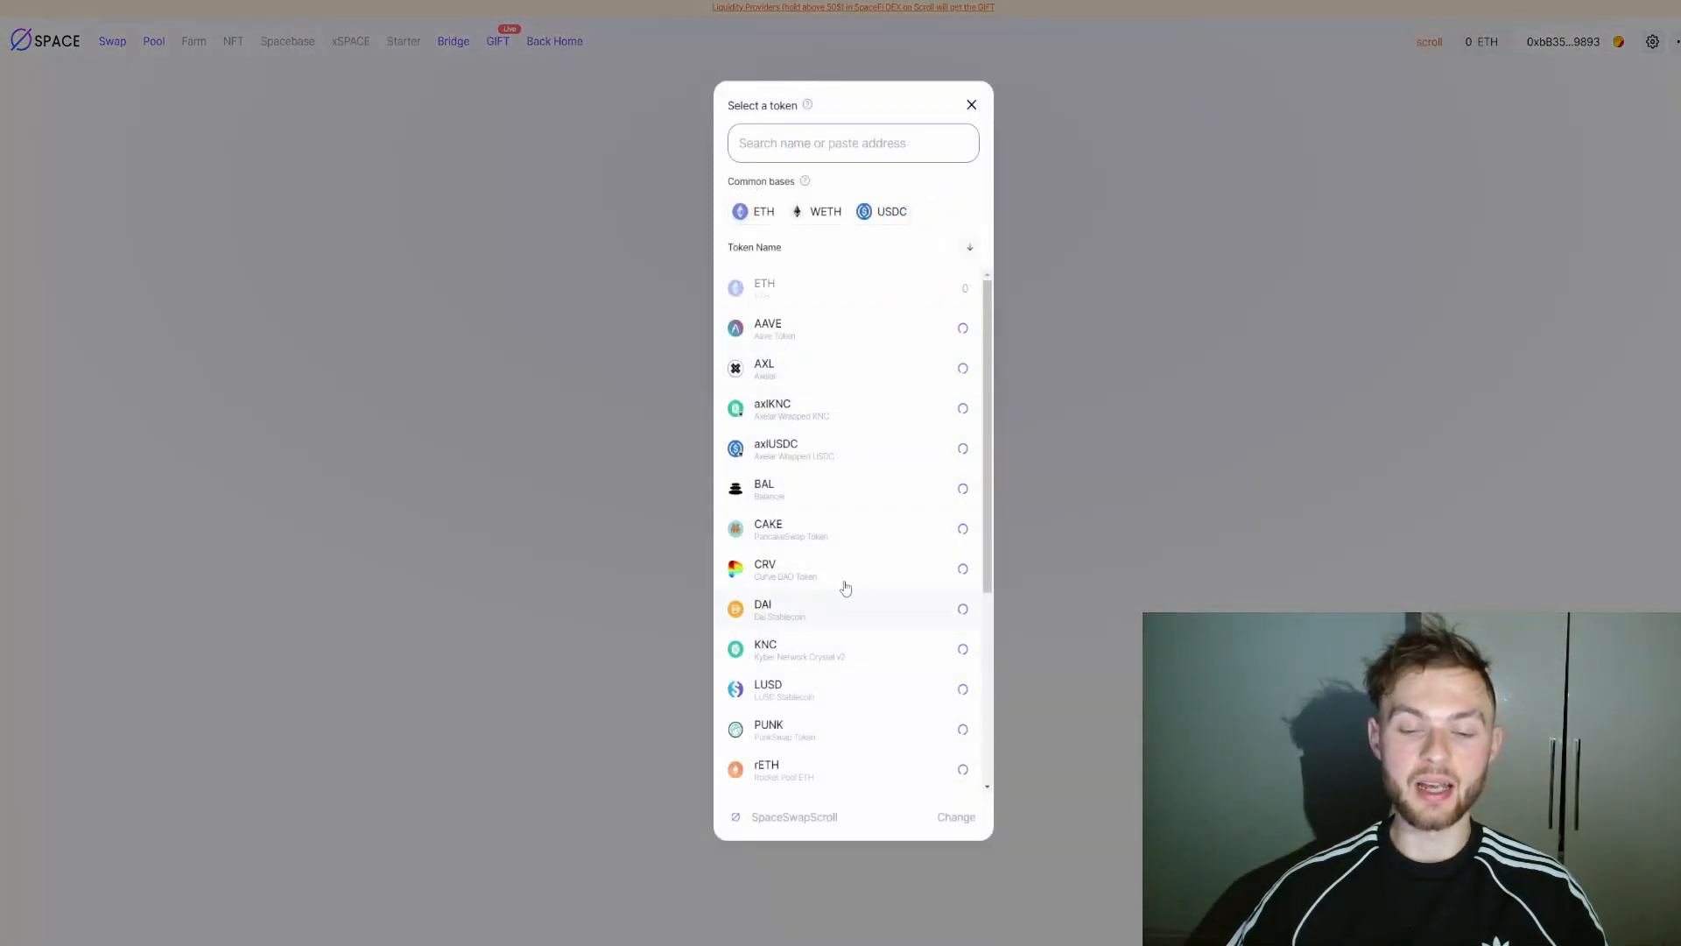
mouse_move(827, 469)
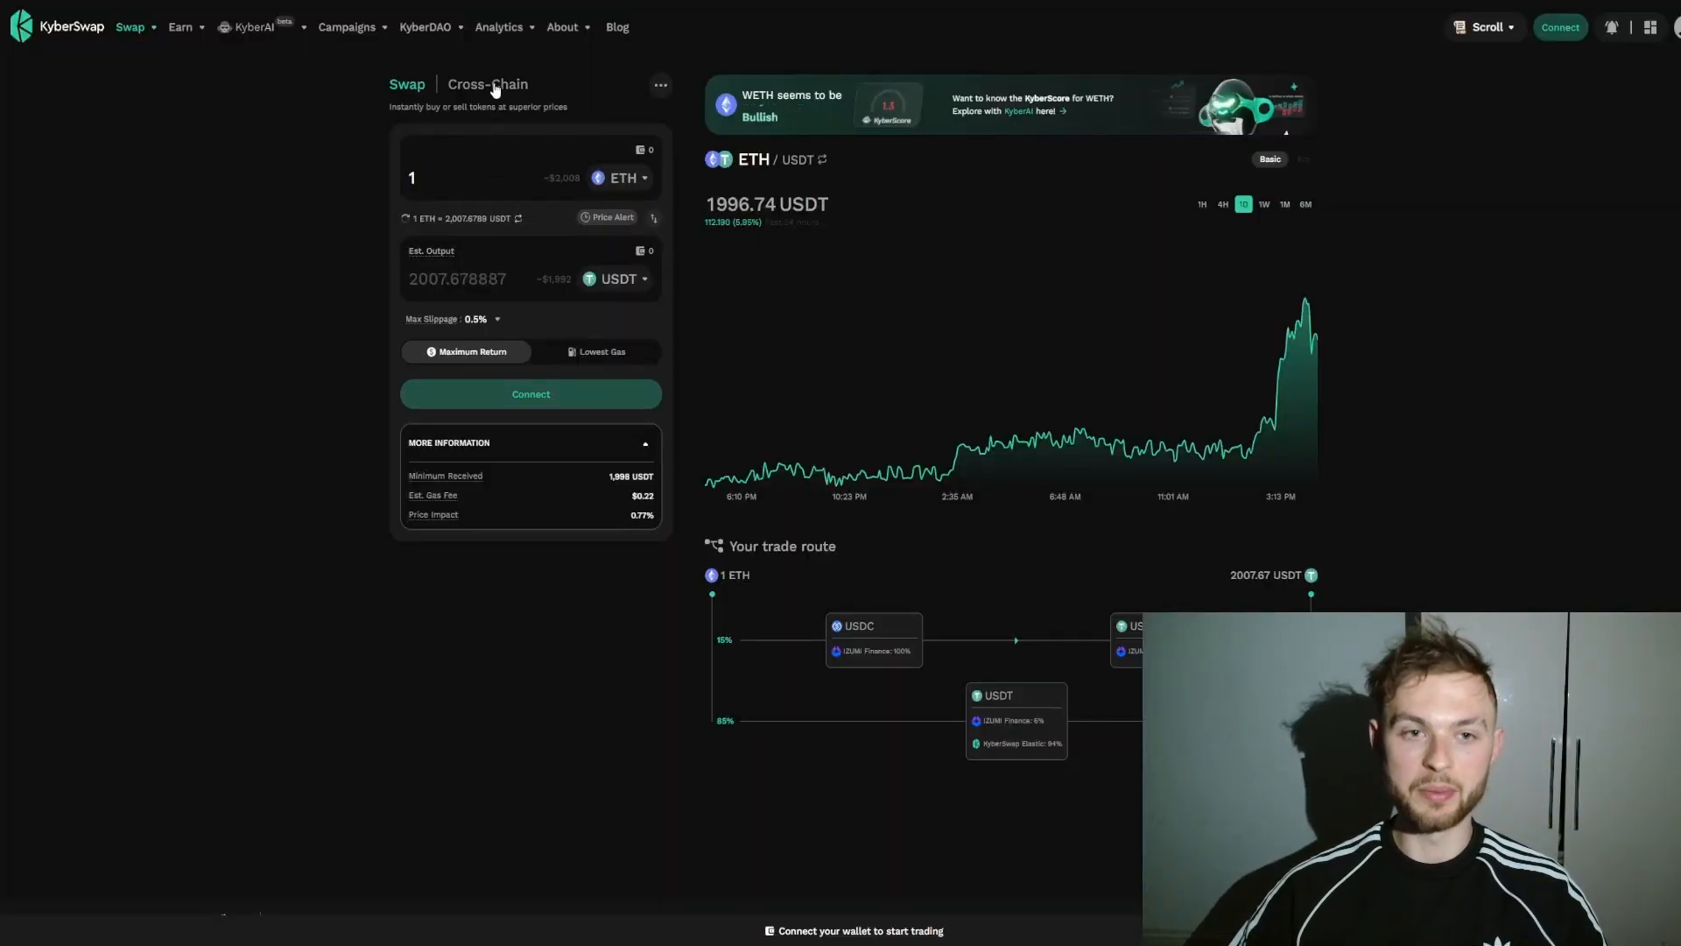
Switch KyberSwap to Cross-Chain swapping
click(487, 84)
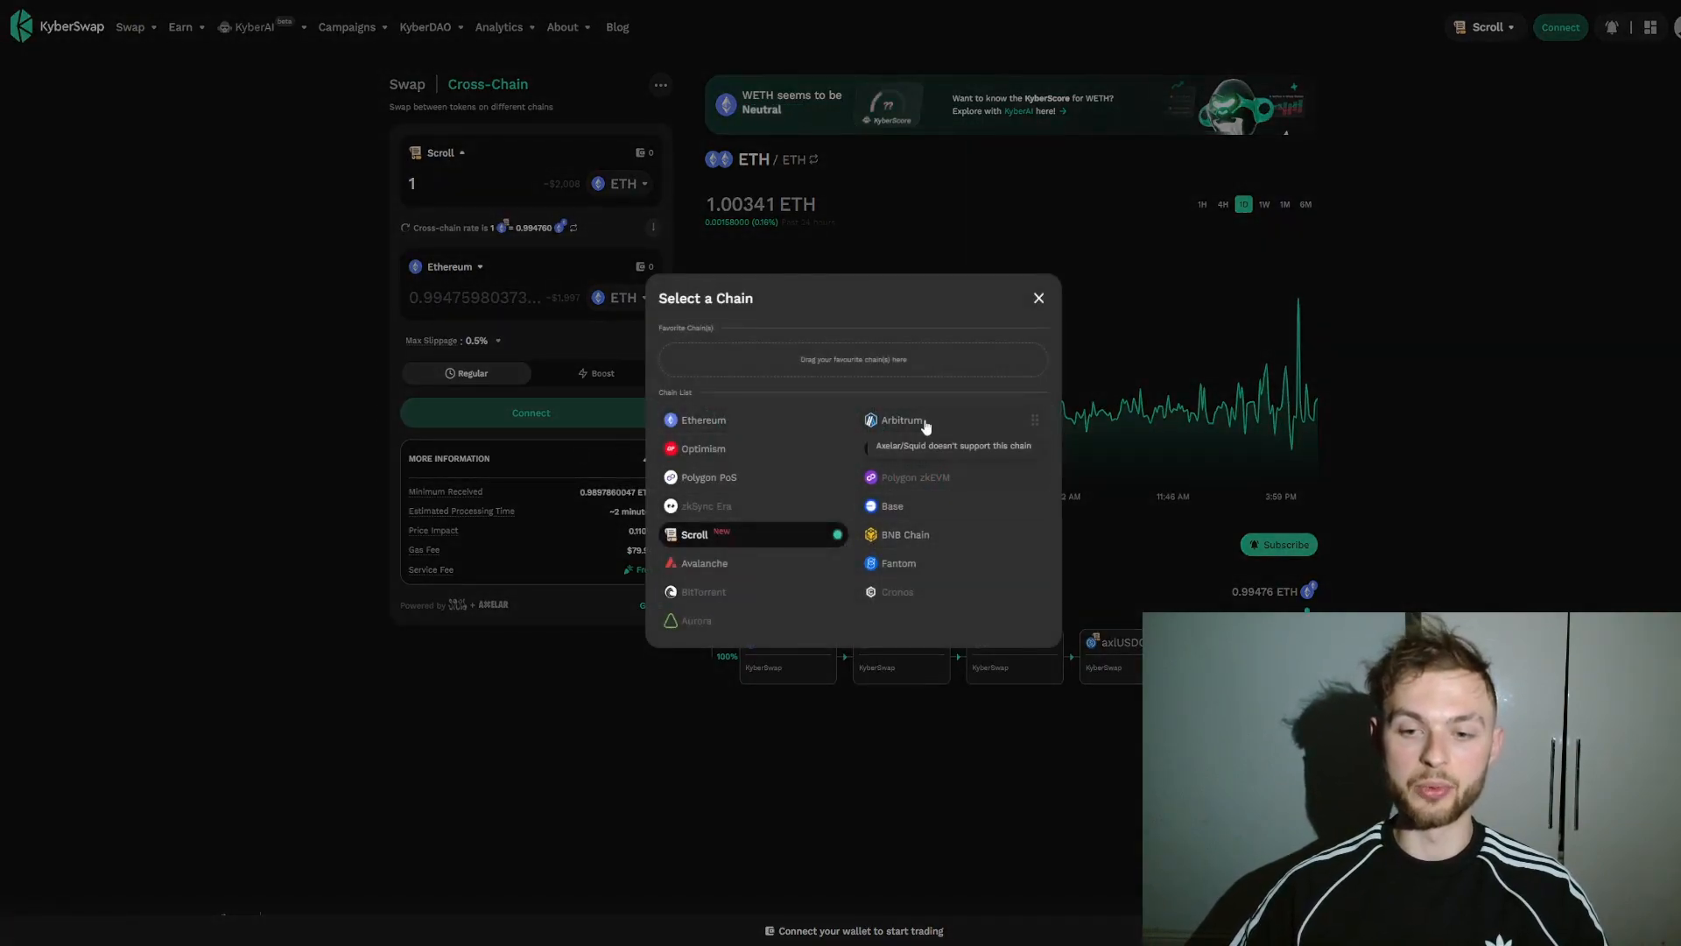
mouse_move(328, 357)
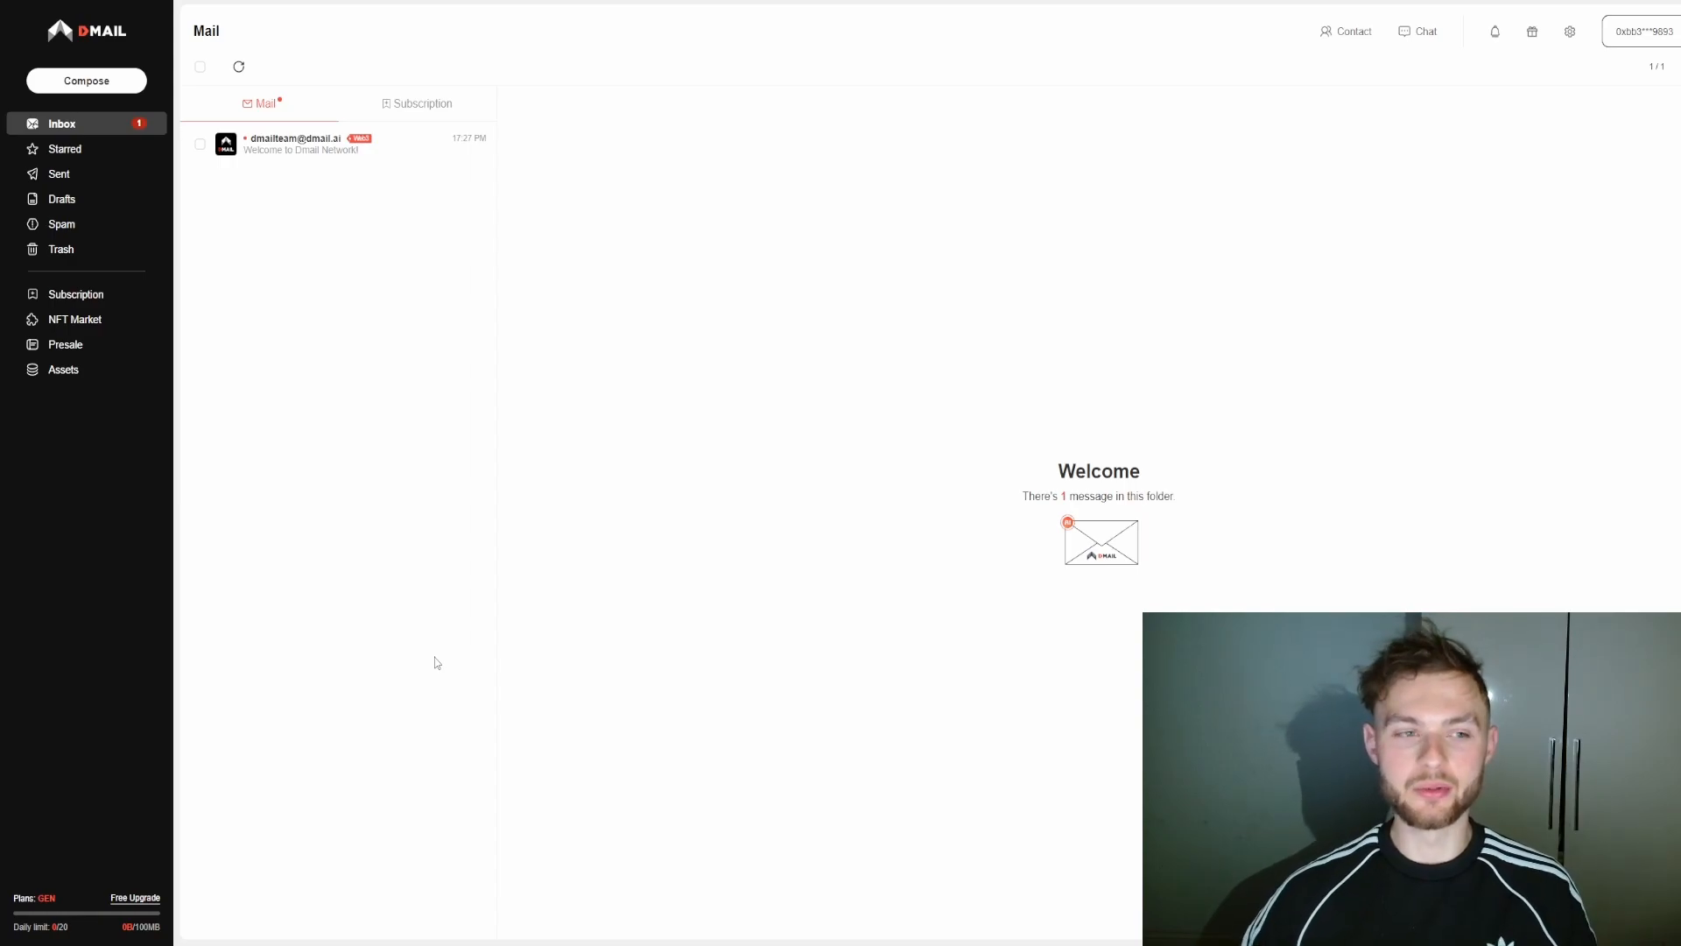
Search 'defiuser' in Dmail's presale and lock the available domain for purchase
click(67, 344)
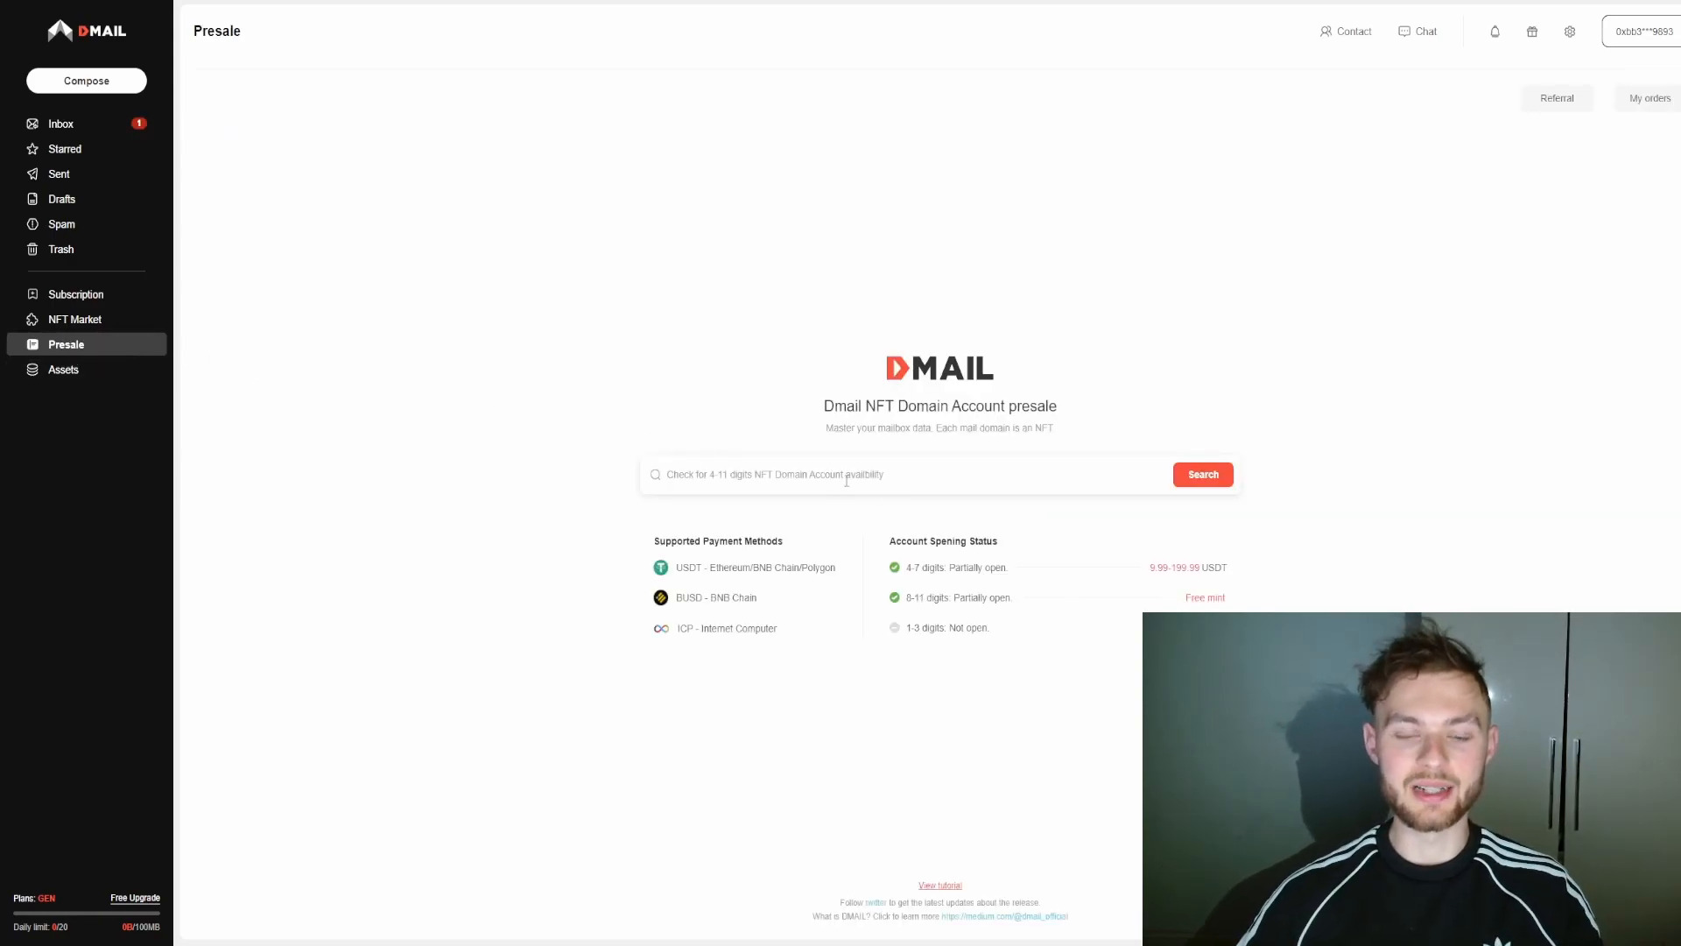
text(d)
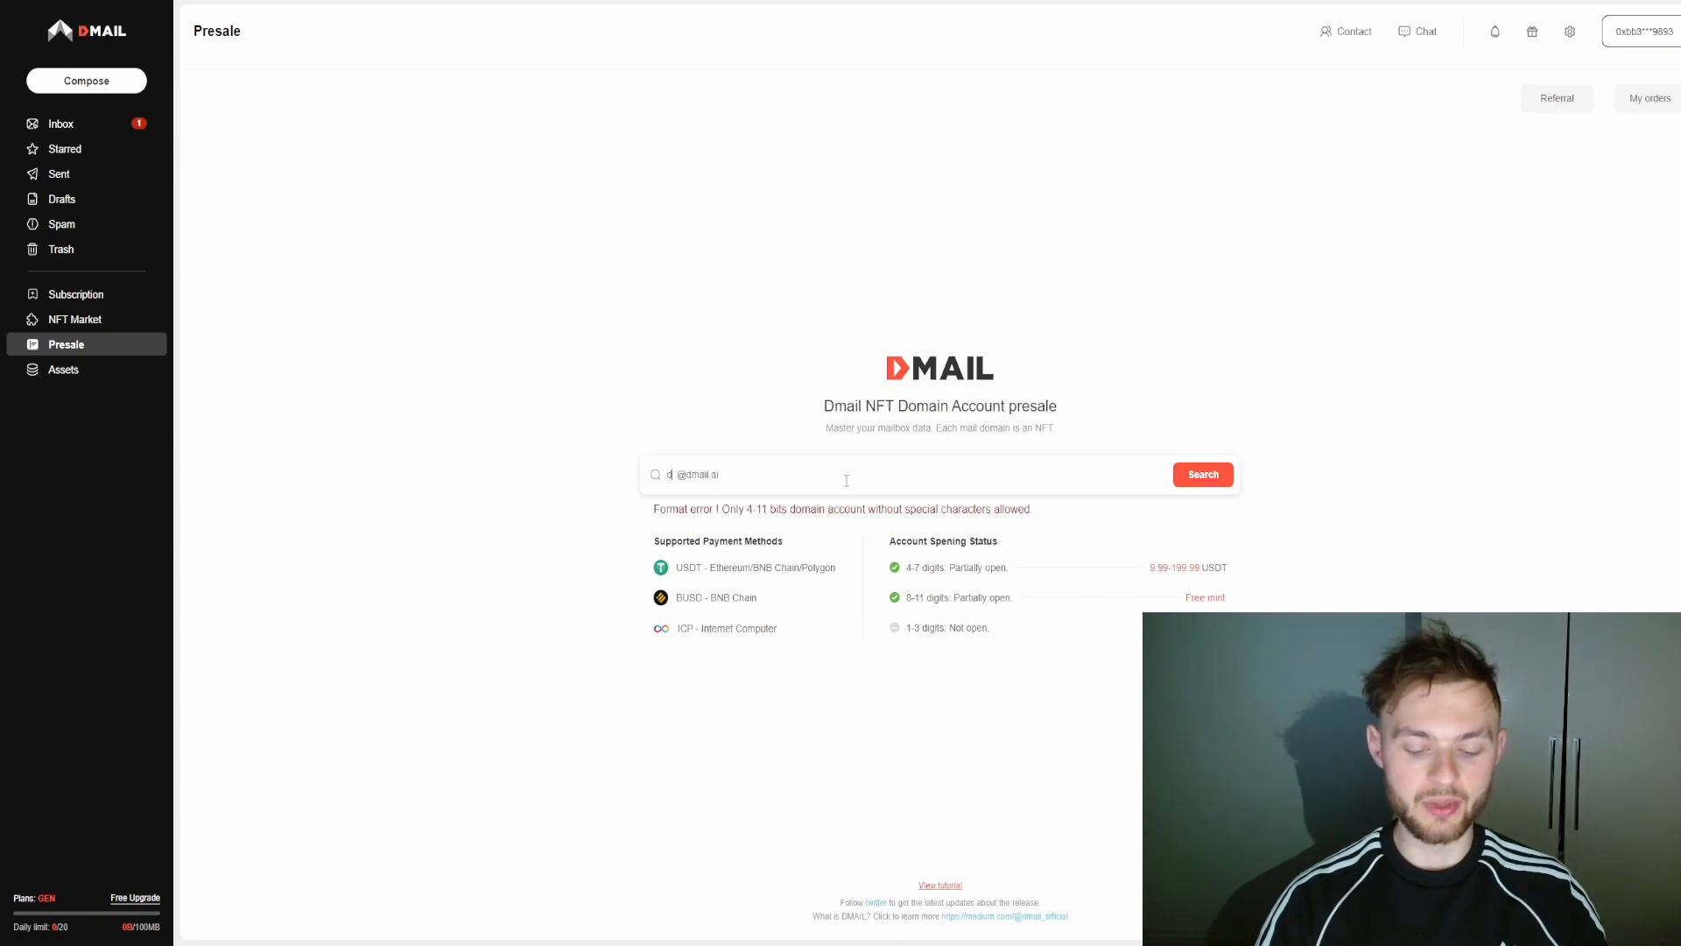
text(efiusersss)
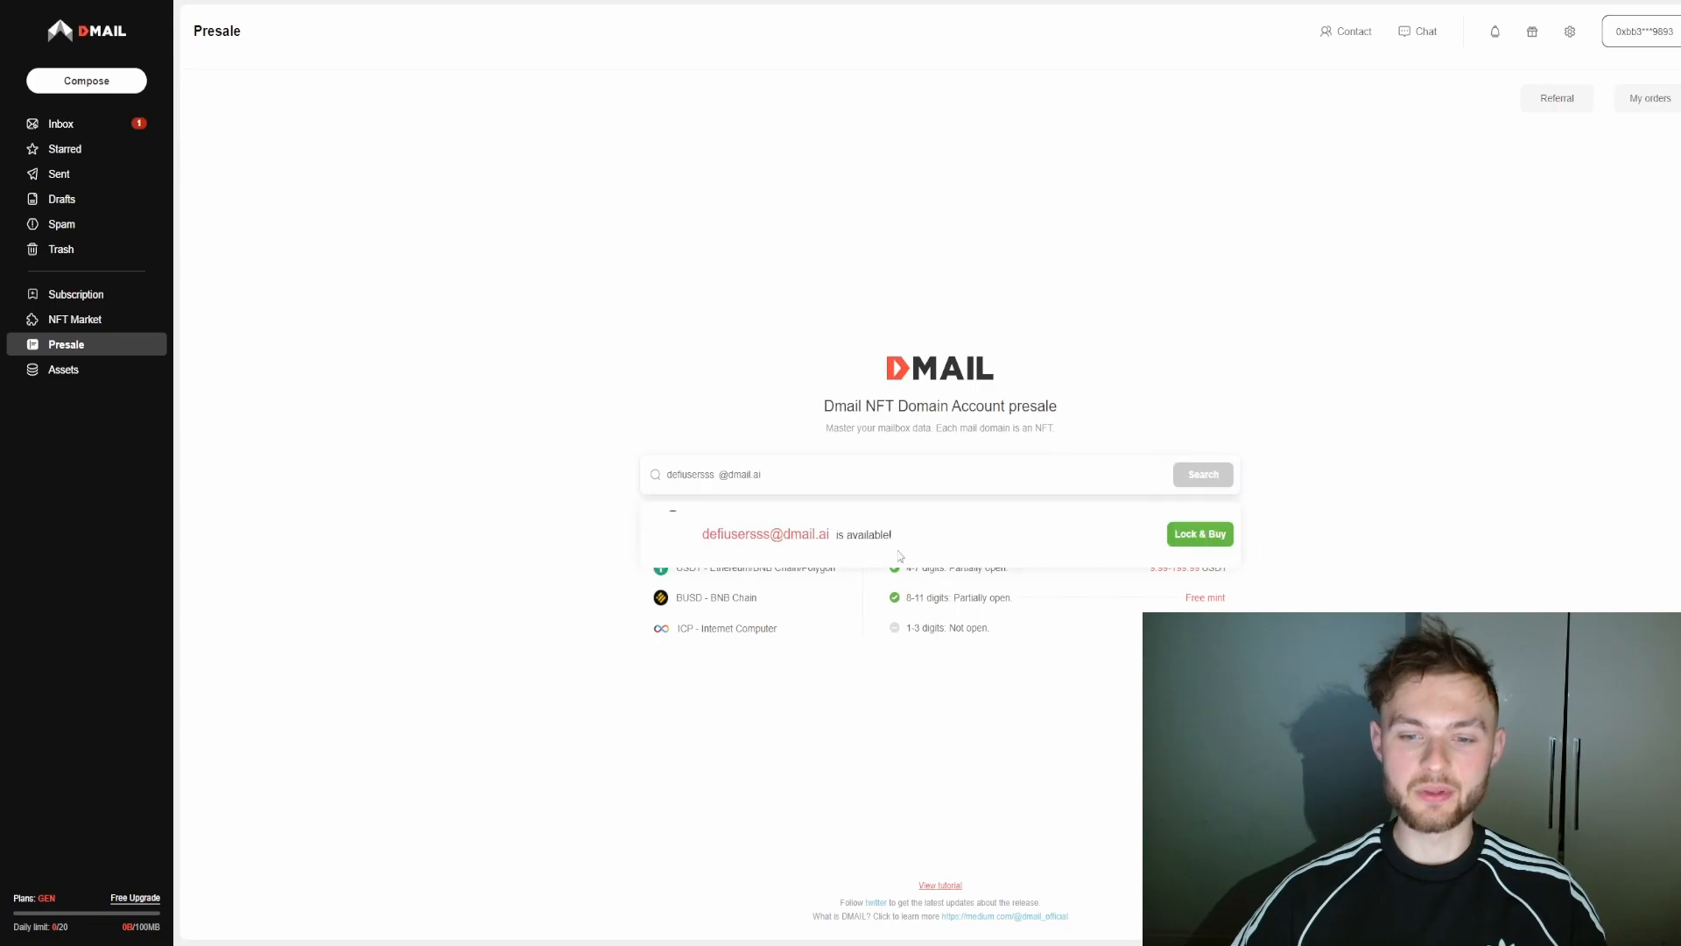
click(1199, 534)
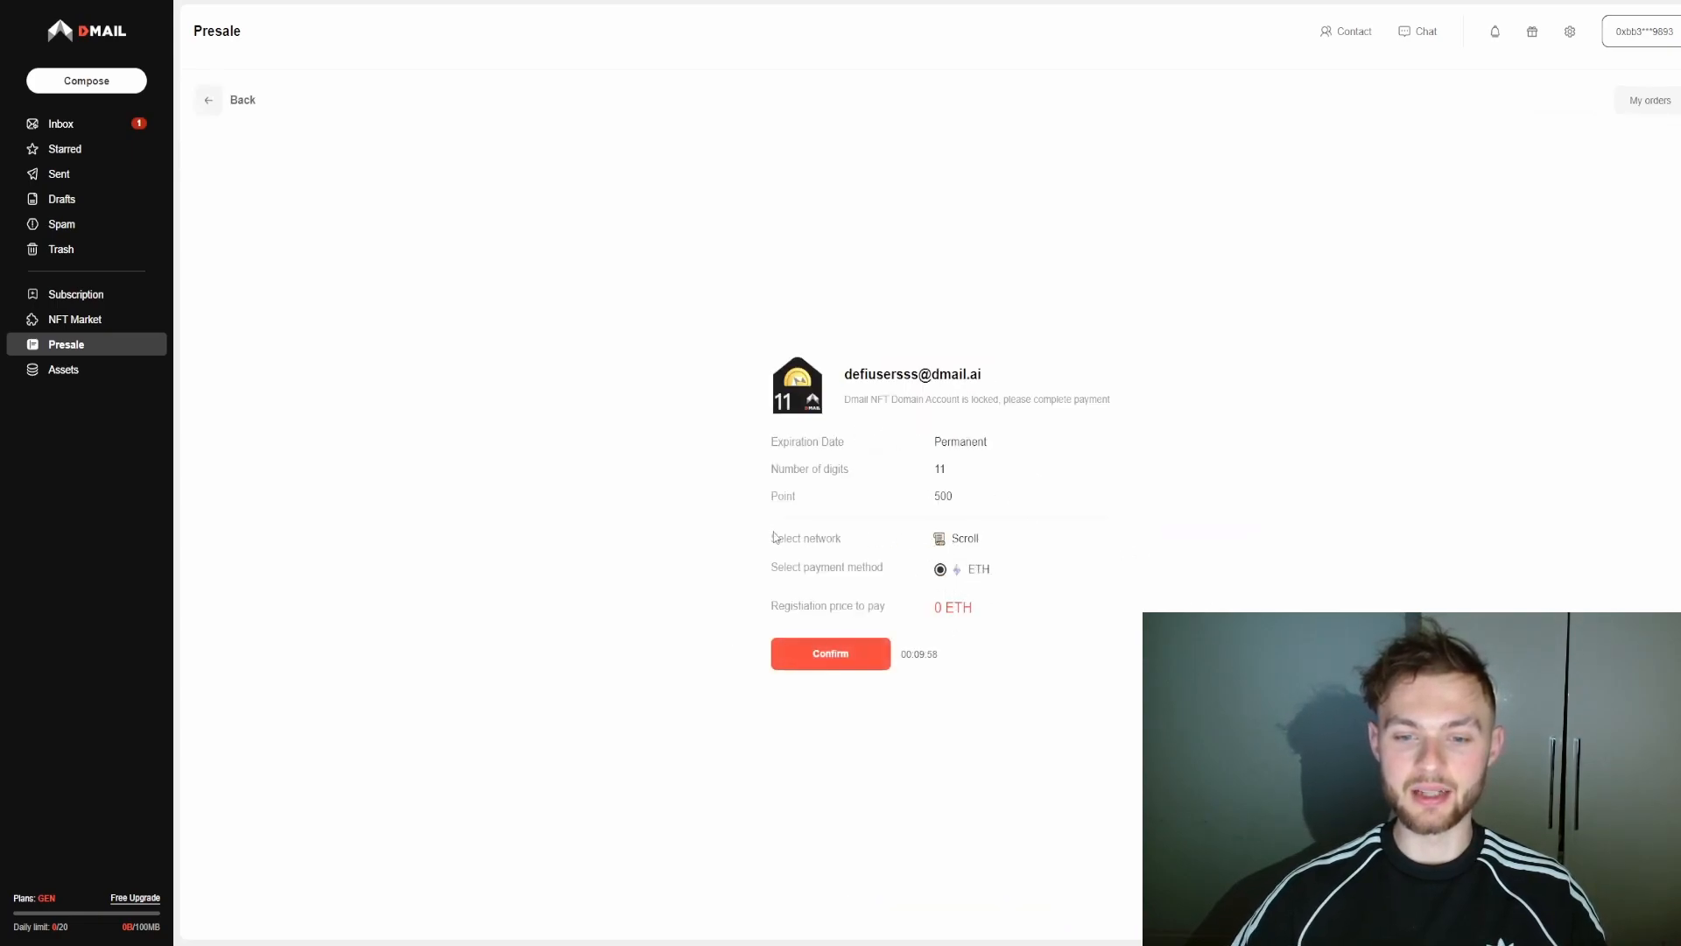
mouse_move(916, 551)
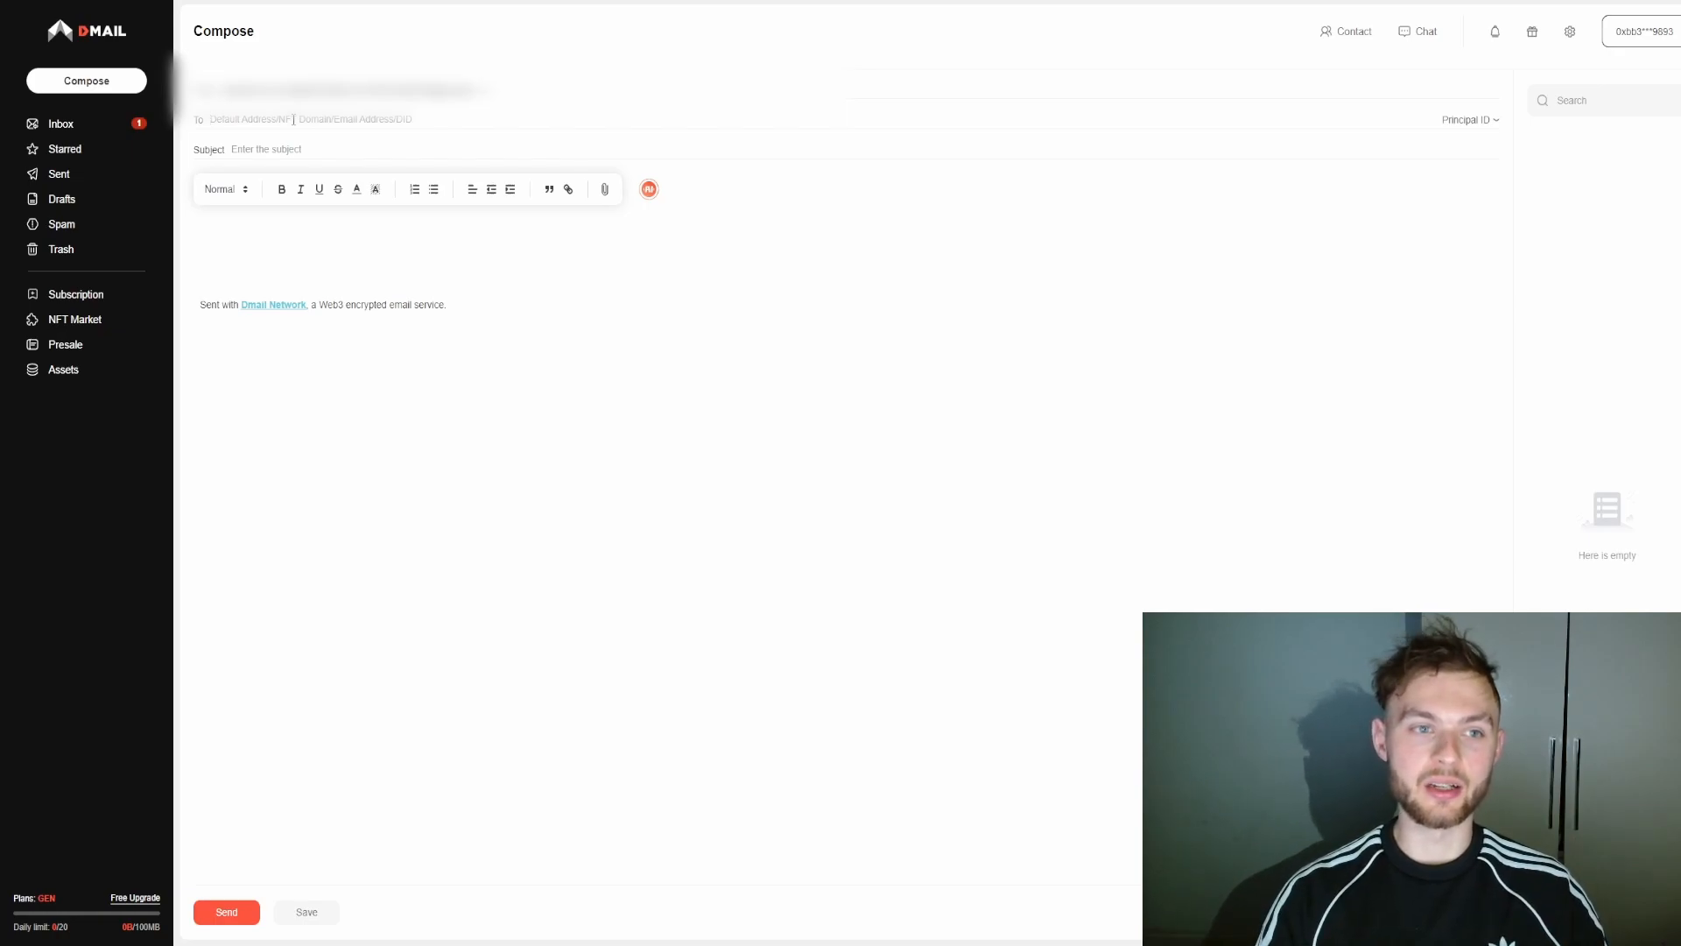
Enter a recipient address starting 'user@' in the new Dmail email and confirm it
text(user@gmail.com)
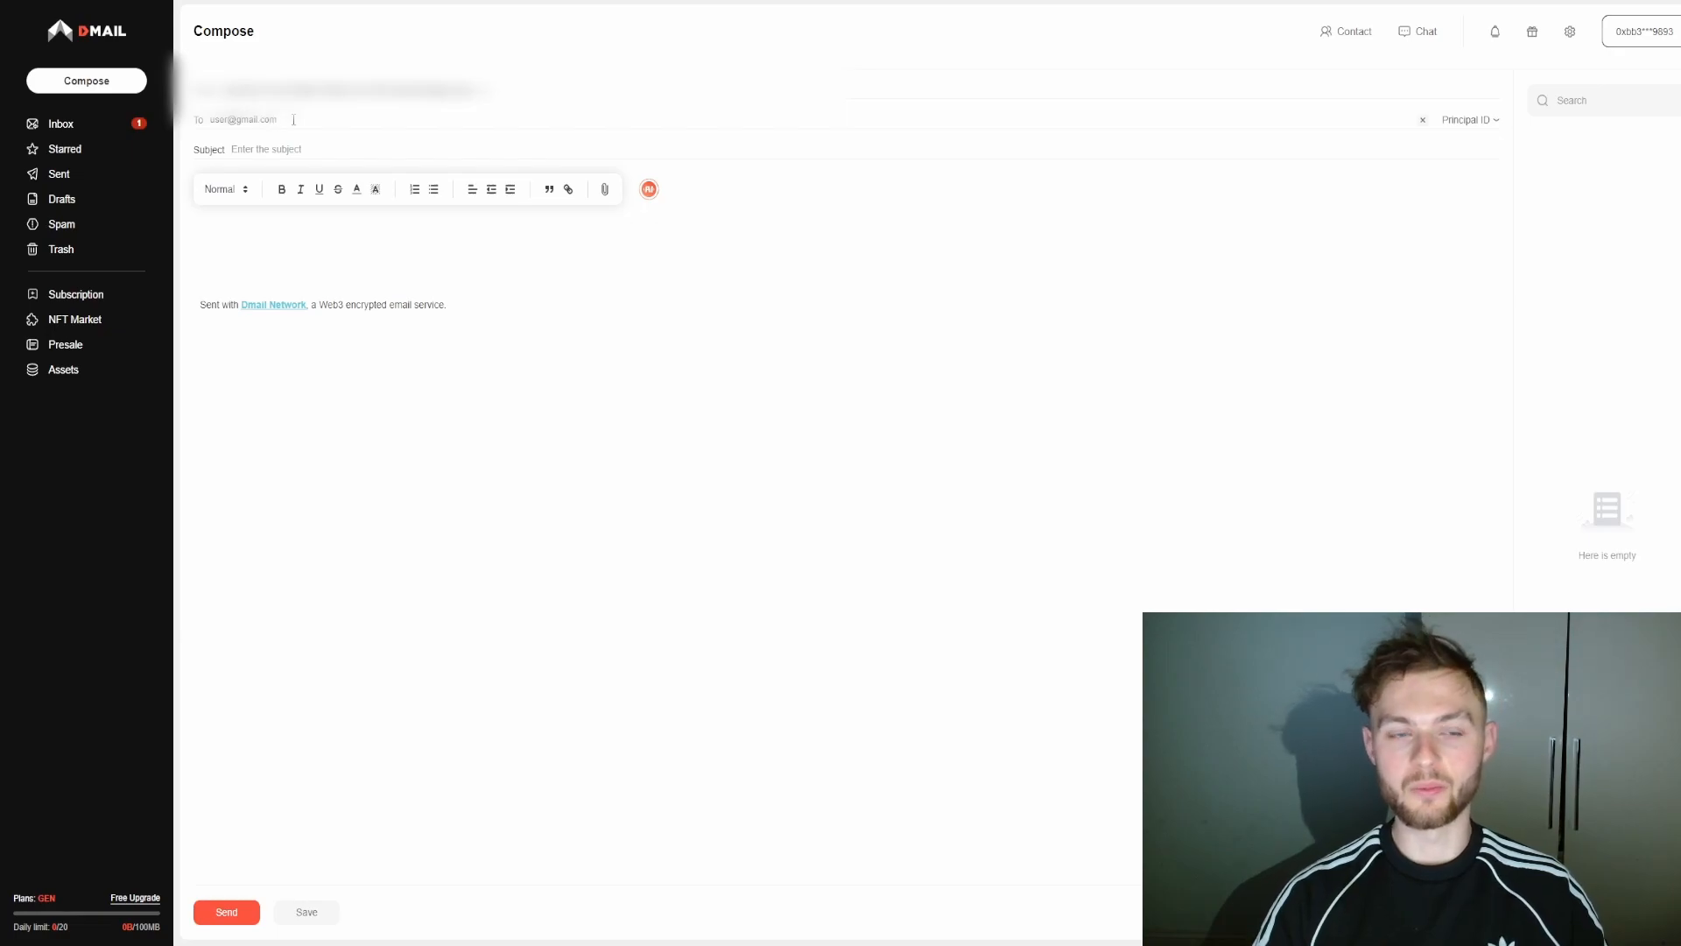
click(226, 911)
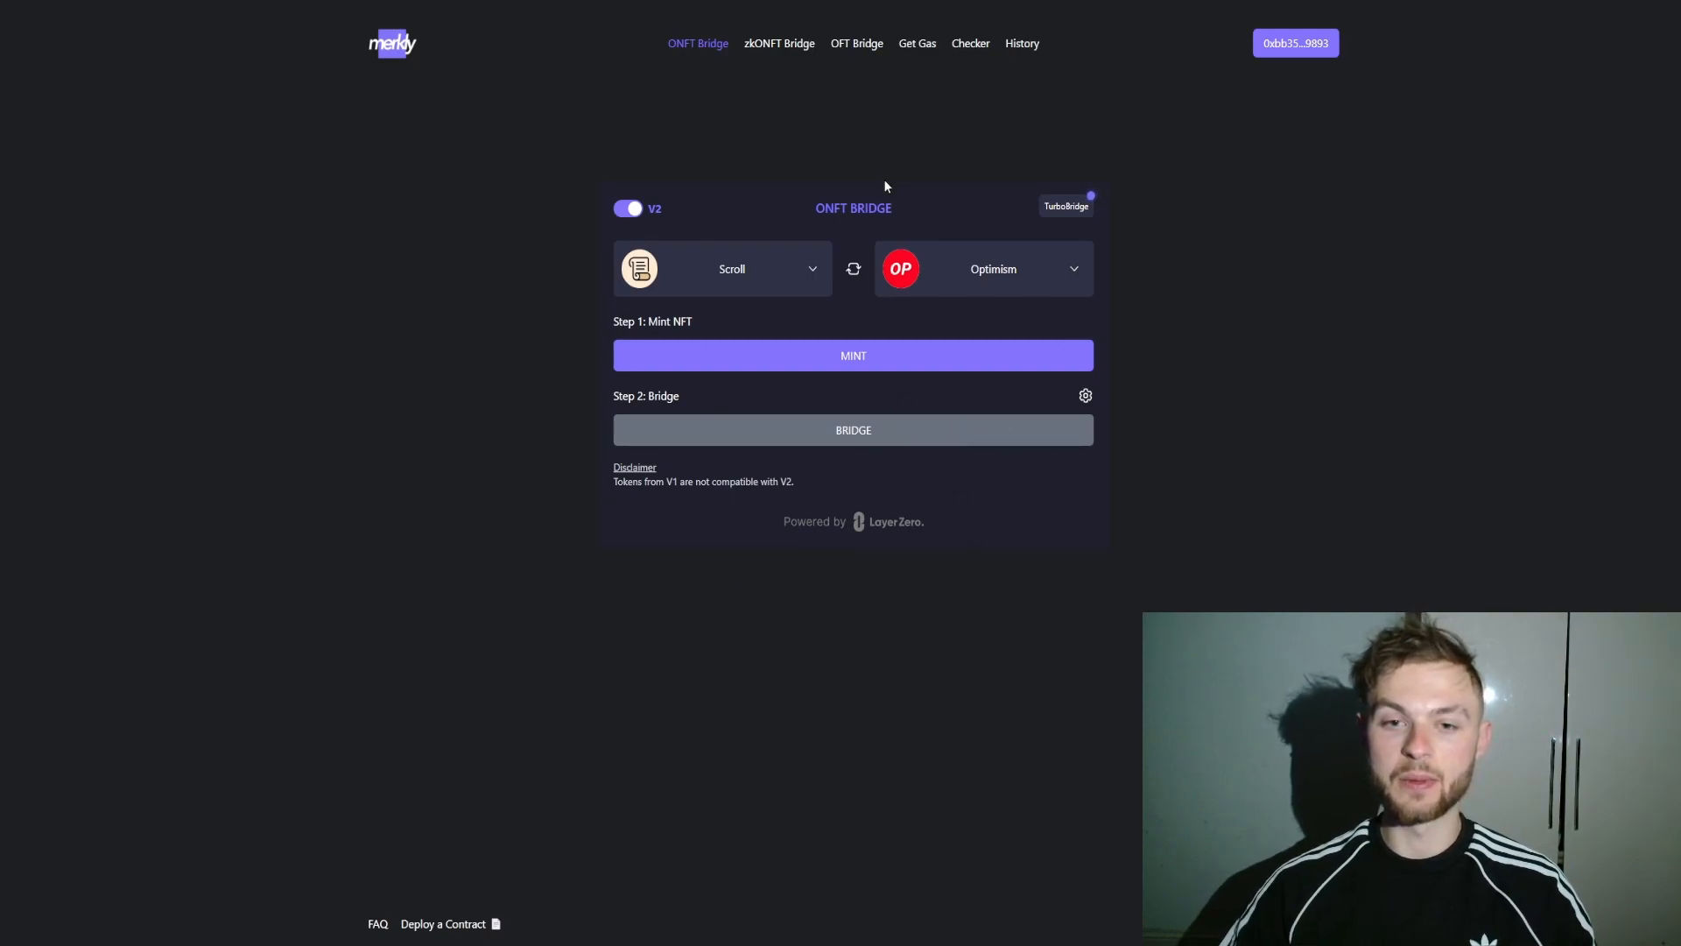
mouse_move(840, 231)
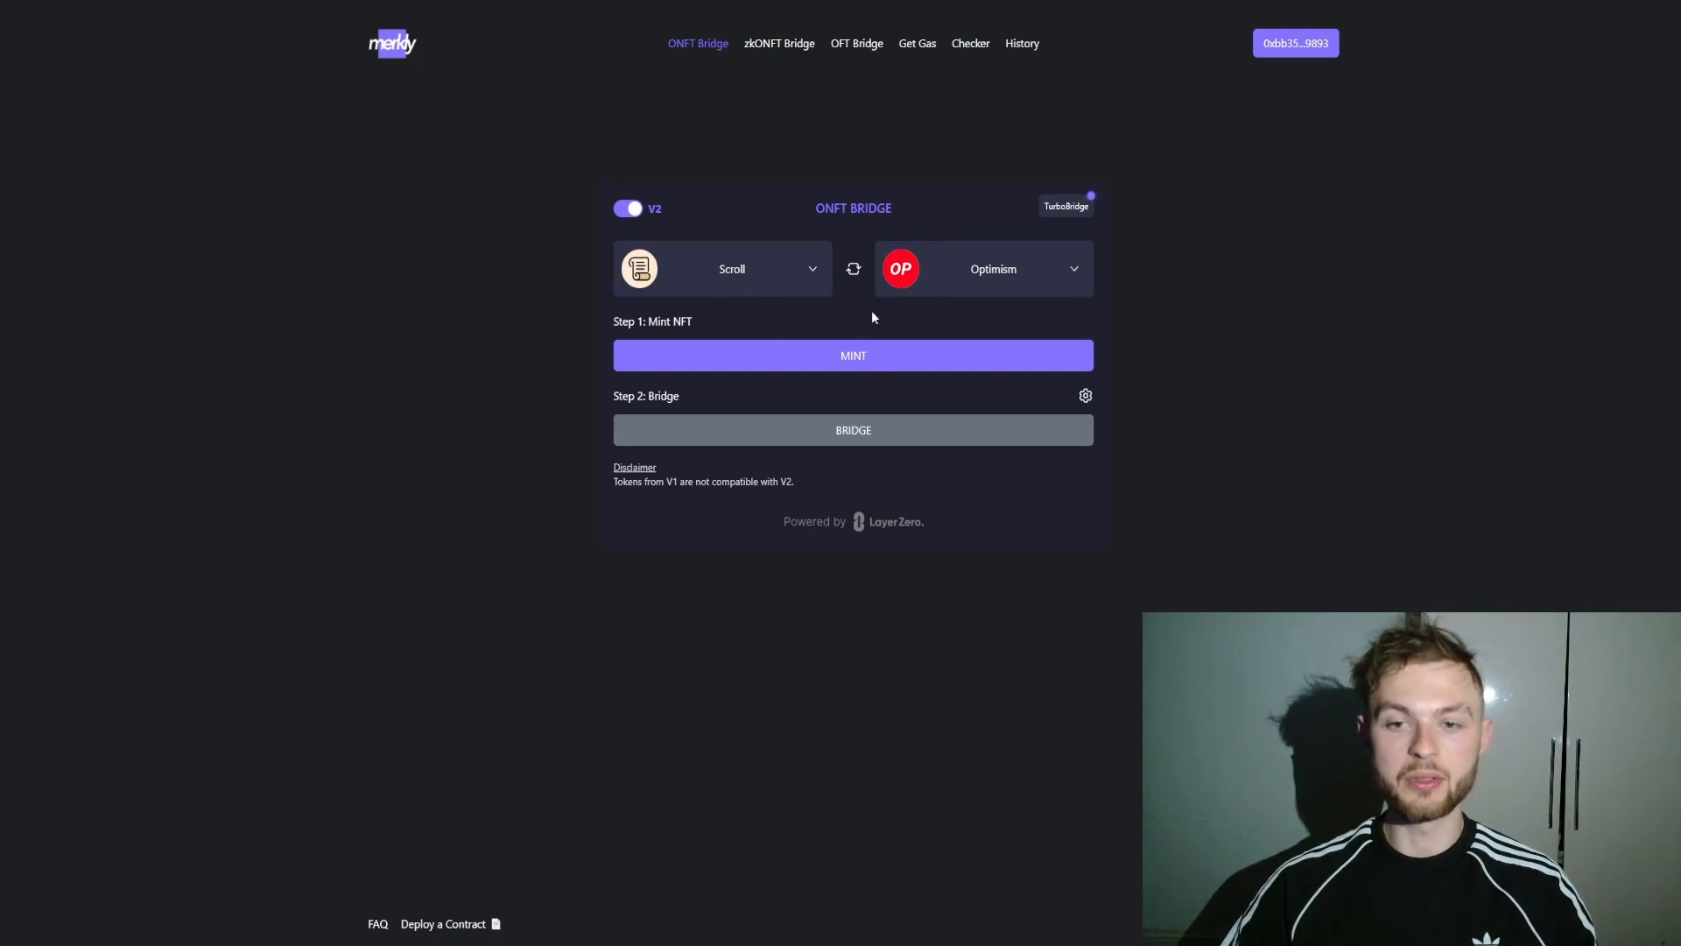
mouse_move(674, 335)
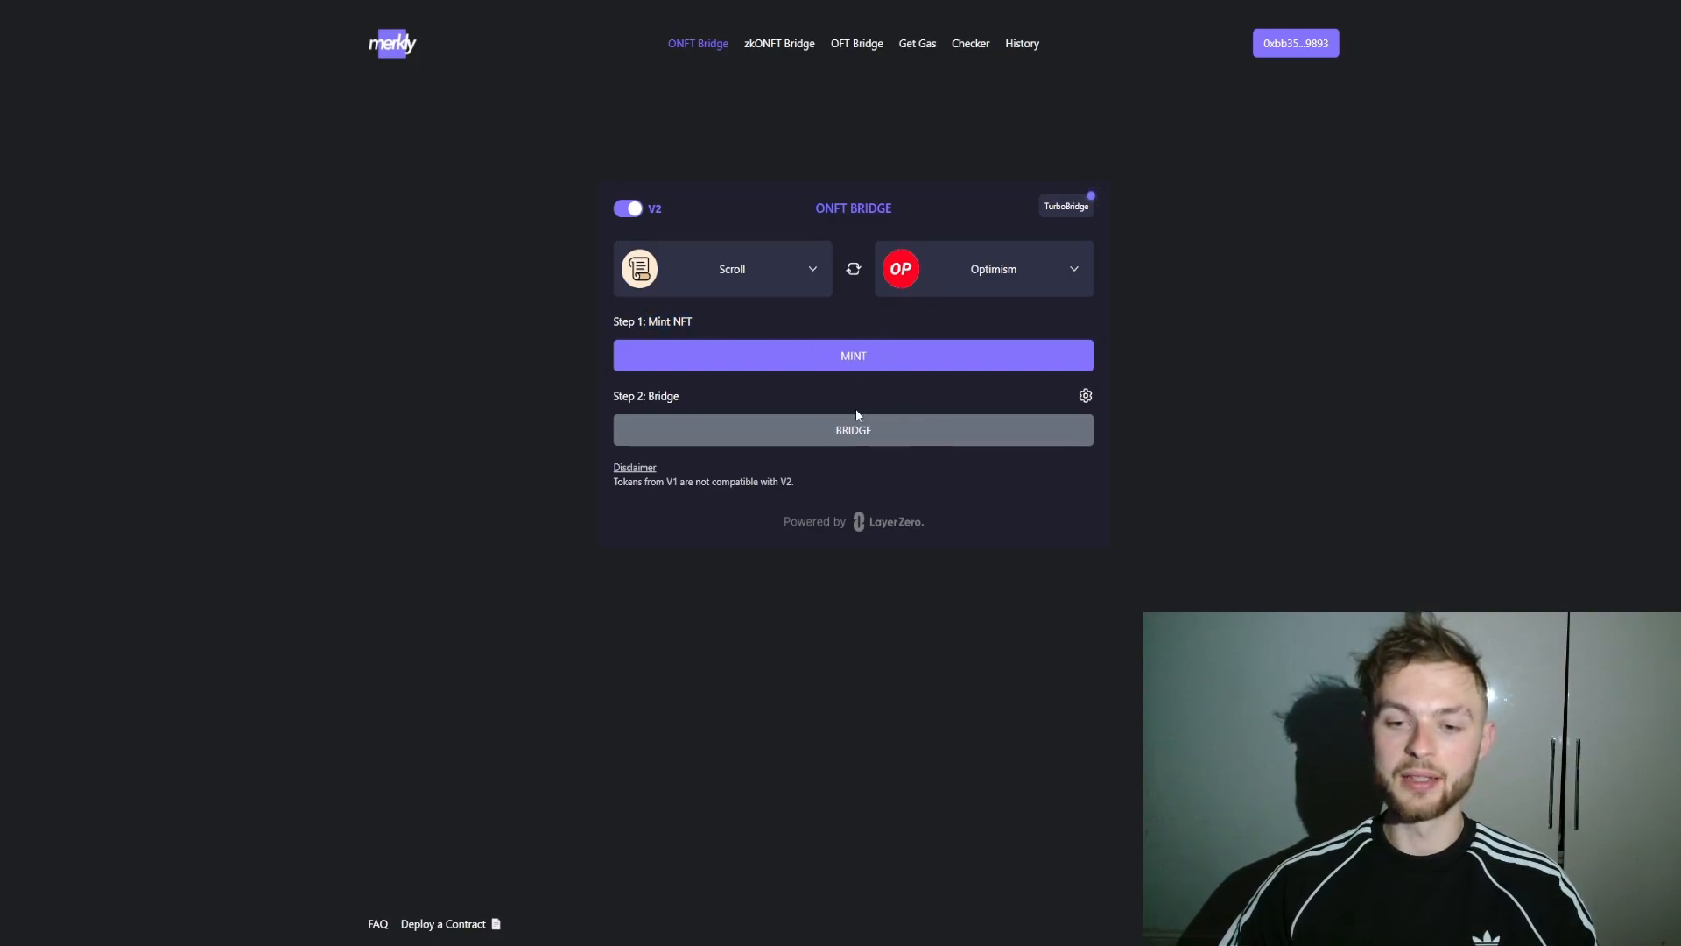
mouse_move(820, 413)
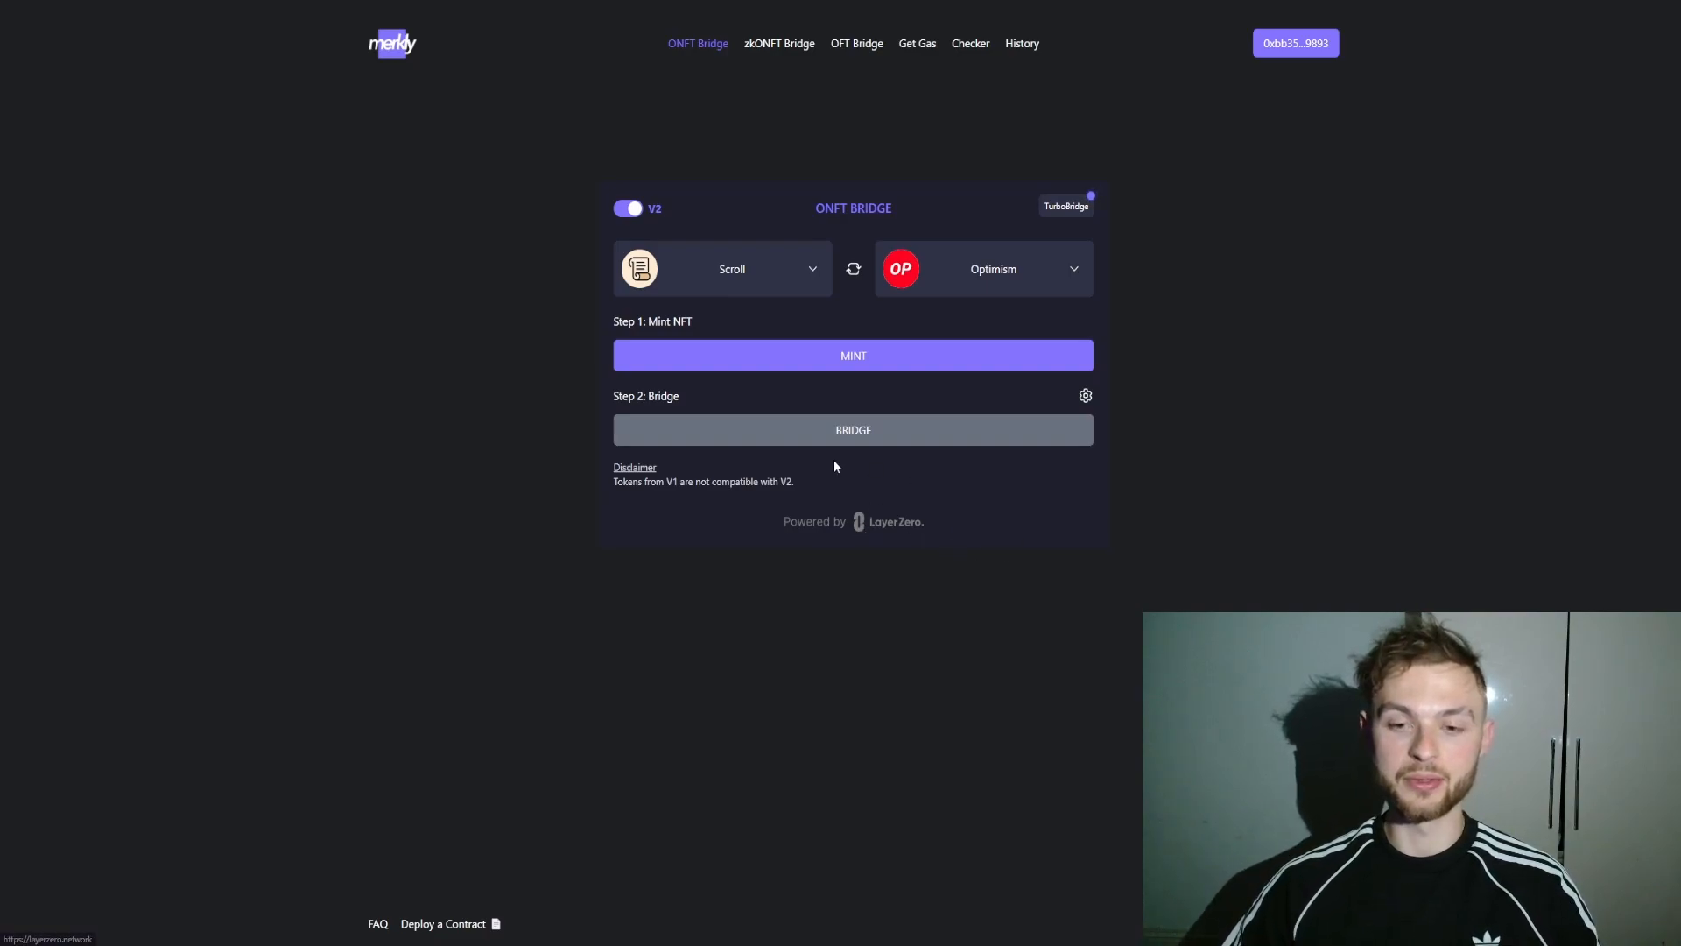
click(443, 925)
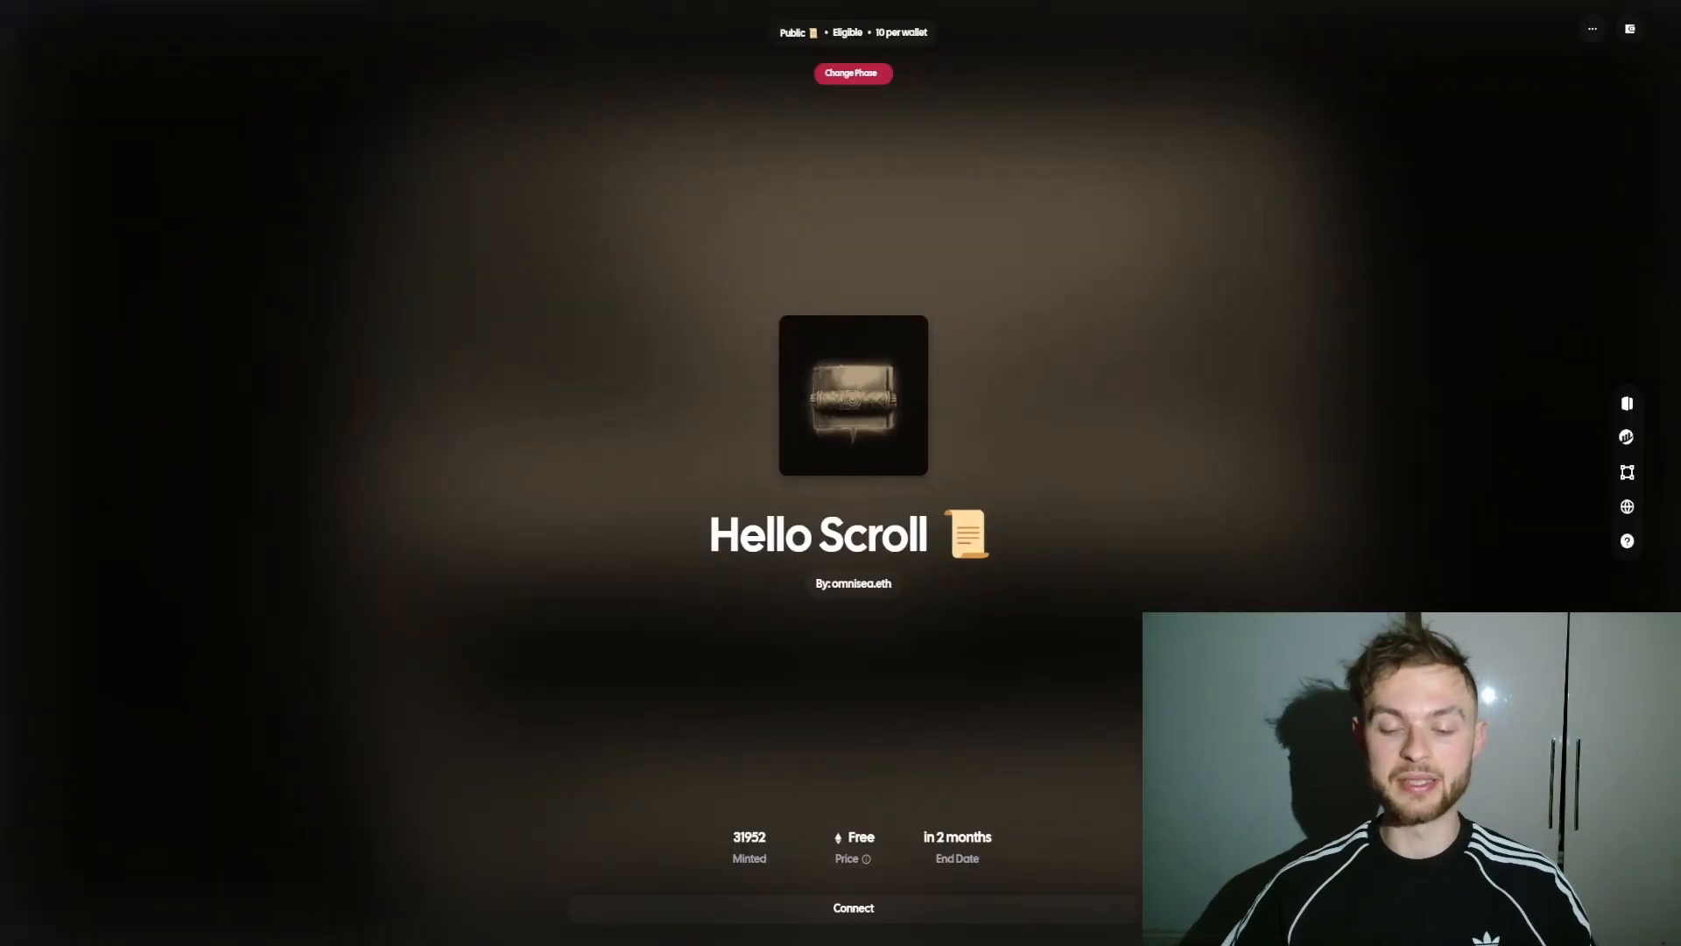
mouse_move(606, 604)
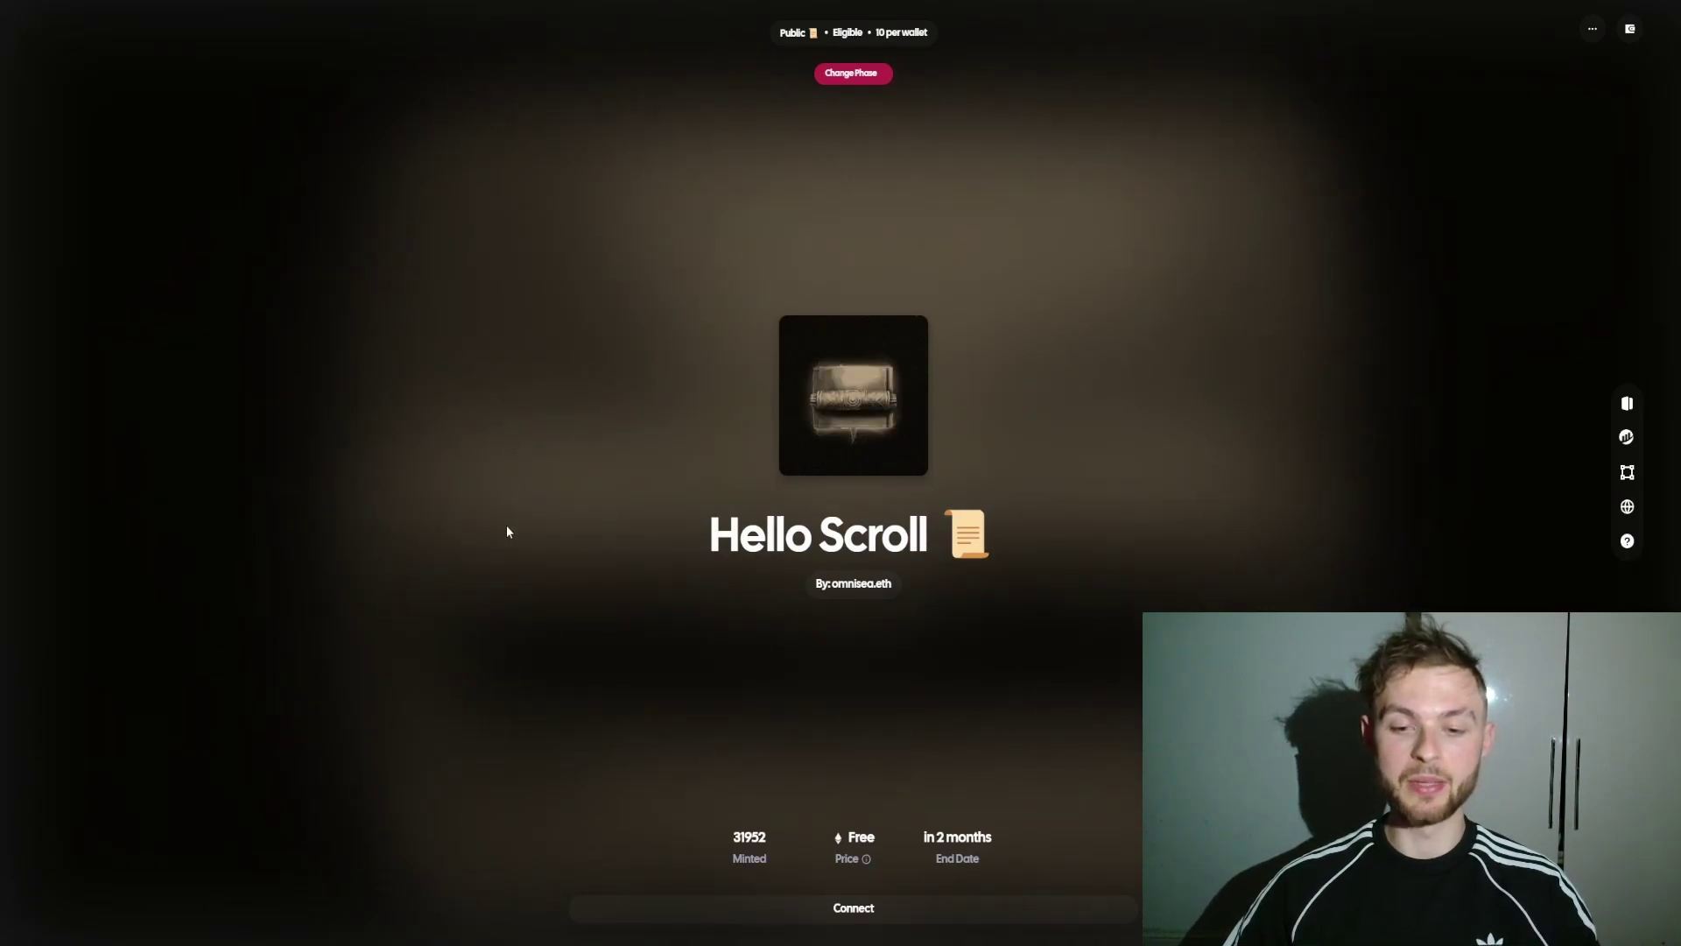
mouse_move(708, 798)
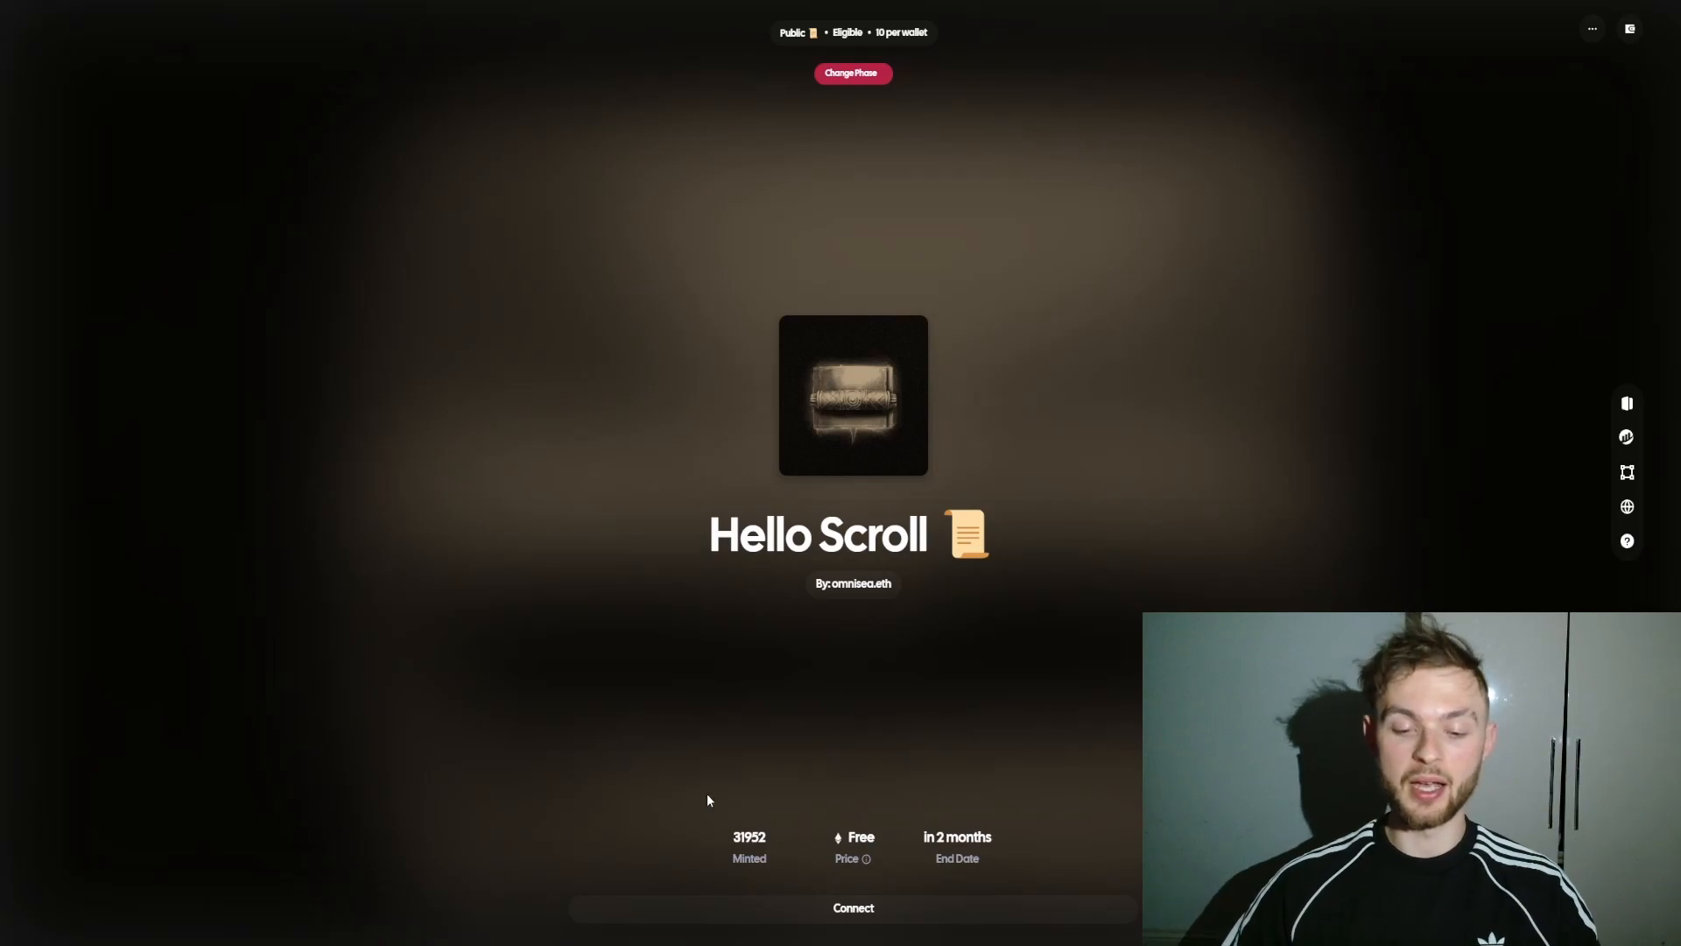
mouse_move(683, 840)
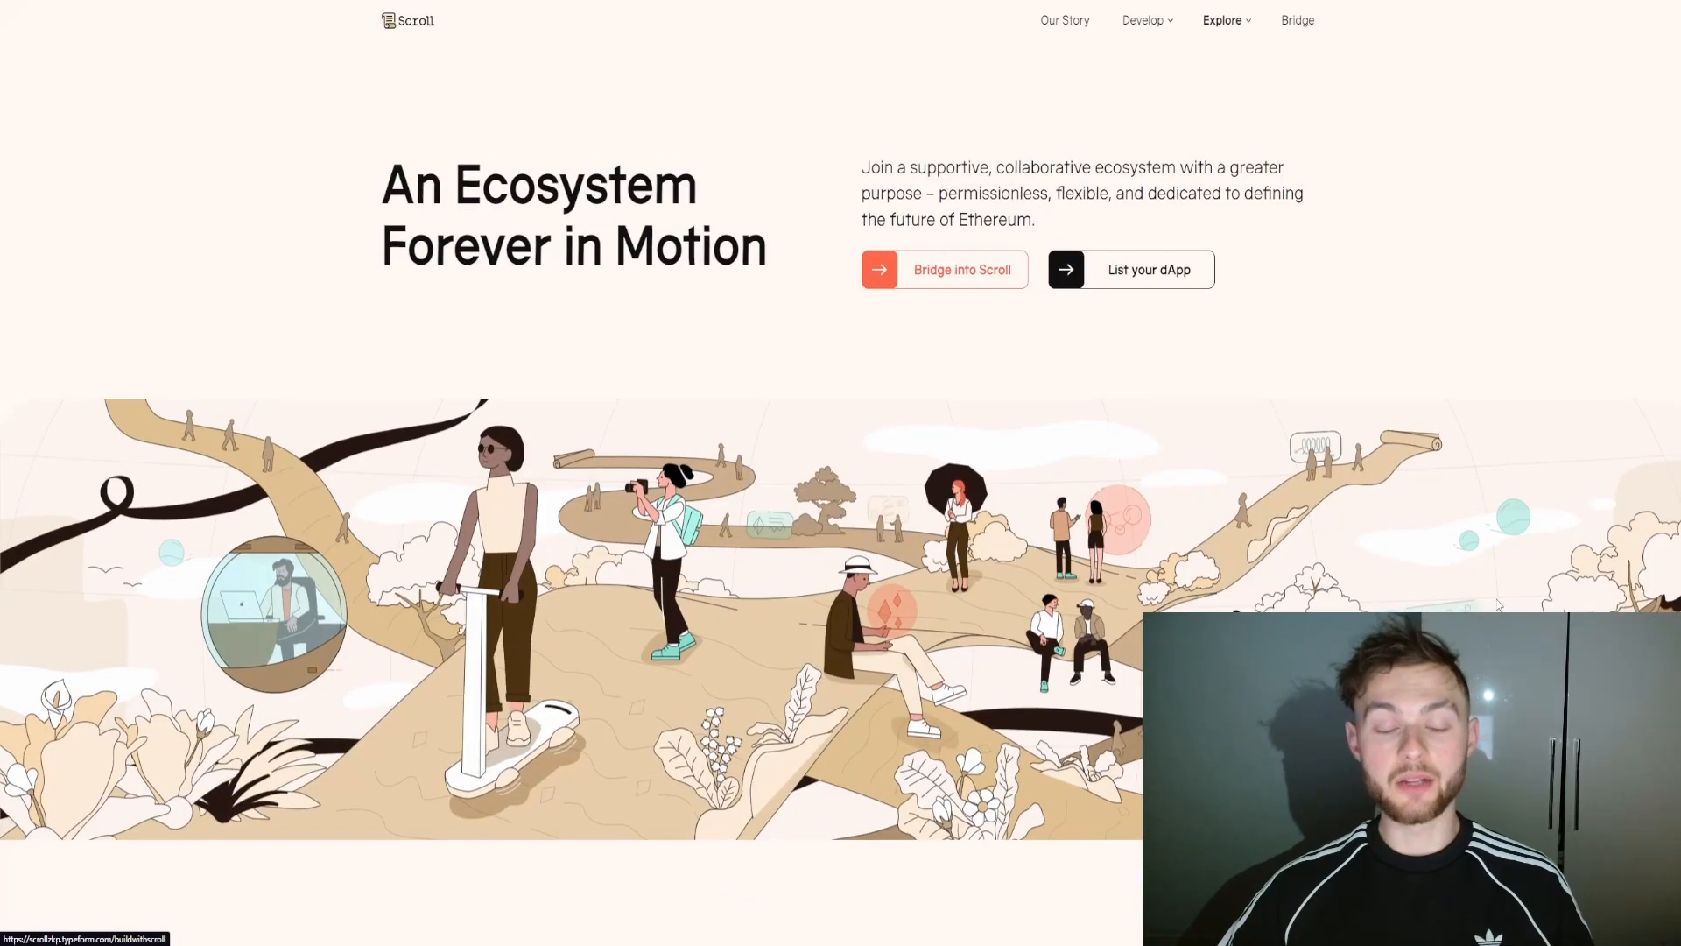
scroll(down, 3)
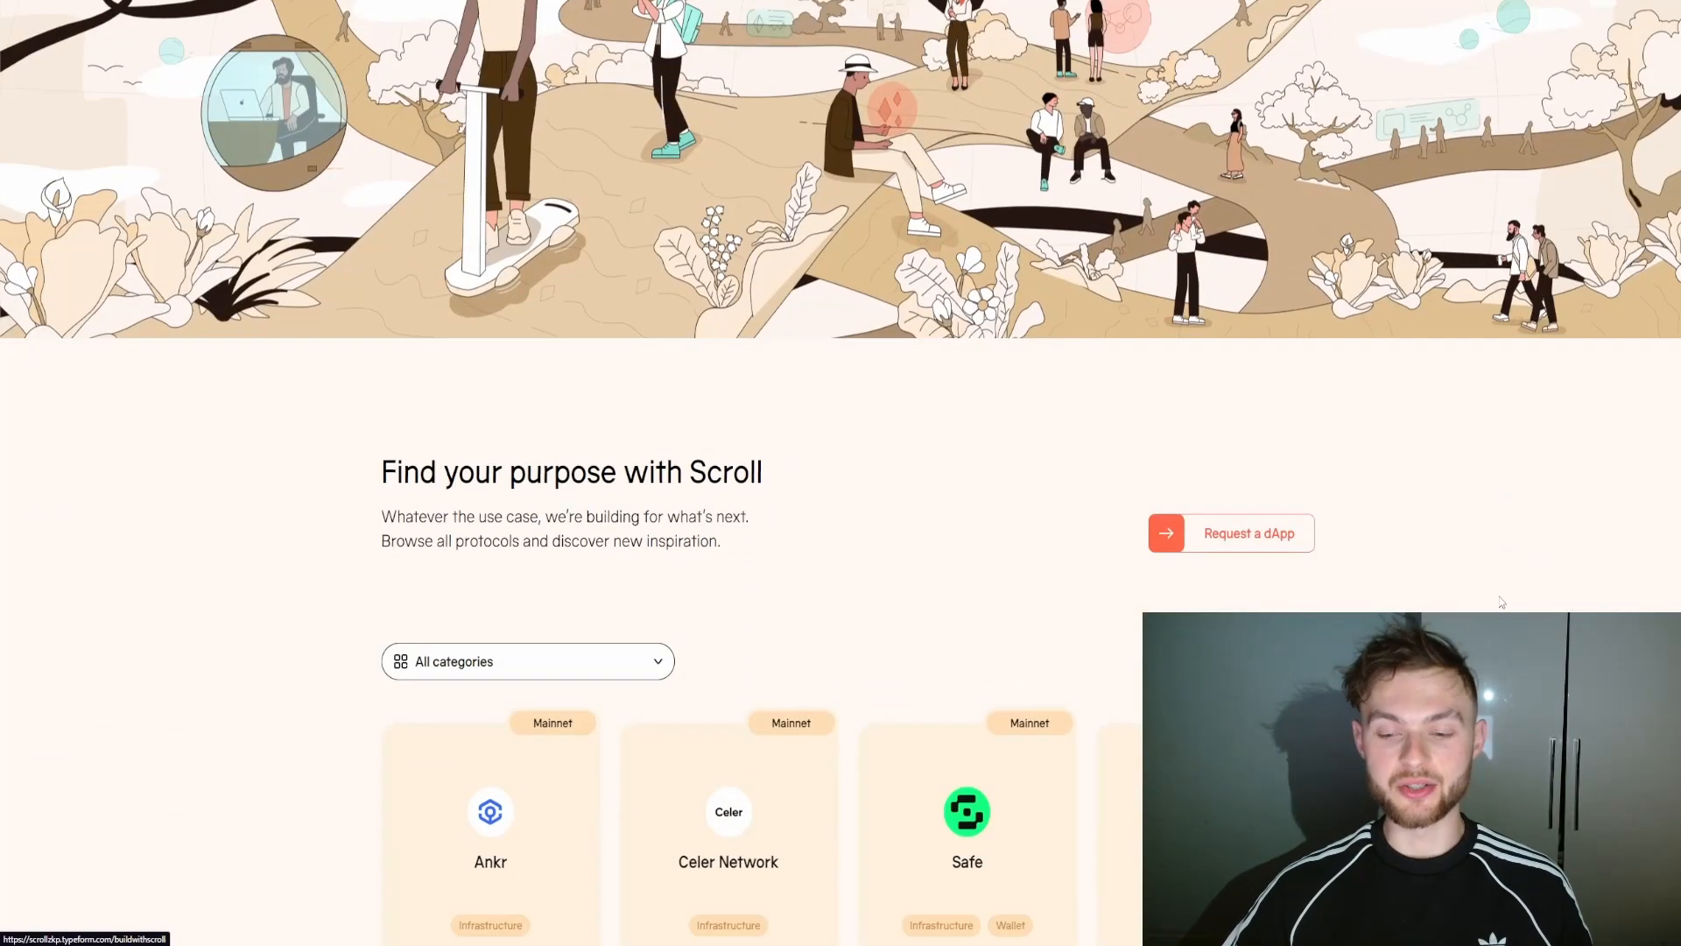
scroll(down, 3)
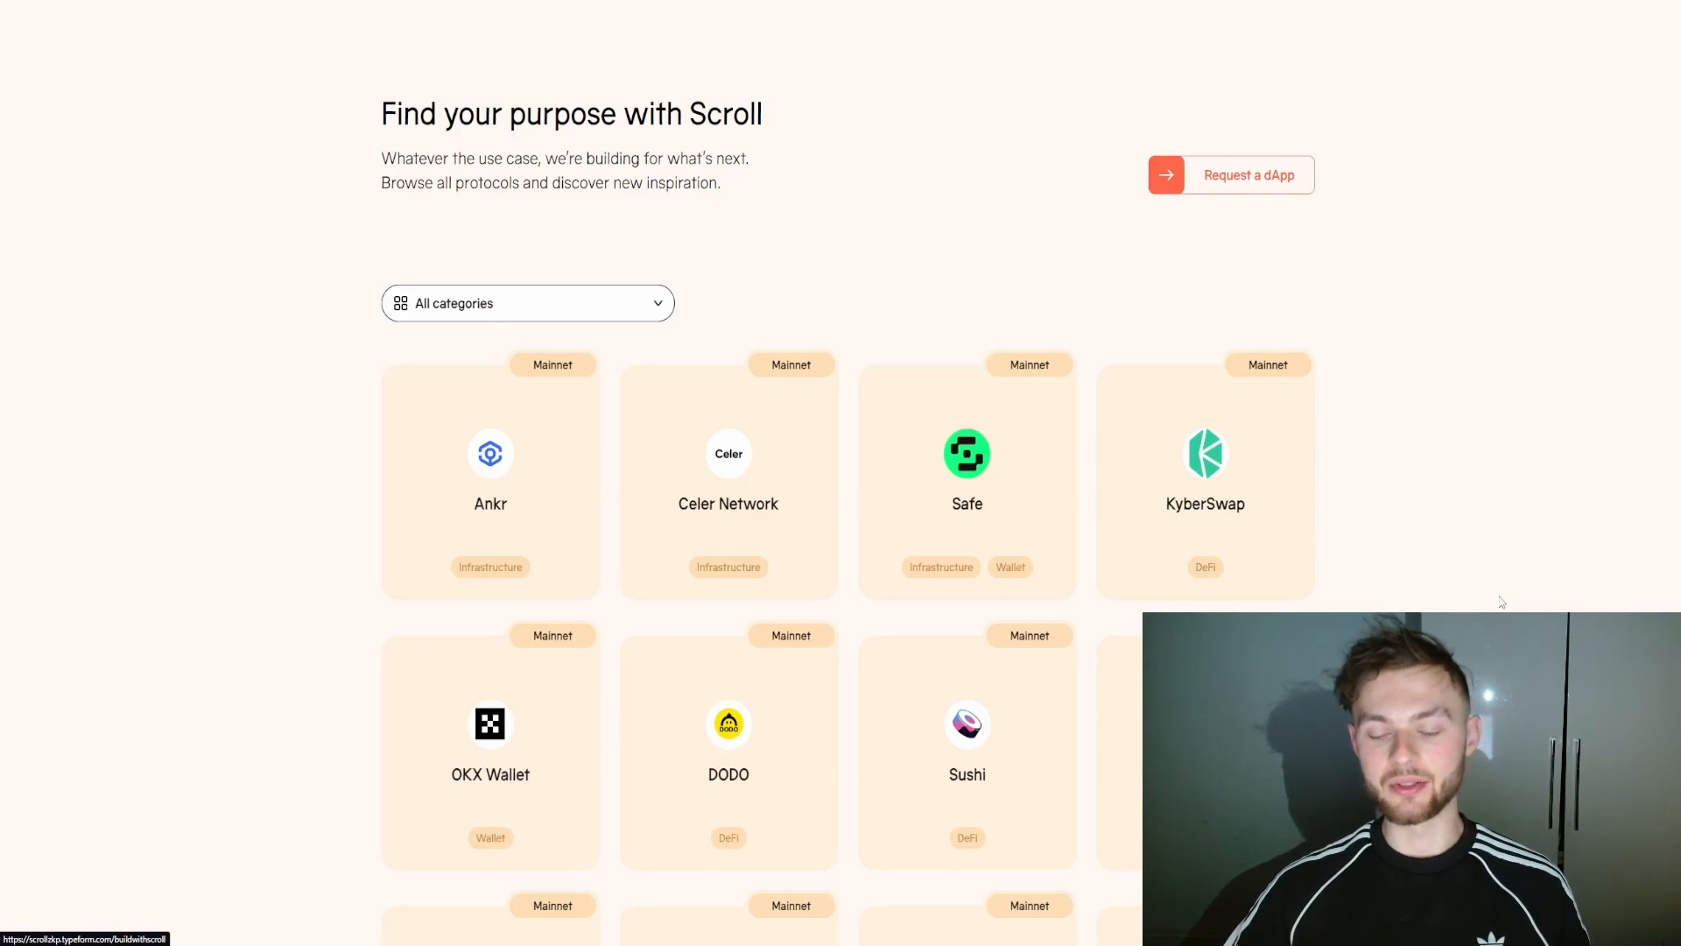
mouse_move(1040, 644)
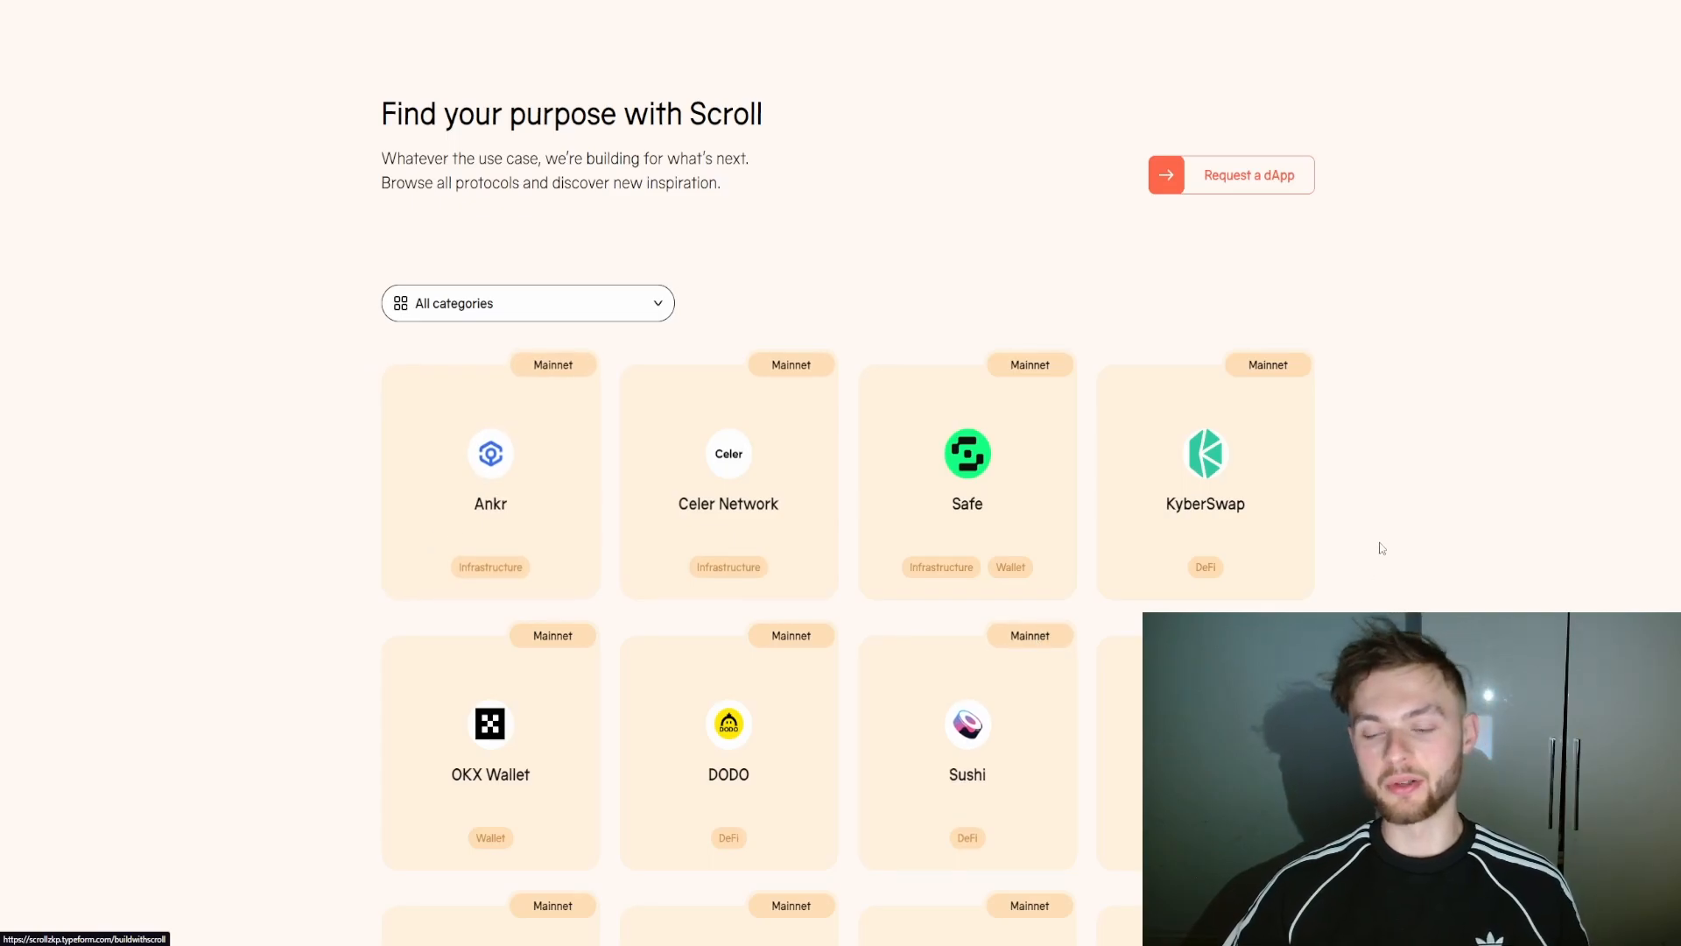
scroll(down, 3)
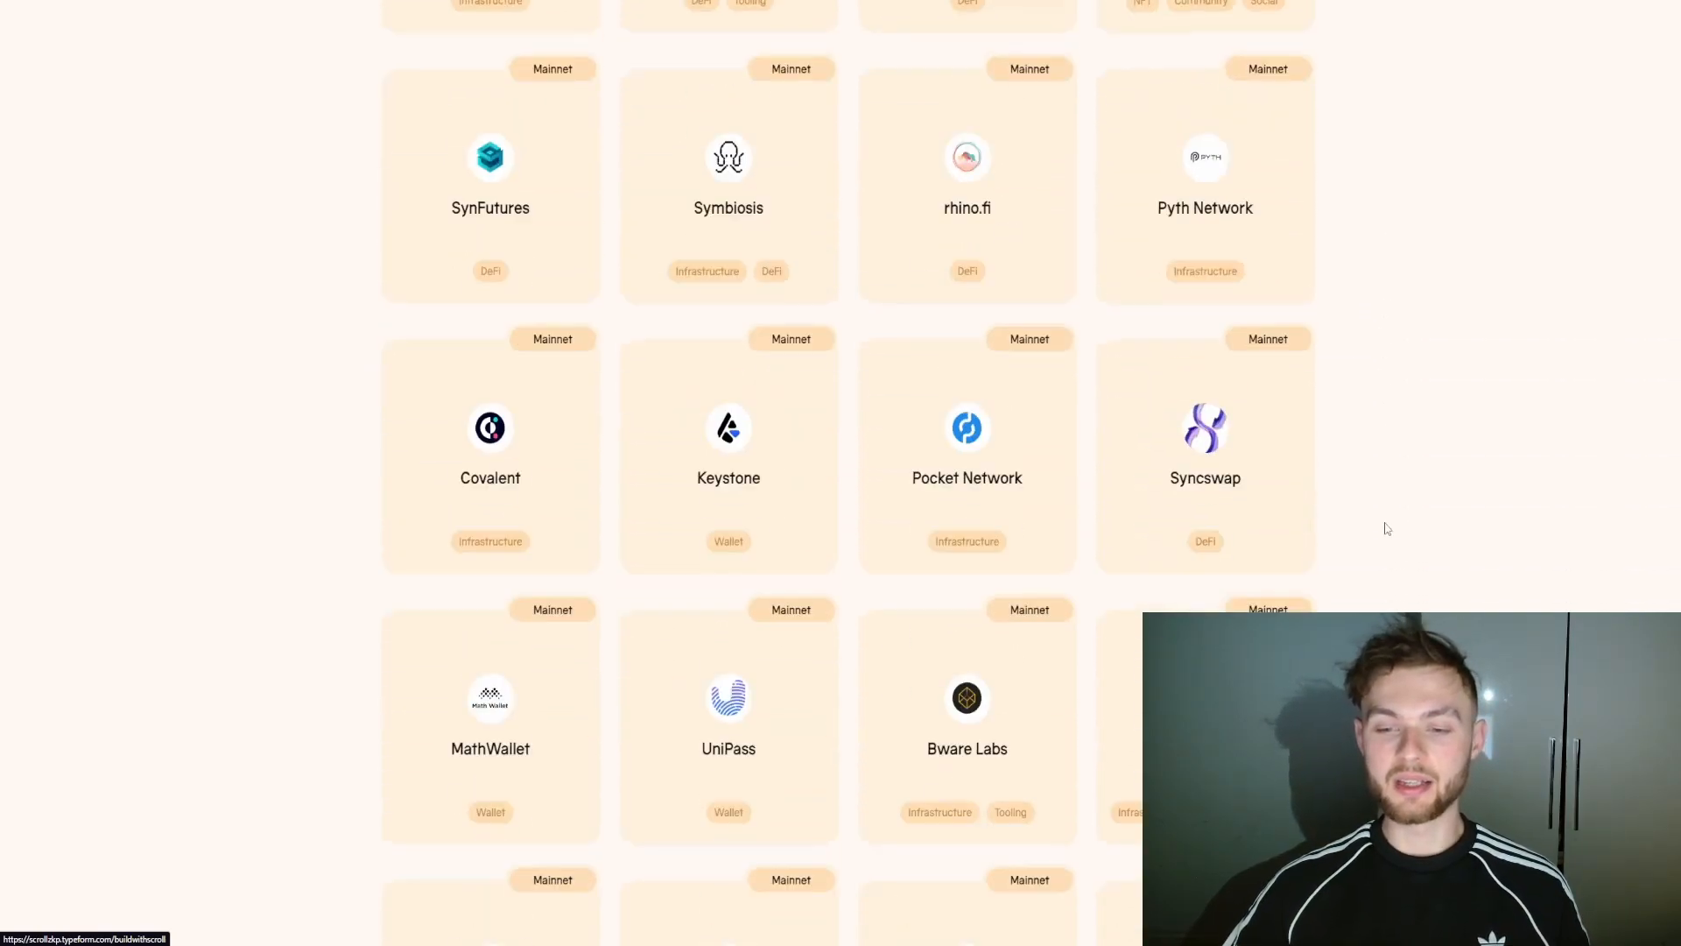
scroll(down, 3)
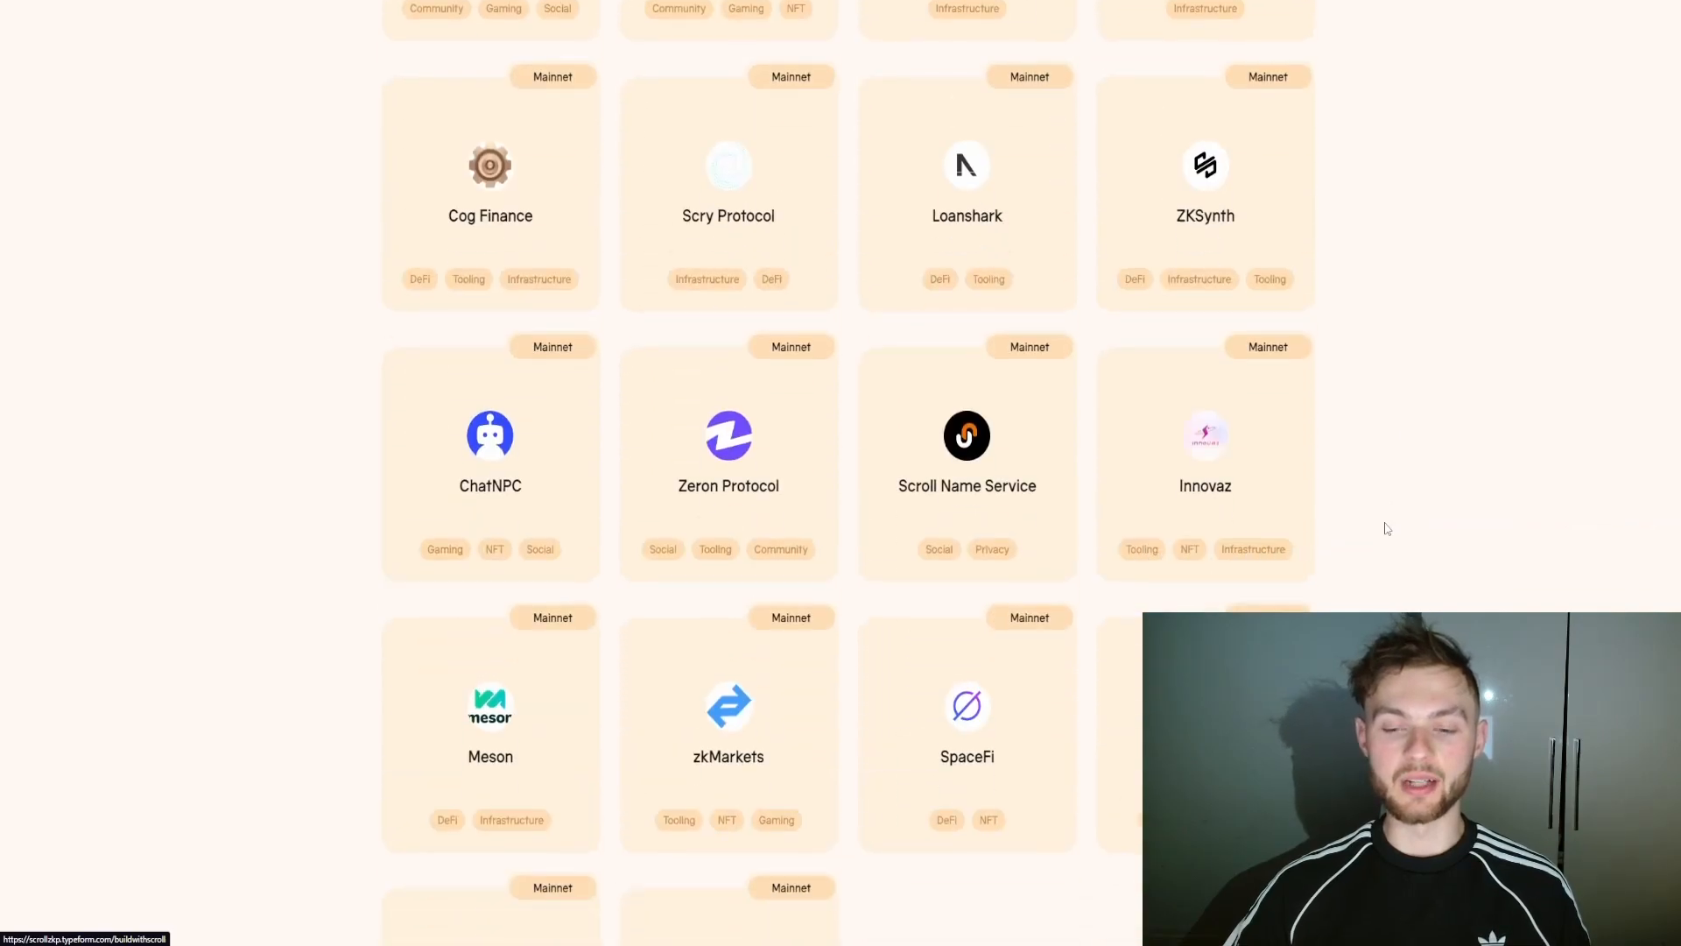
scroll(down, 3)
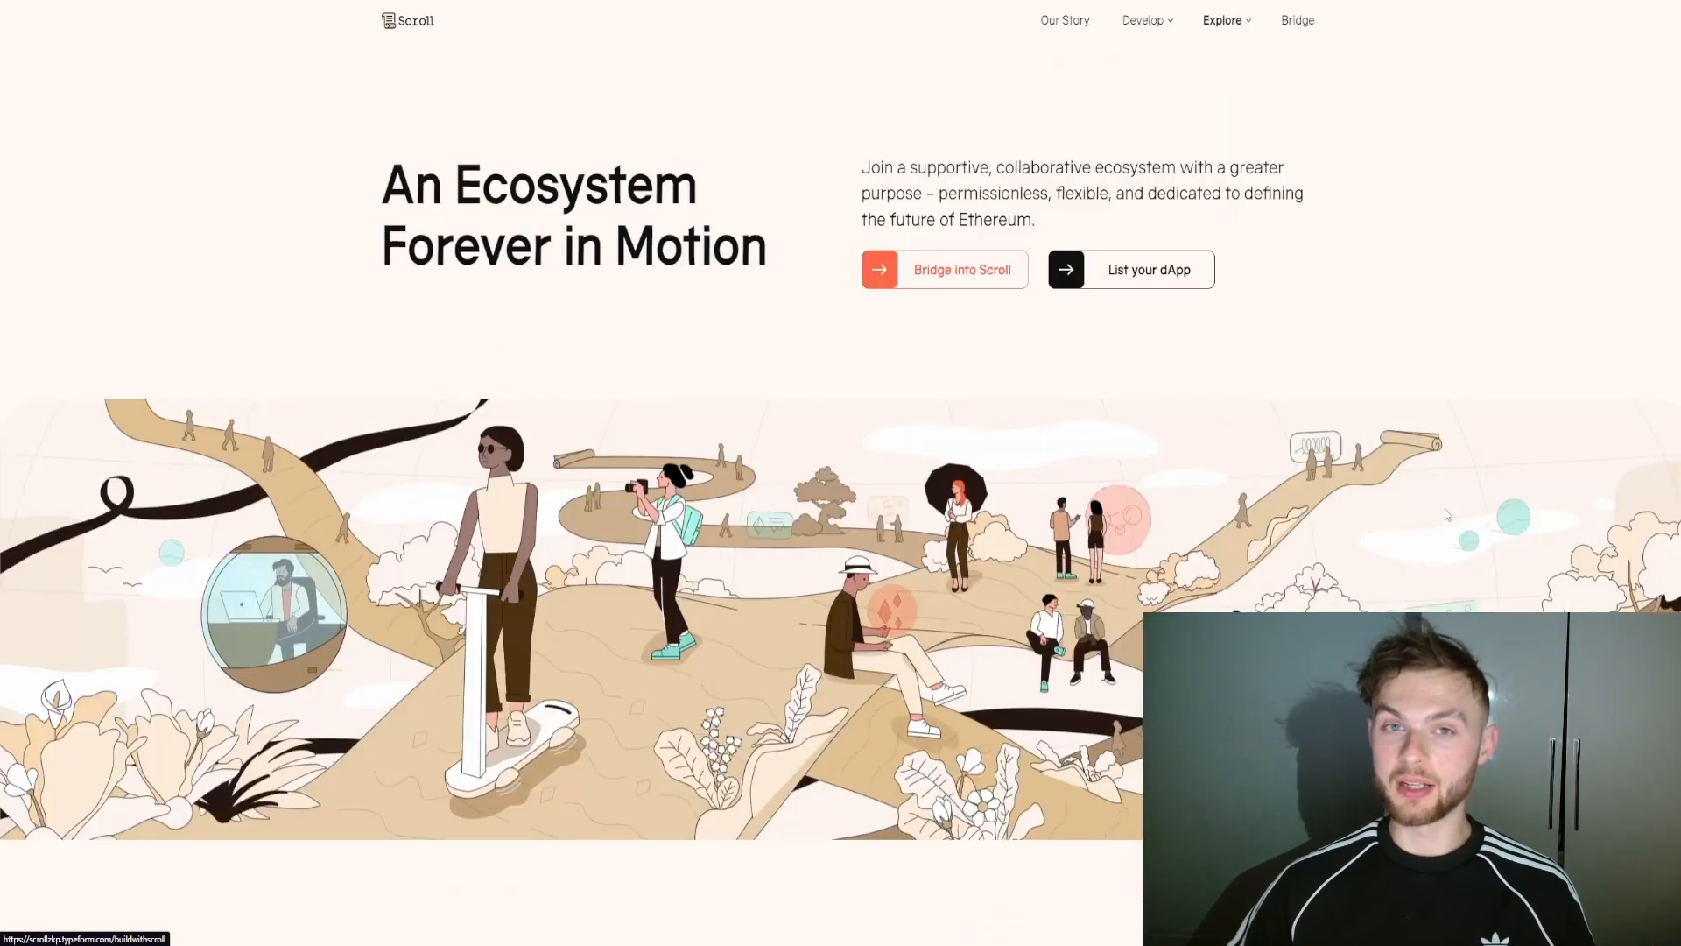
mouse_move(1439, 485)
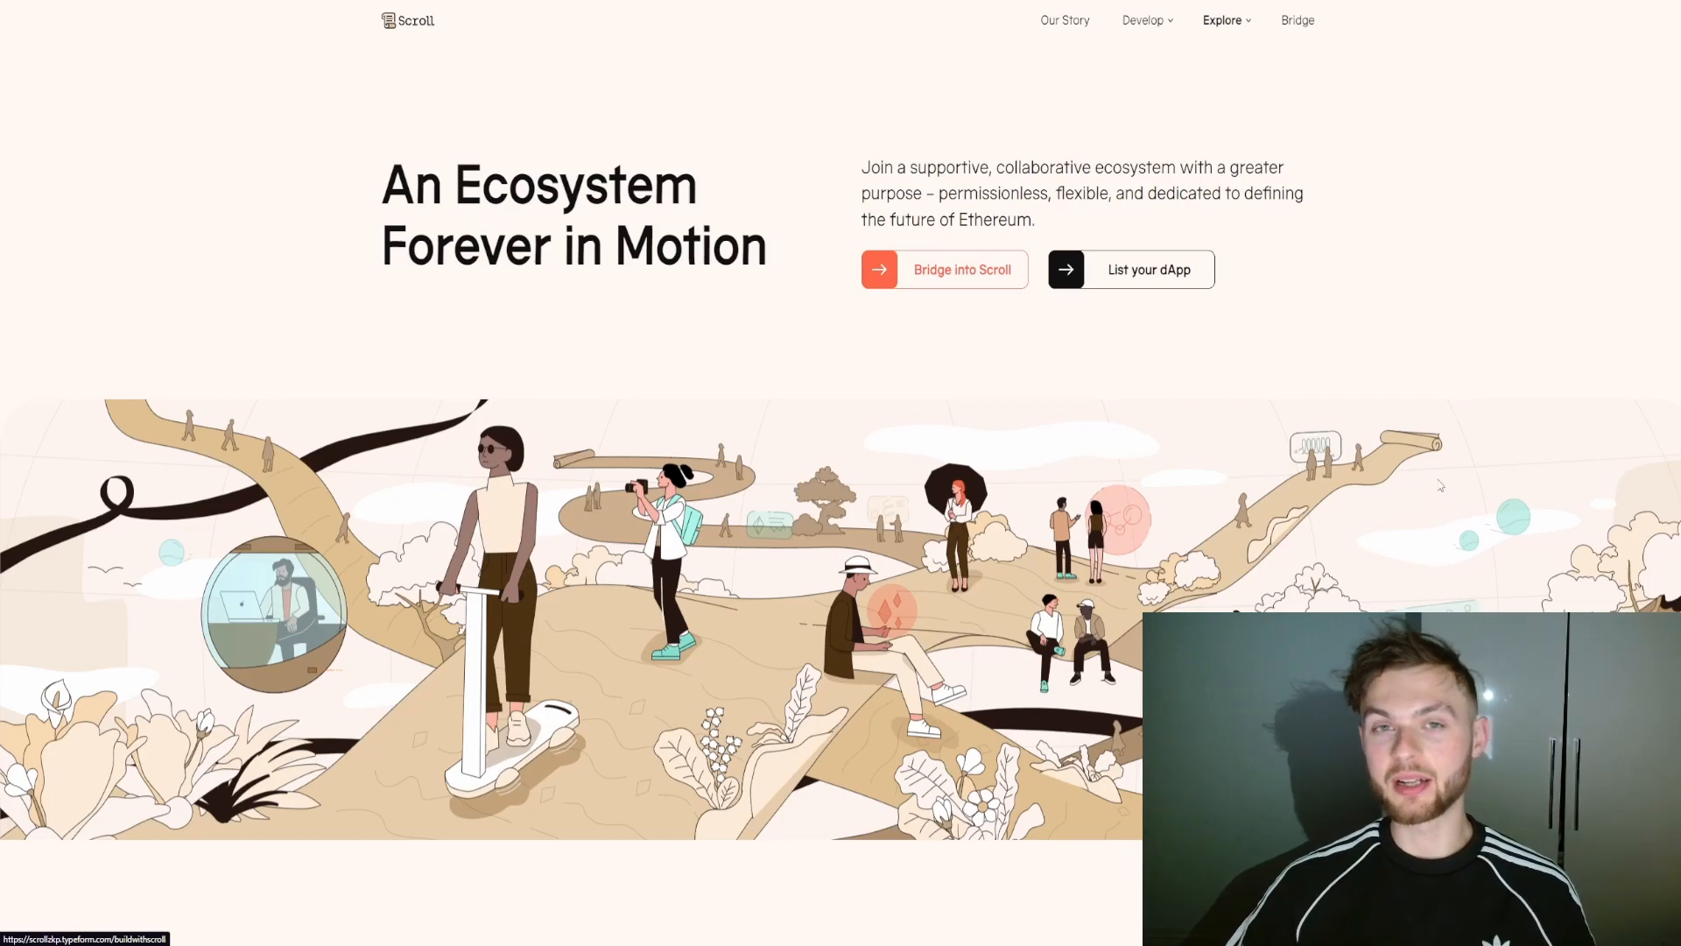